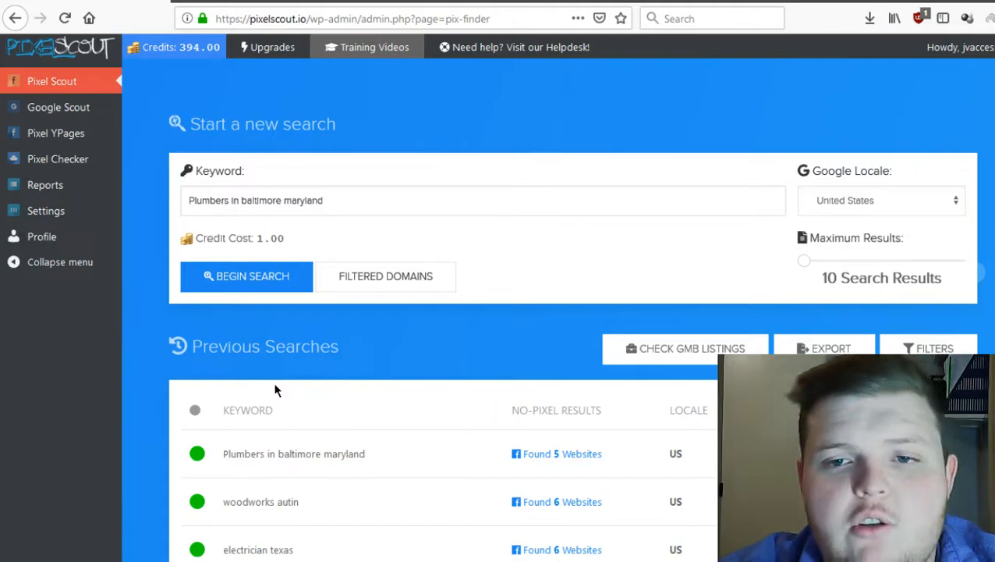
mouse_move(556, 262)
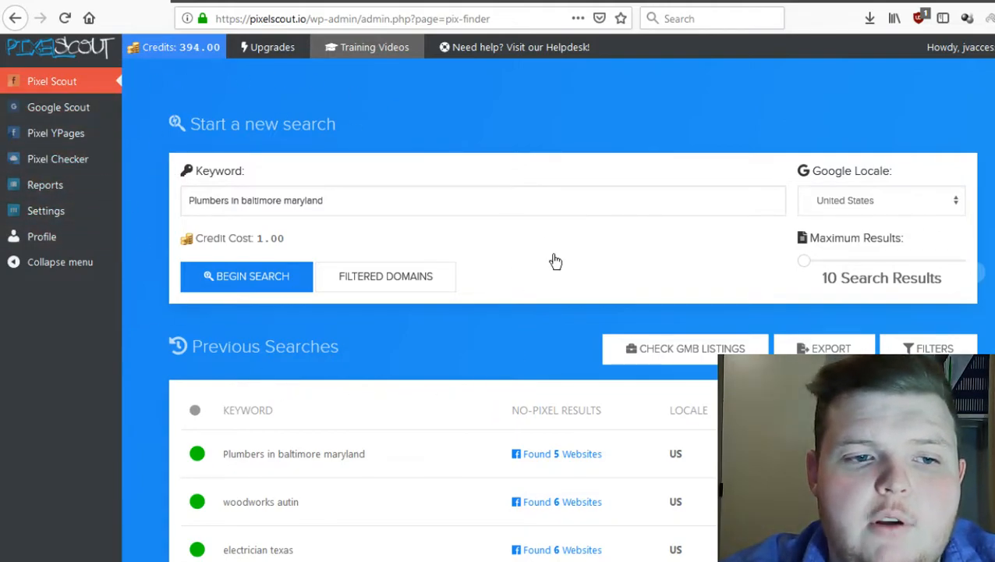
mouse_move(382, 299)
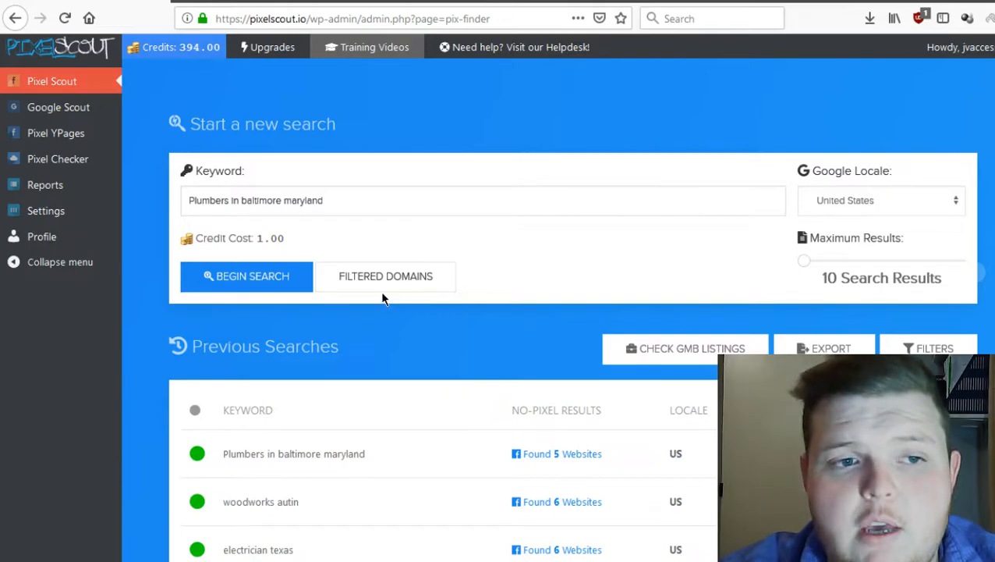
mouse_move(133, 240)
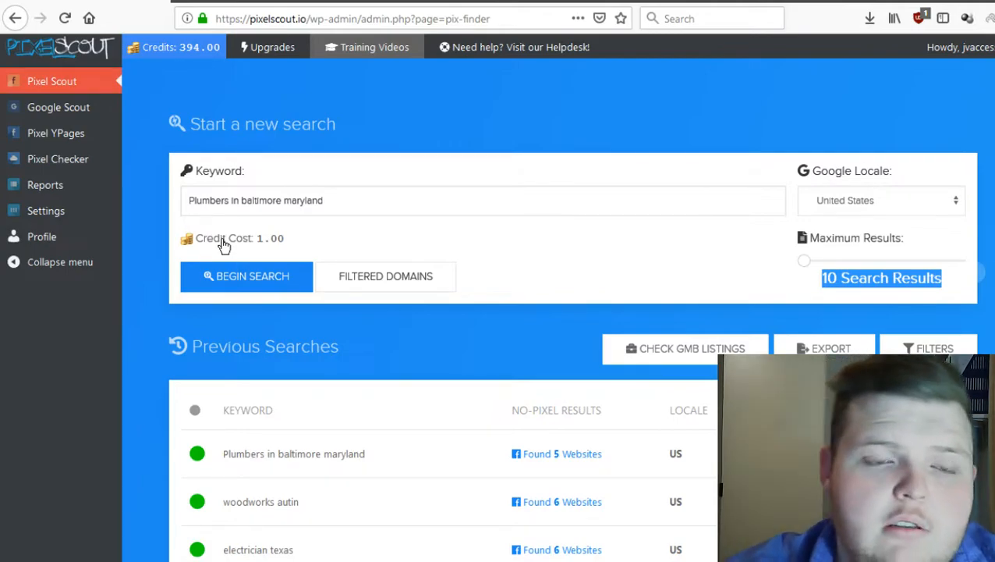
mouse_move(173, 47)
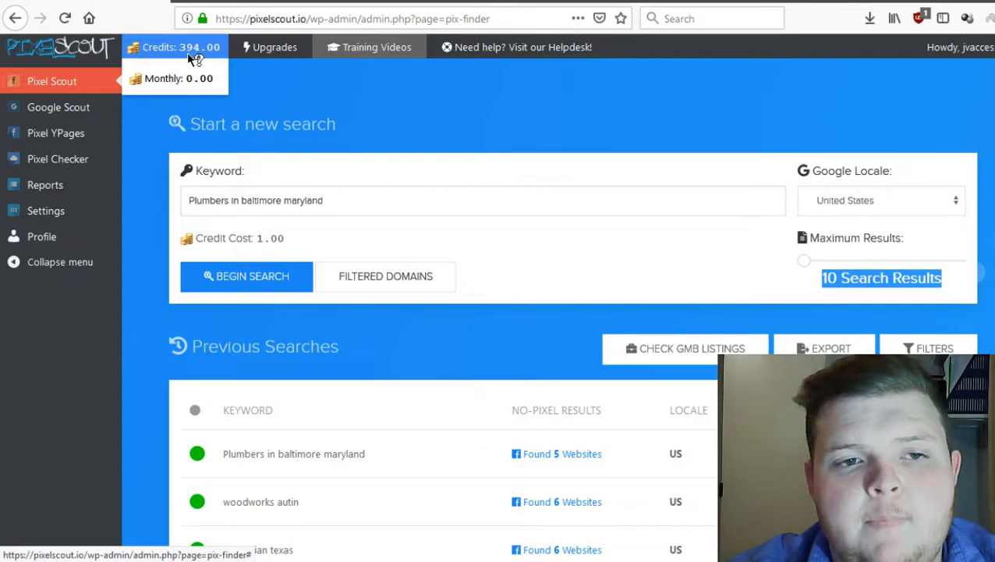
mouse_move(353, 175)
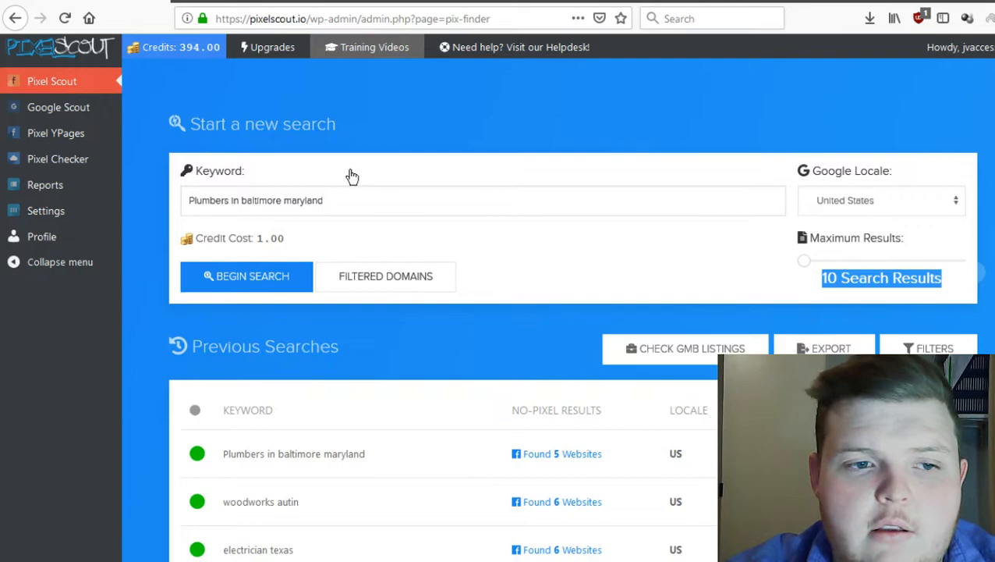
mouse_move(253, 275)
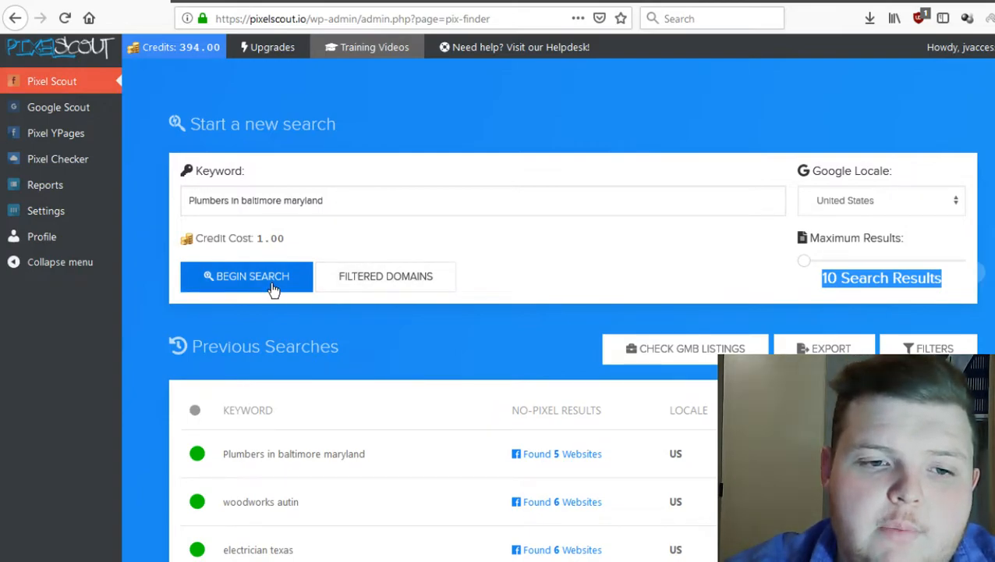
Show the websites found for the Plumbers in baltimore maryland search.
scroll("down", 3)
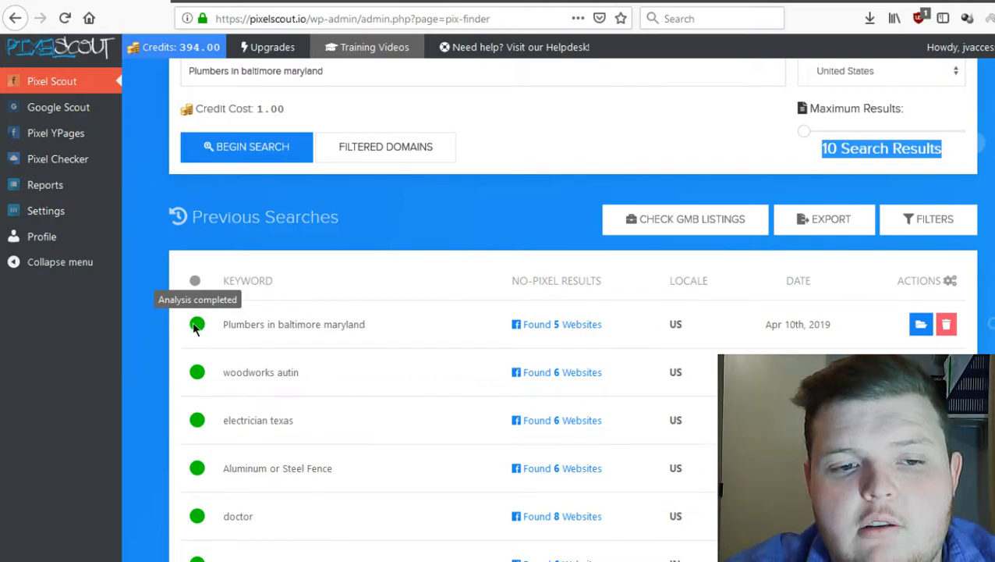
mouse_move(705, 328)
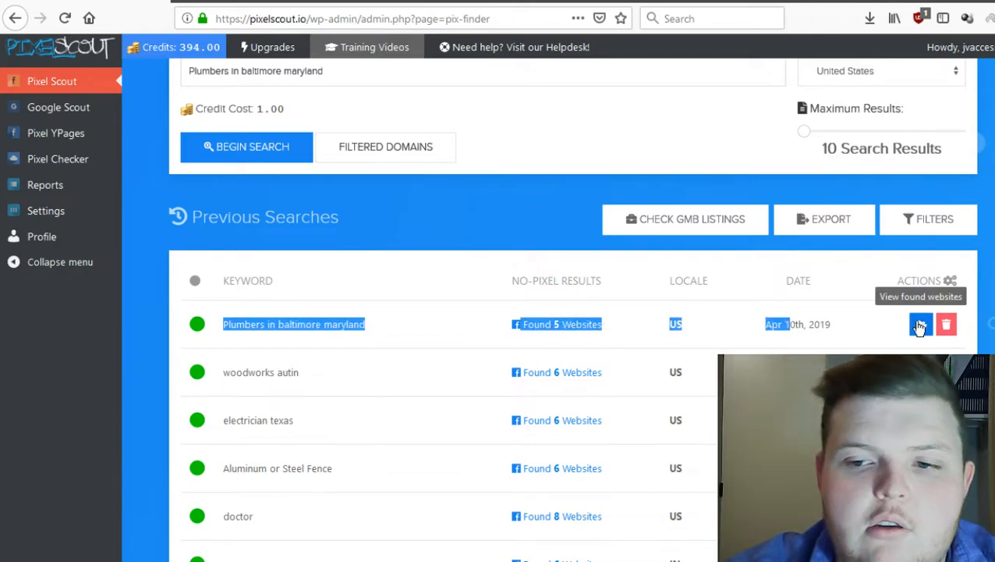
left_click(920, 323)
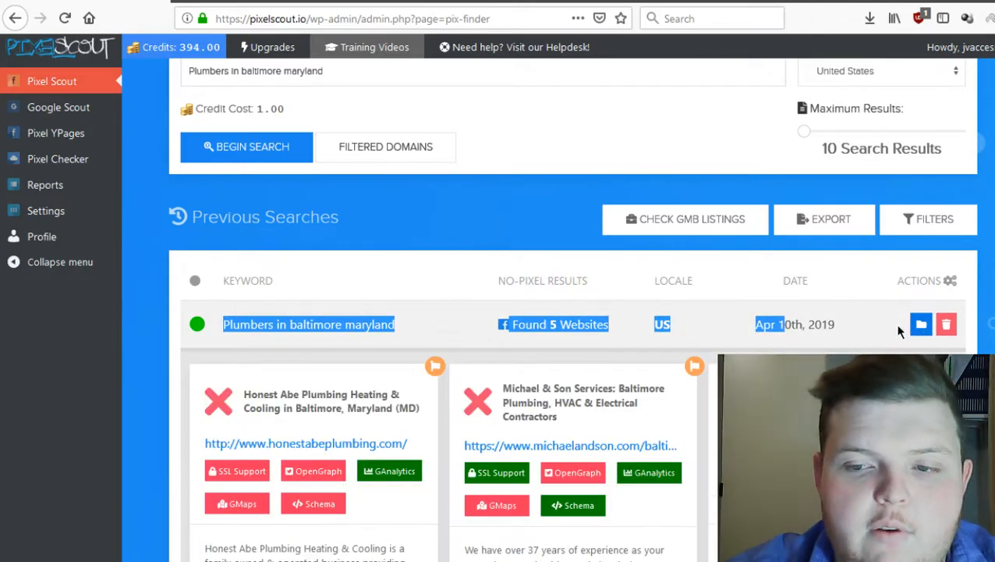
scroll("down", 3)
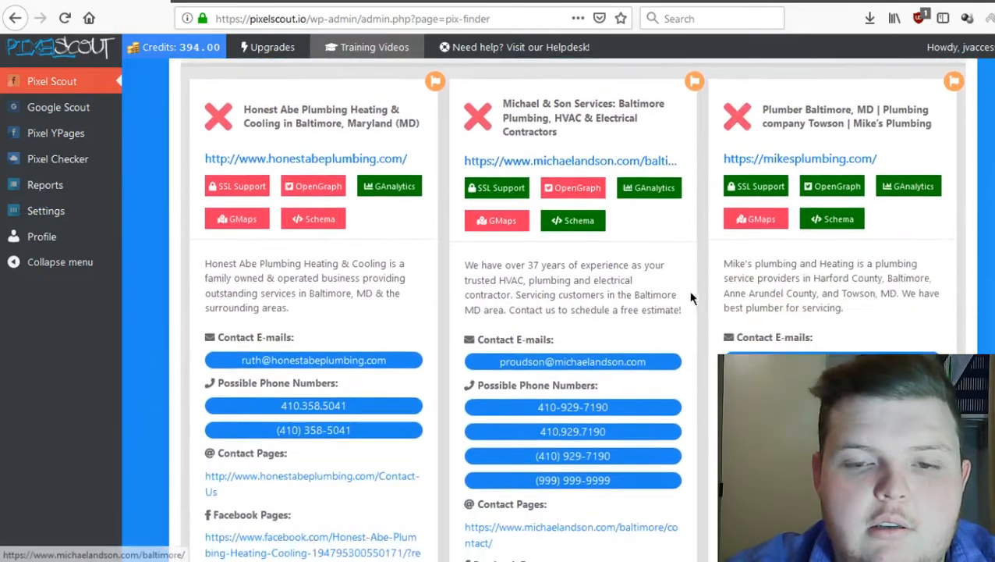
scroll("down", 3)
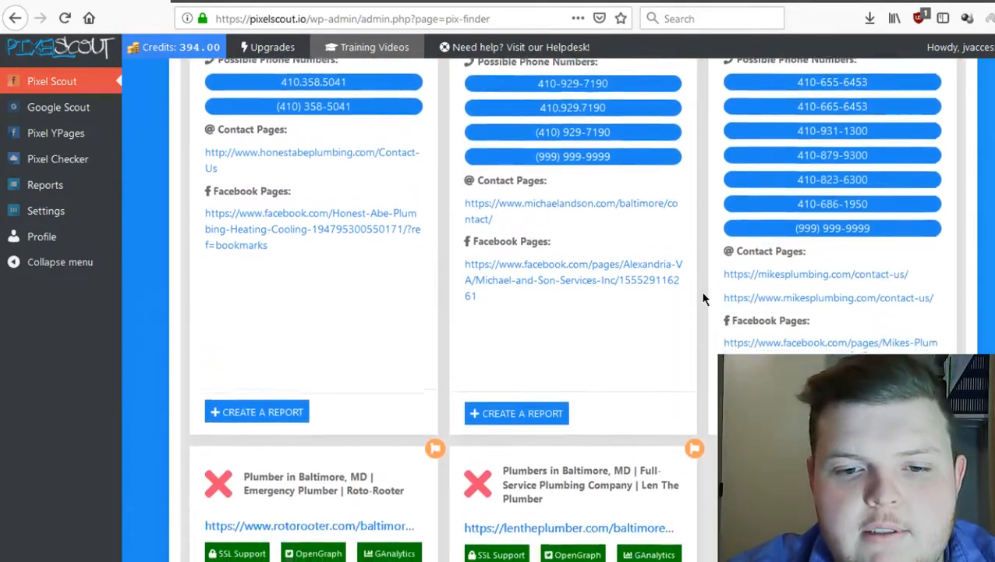
scroll("down", 3)
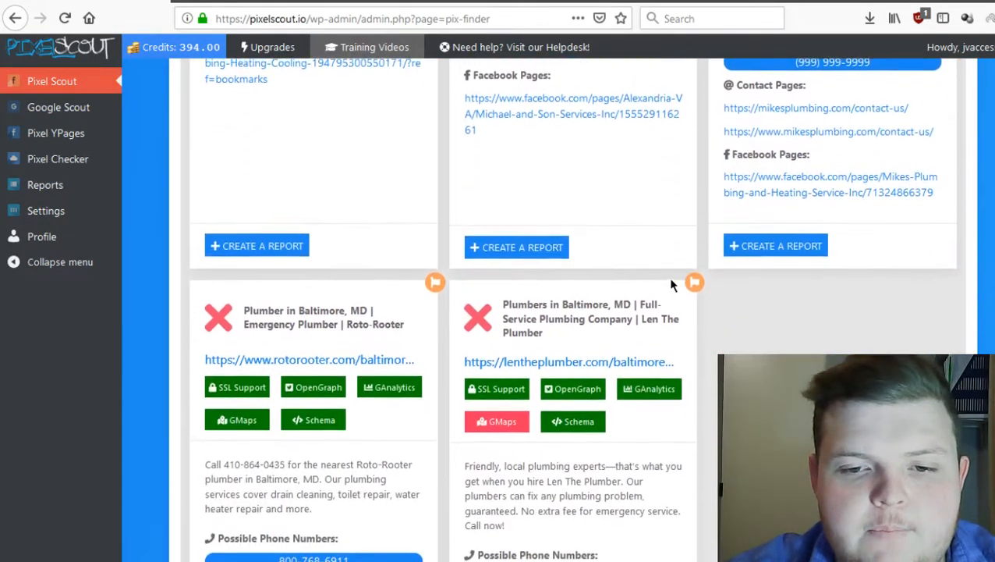
scroll("up", 3)
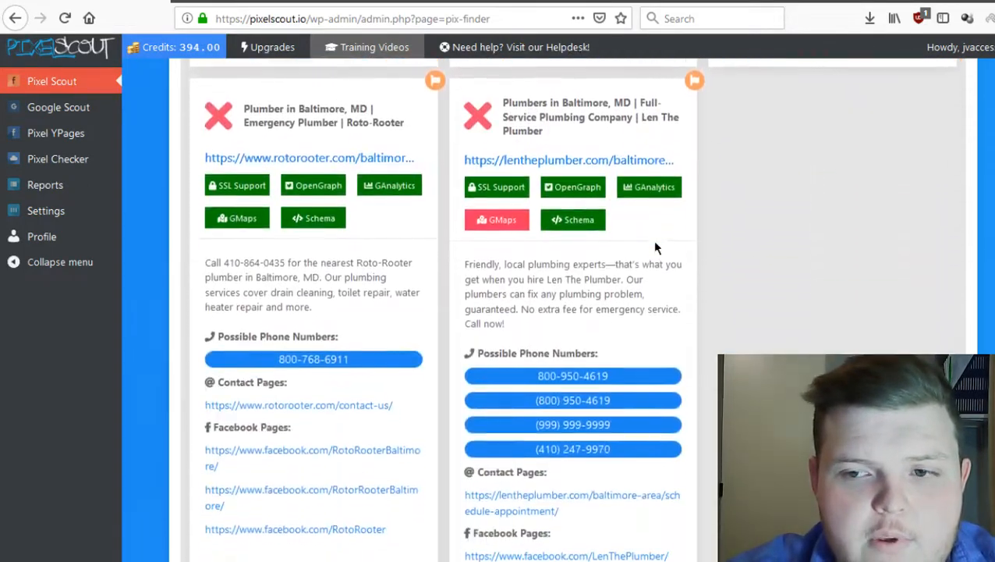
scroll("down", 3)
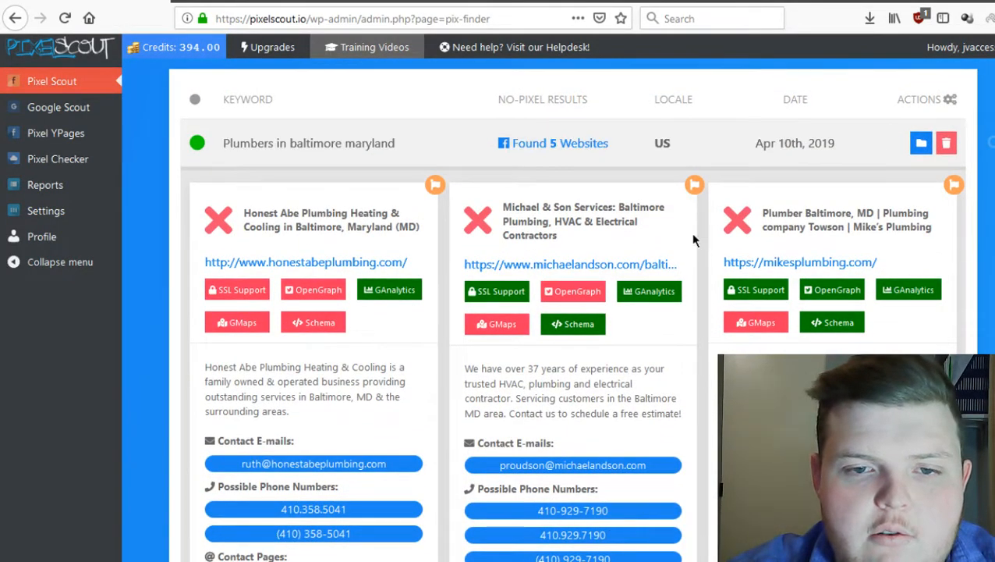
mouse_move(219, 220)
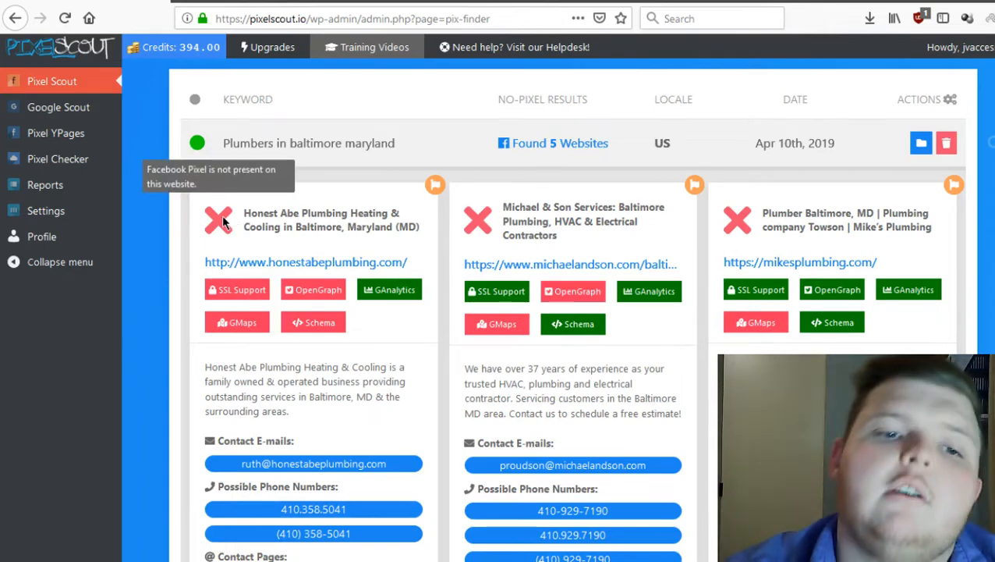
mouse_move(262, 204)
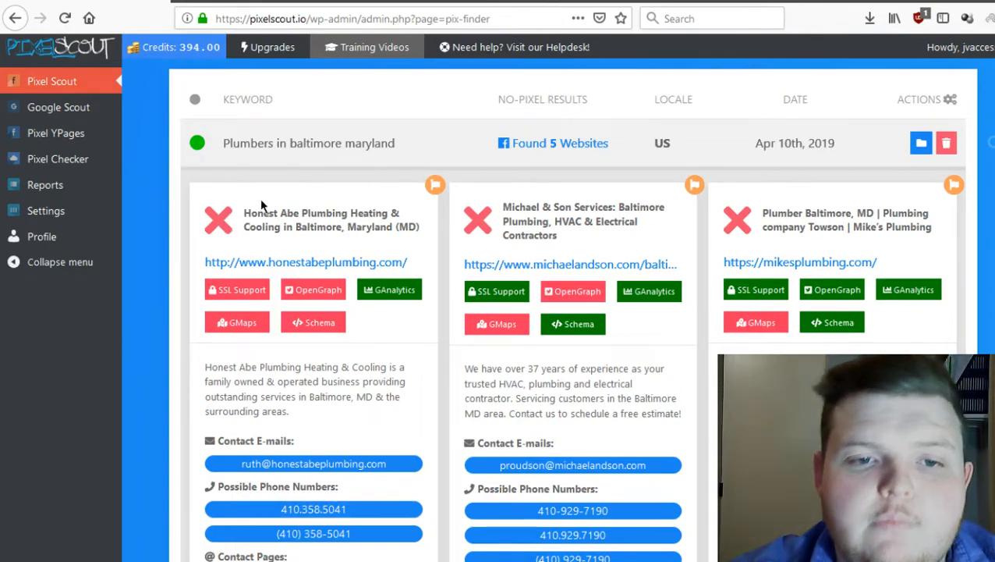
mouse_move(219, 221)
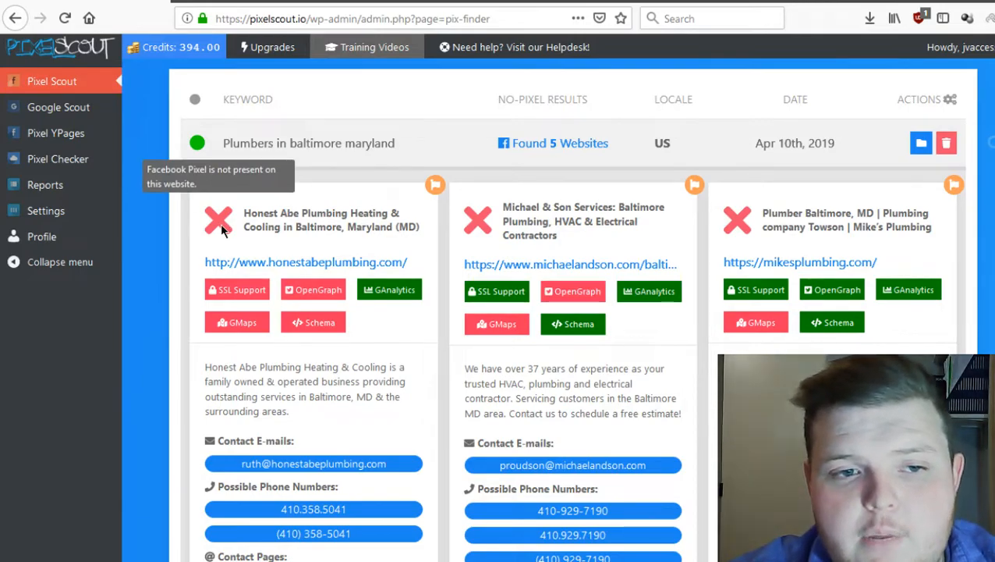
mouse_move(349, 272)
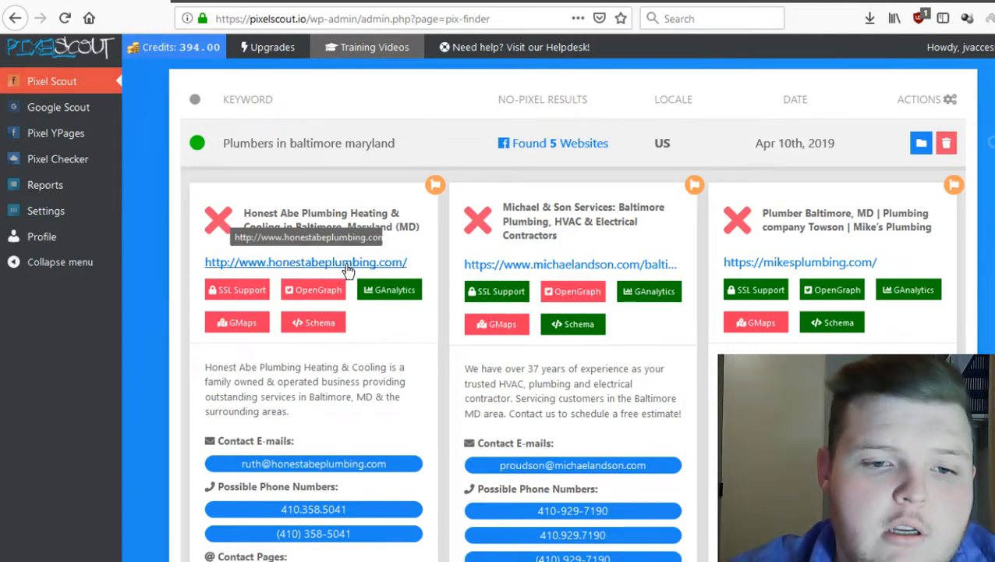
Scroll through the five business cards with their emails, phones, contact and Facebook pages.
scroll("down", 3)
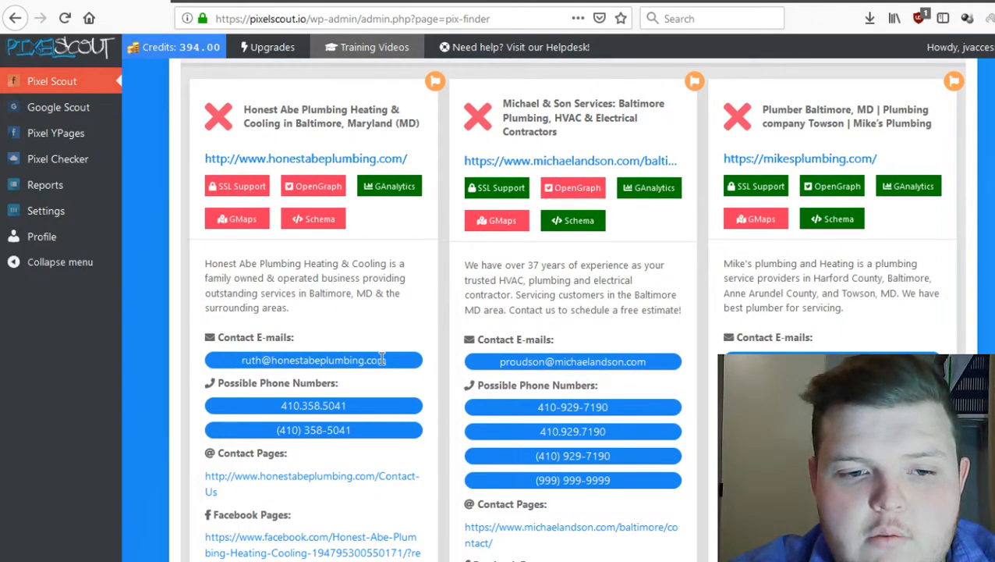
scroll("down", 3)
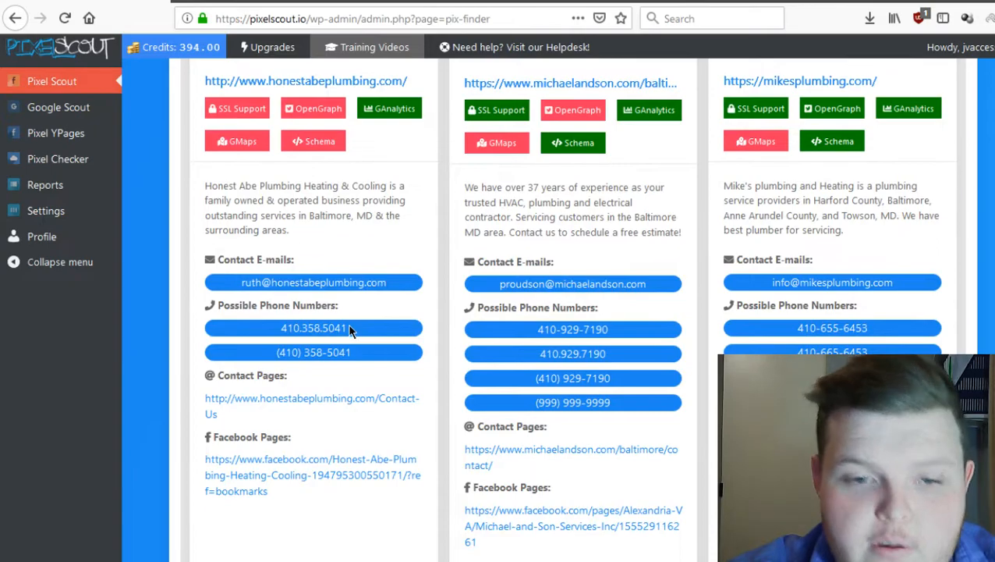
scroll("down", 3)
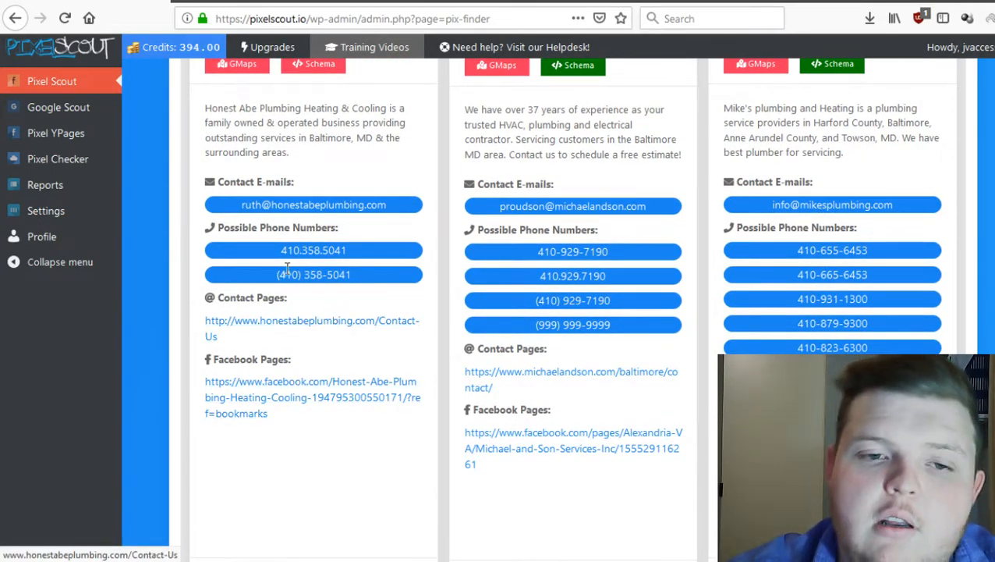
scroll("down", 3)
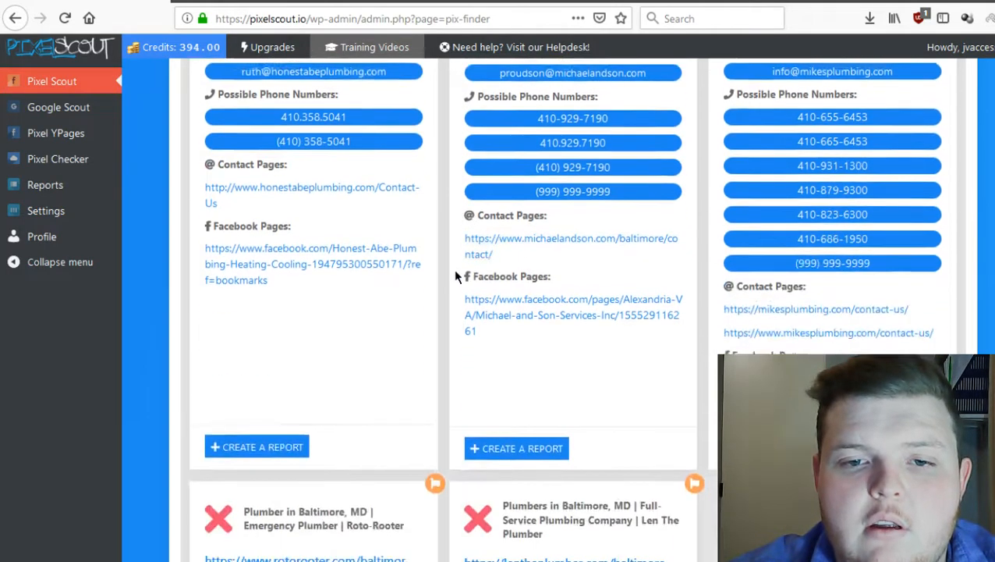
scroll("down", 3)
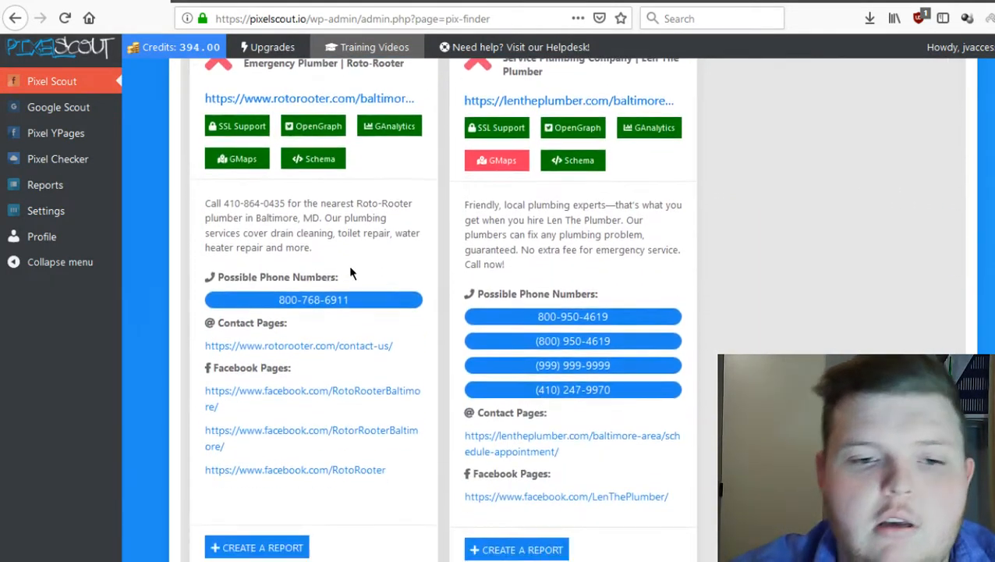
scroll("down", 3)
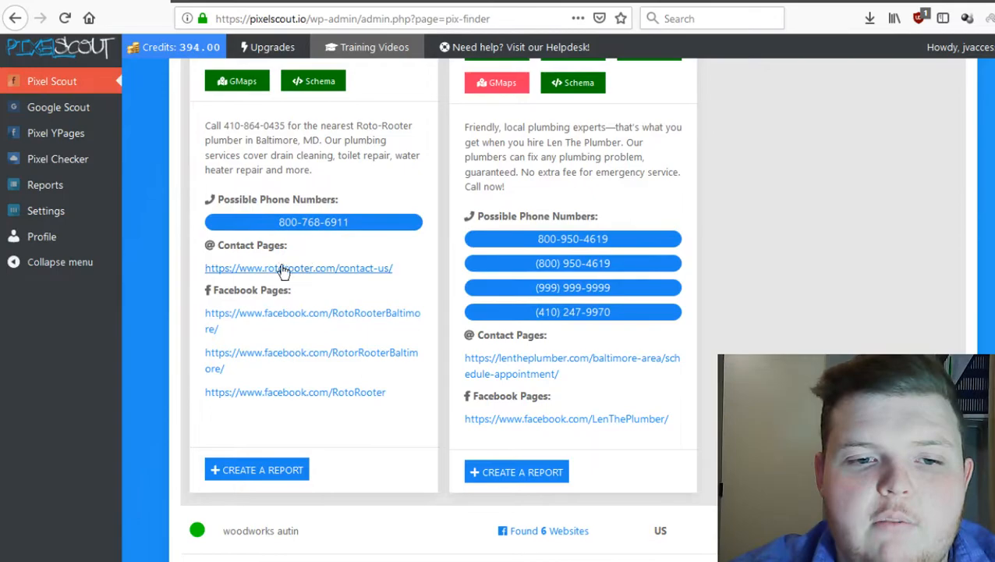
scroll("down", 3)
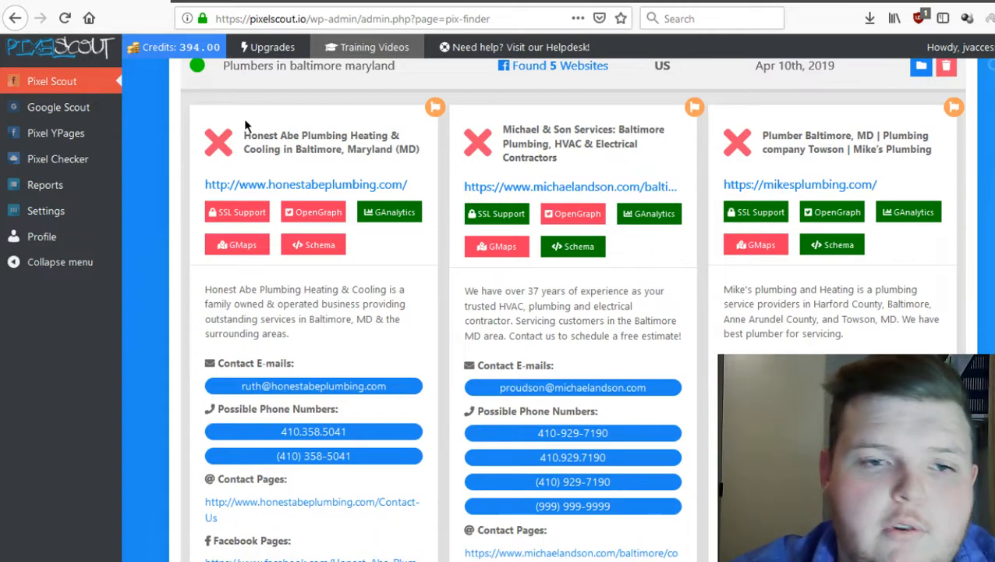
mouse_move(221, 153)
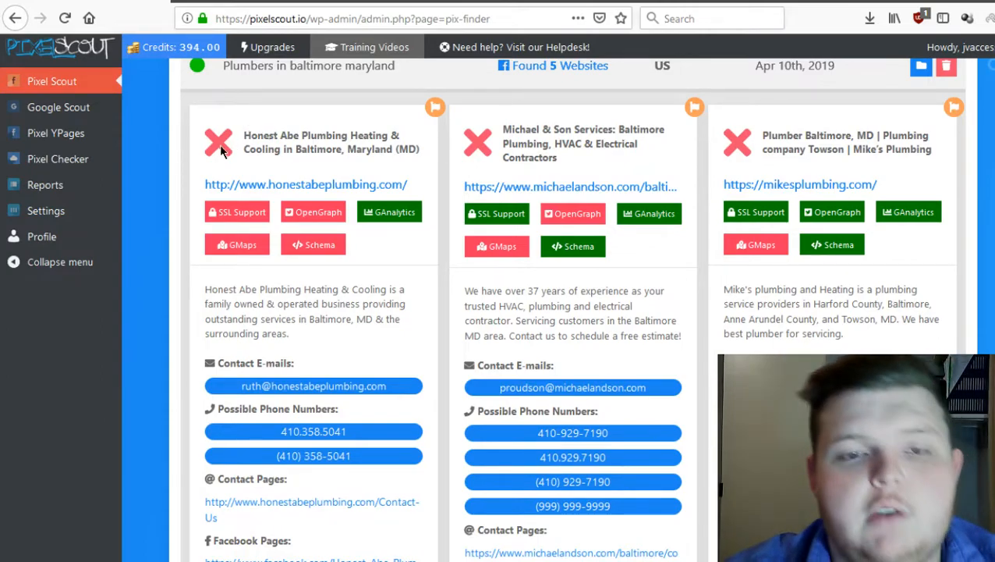
mouse_move(218, 142)
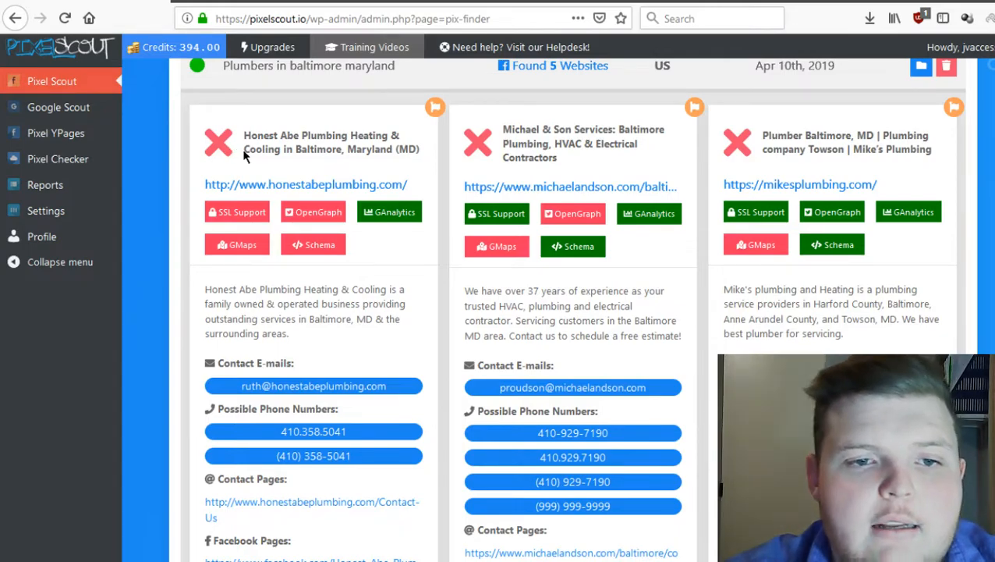
mouse_move(356, 194)
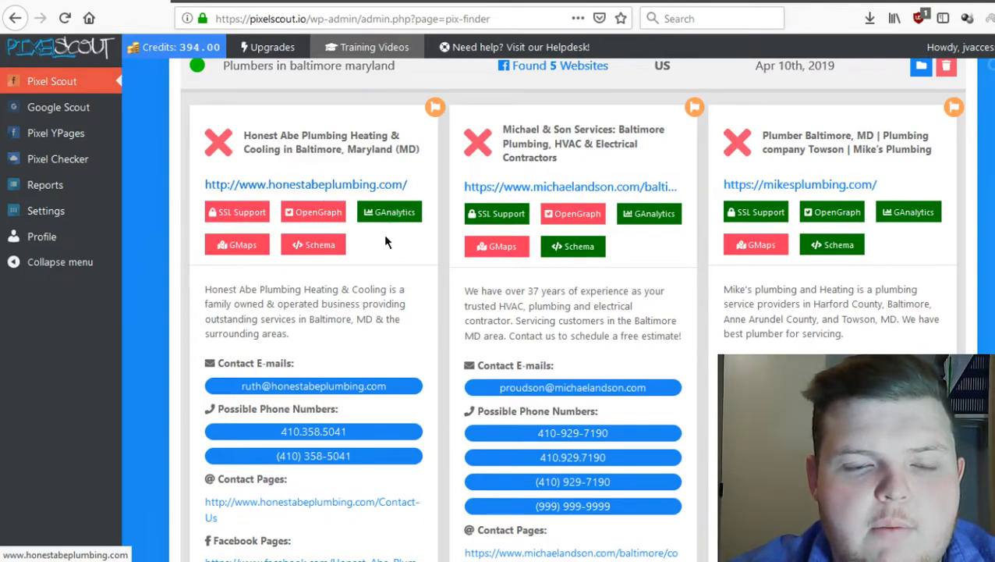
Scroll down to each card's phone, contact page, Facebook link and create-a-report option.
scroll("down", 3)
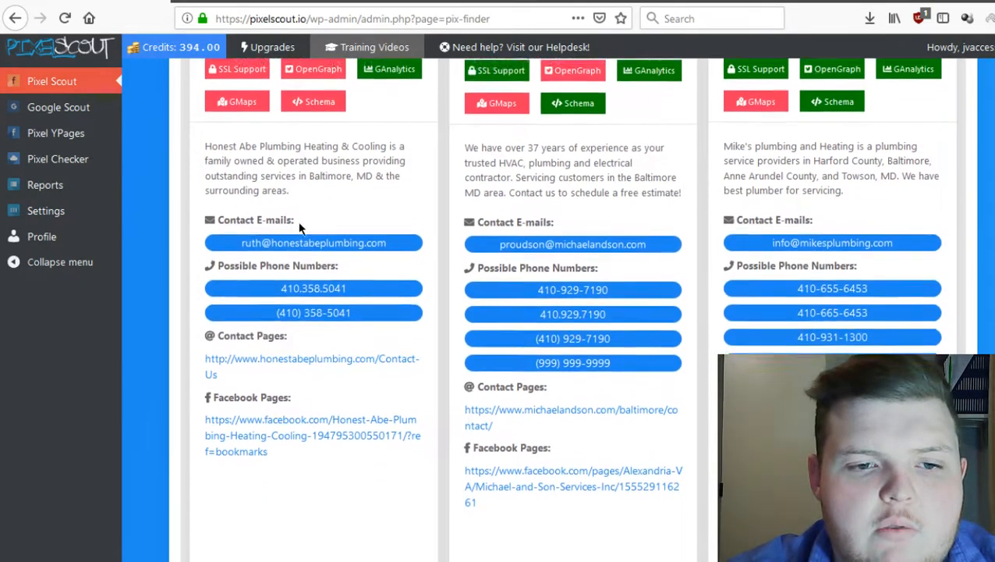
scroll("down", 3)
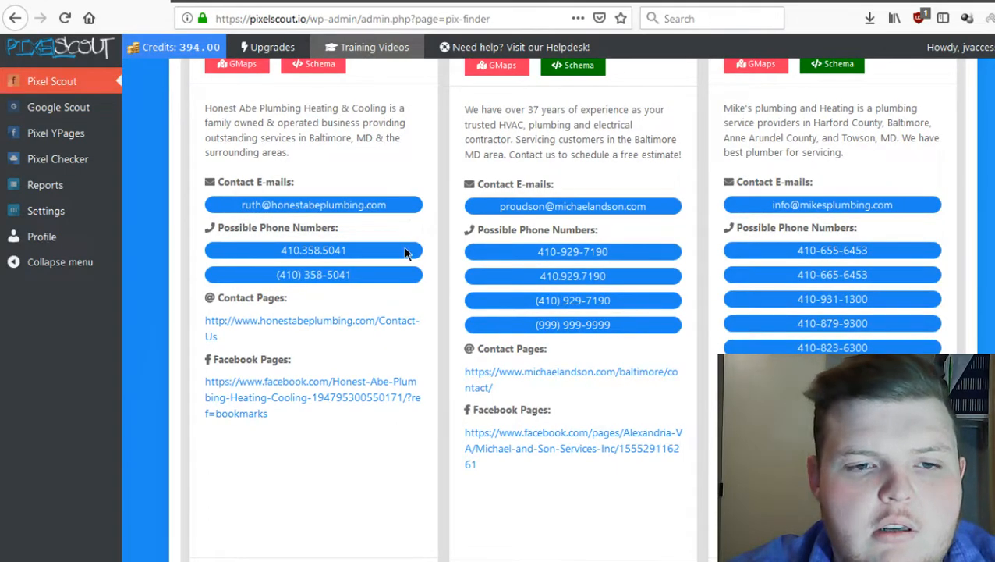
scroll("down", 3)
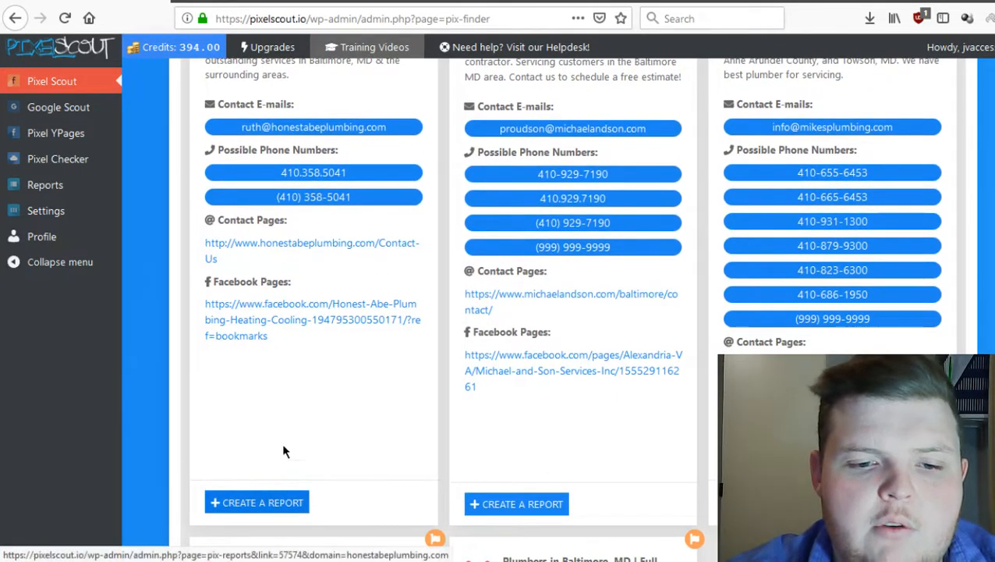
scroll("down", 3)
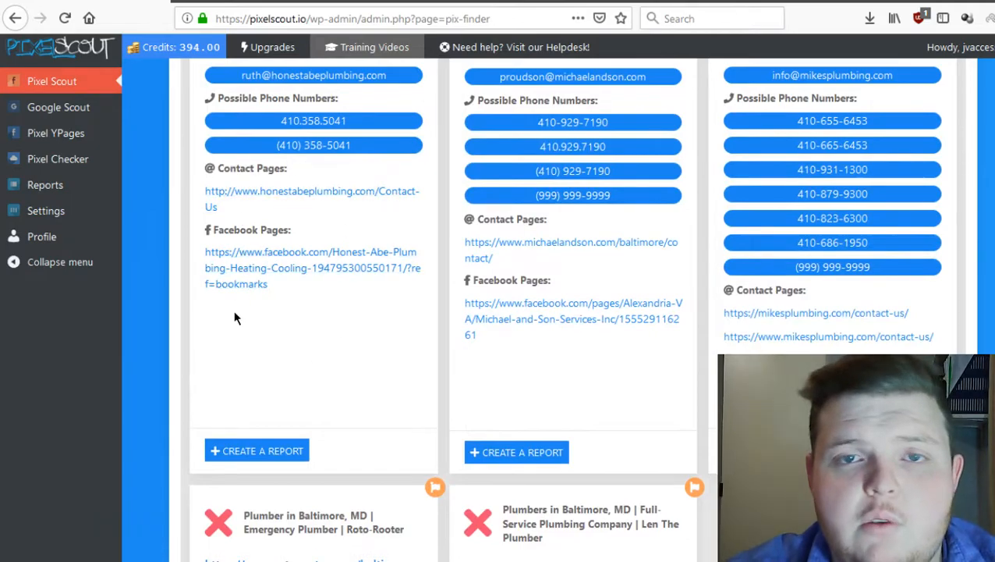
mouse_move(262, 451)
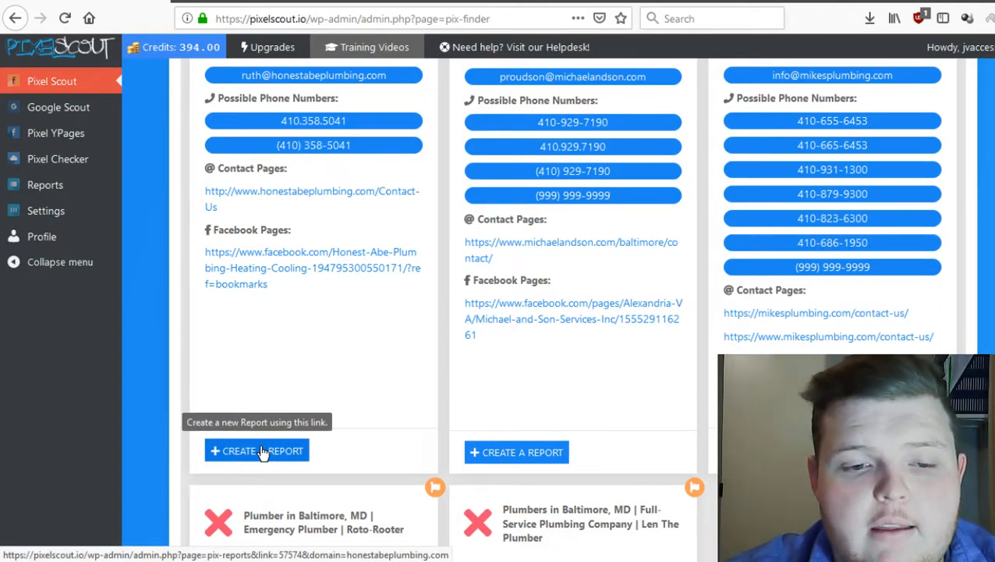
left_click(255, 449)
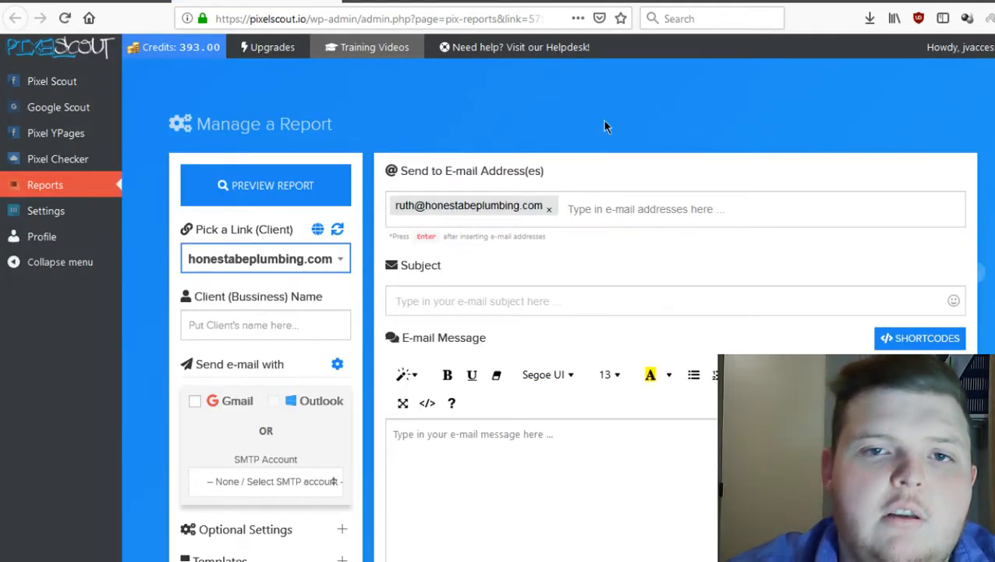
mouse_move(462, 272)
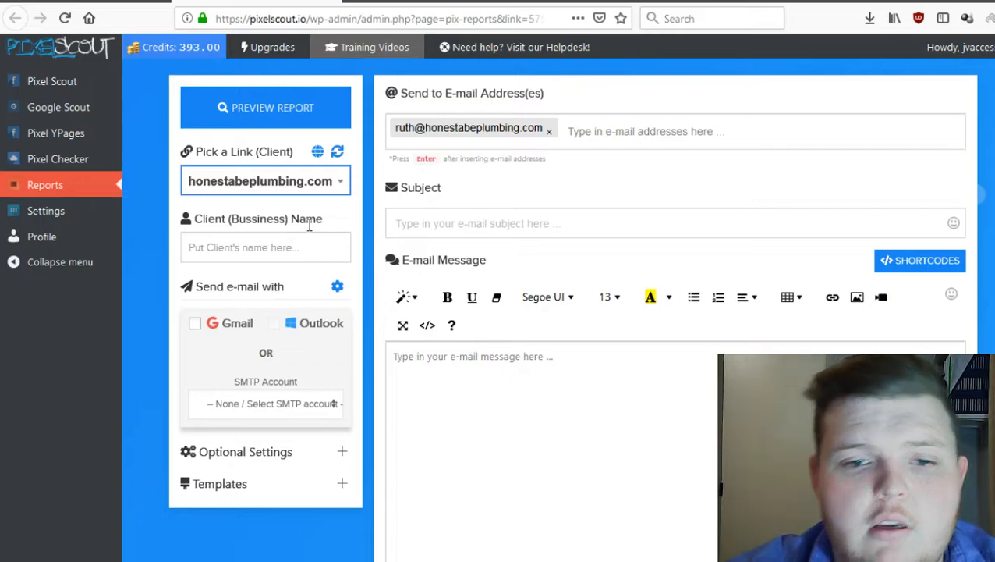
mouse_move(440, 248)
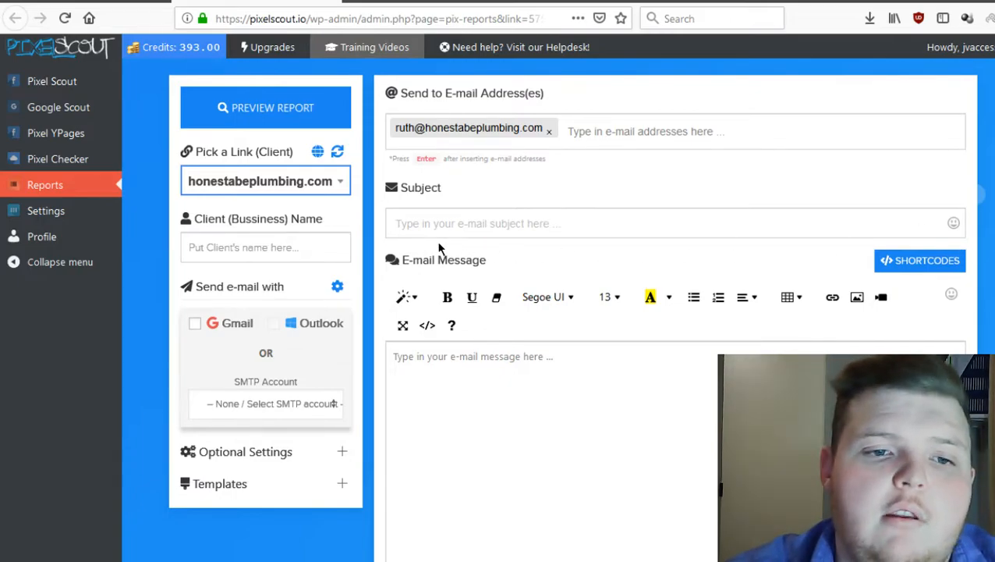
mouse_move(384, 243)
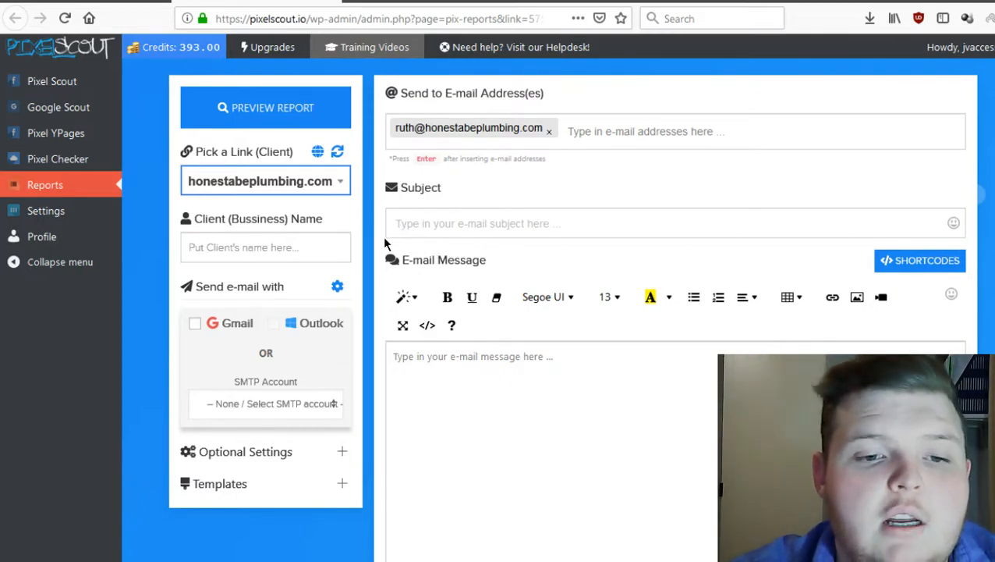
mouse_move(278, 215)
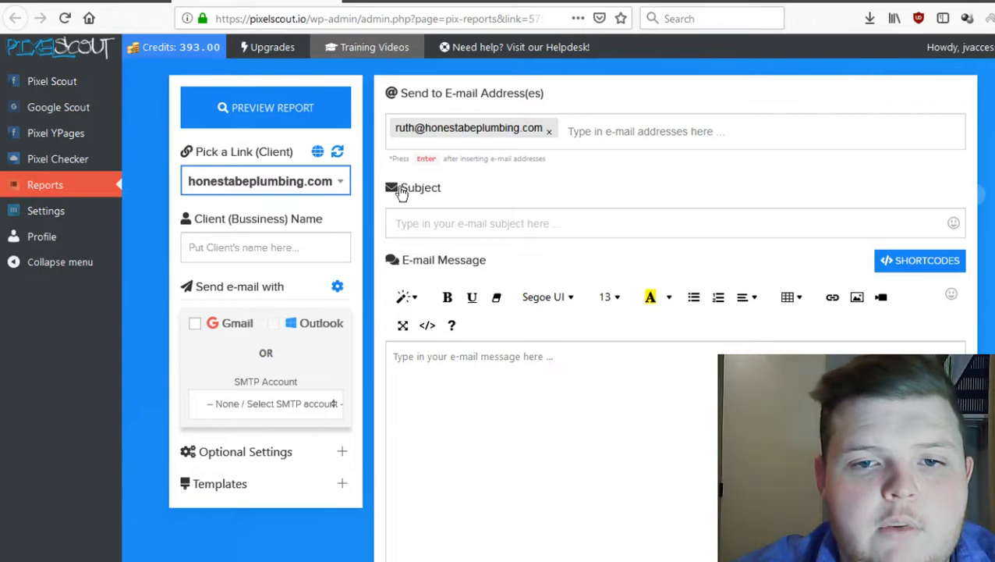
scroll("down", 3)
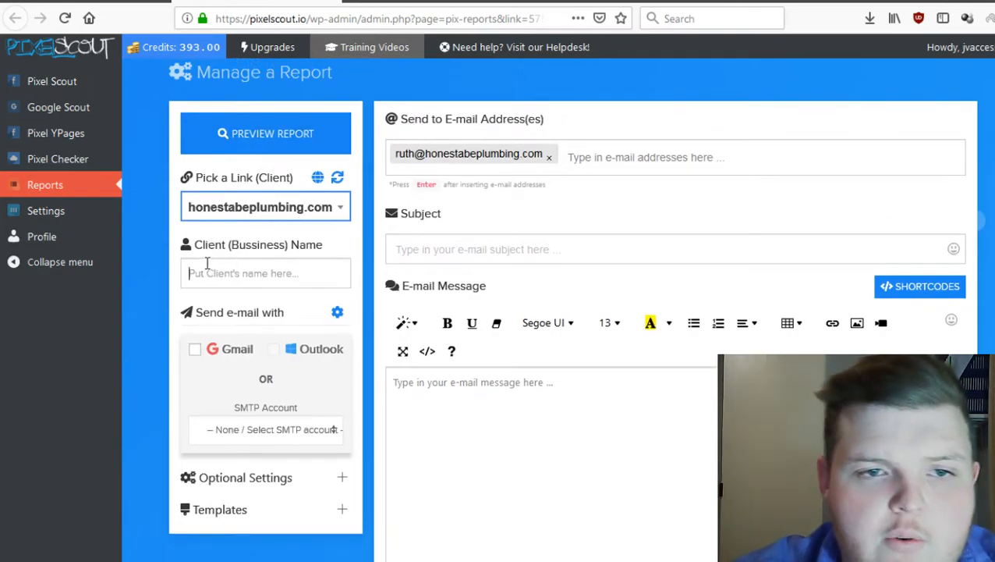
Enter 'Delta comma' as the client business name.
scroll("down", 3)
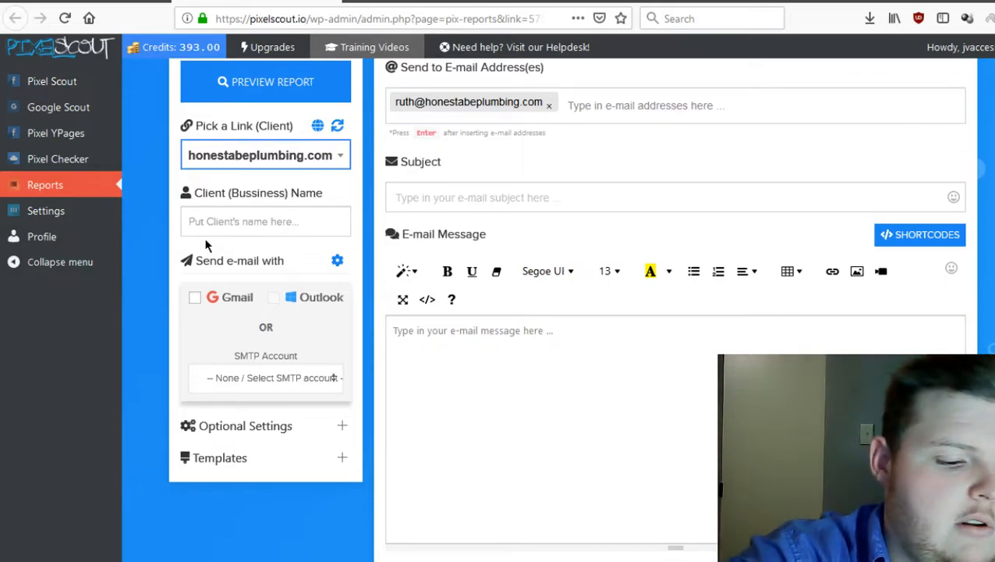
type("Delta")
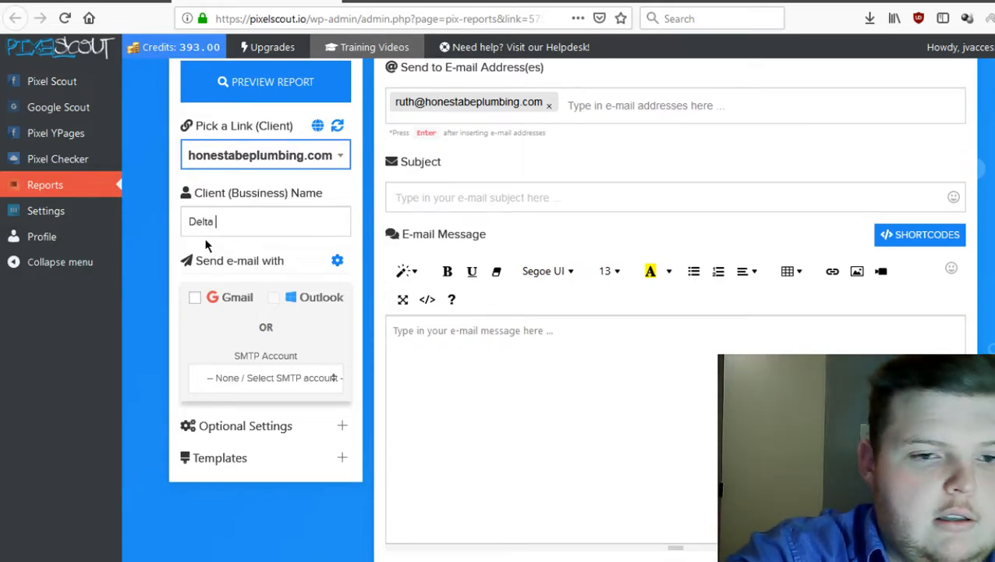
type("comma")
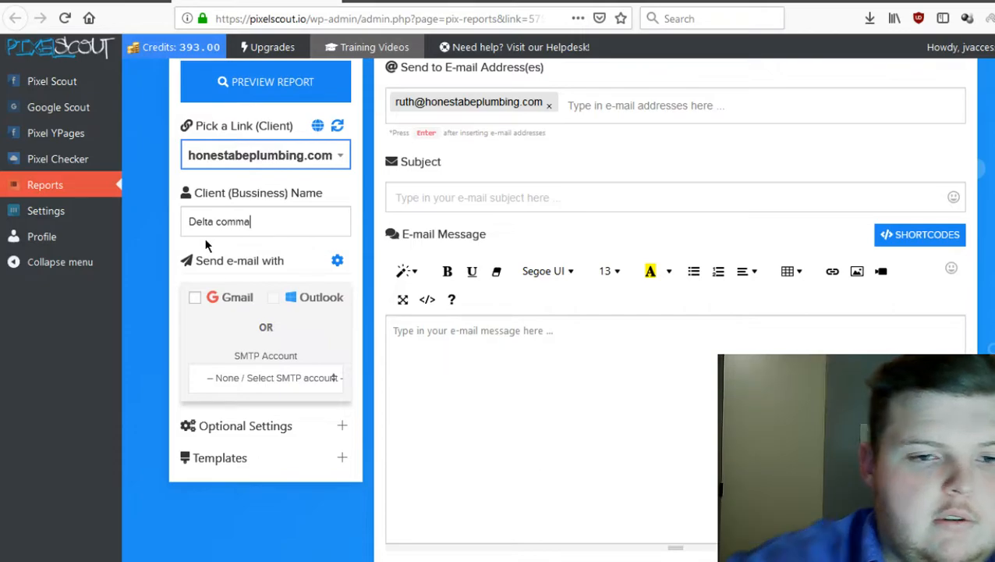
Tick Gmail as the sending method under 'Send e-mail with'.
scroll("down", 3)
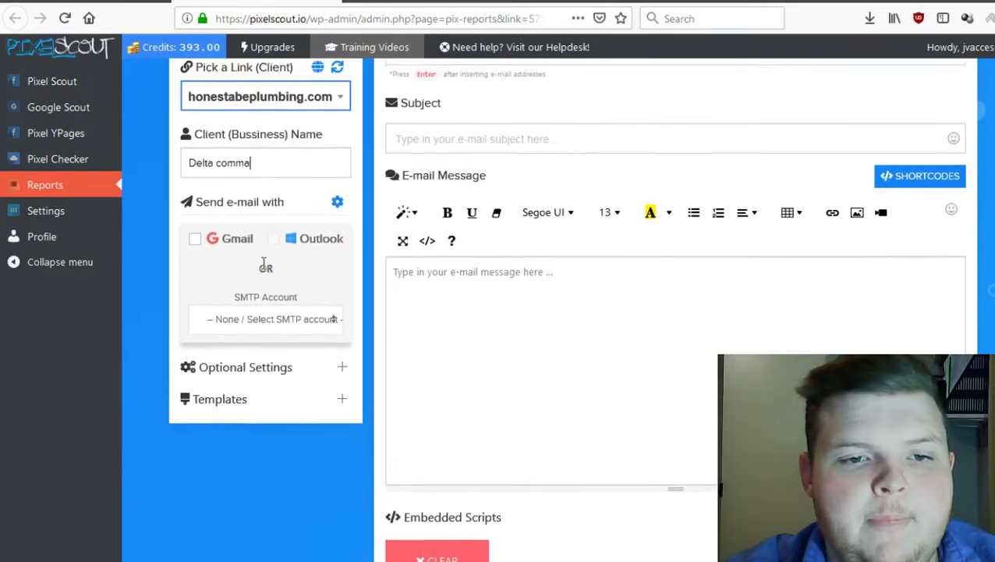
left_click(193, 239)
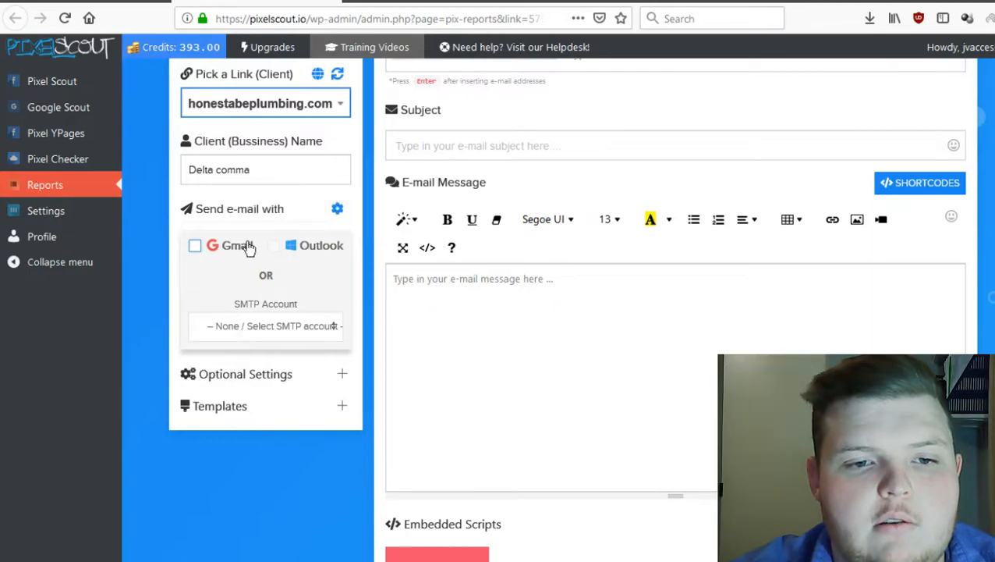
mouse_move(245, 310)
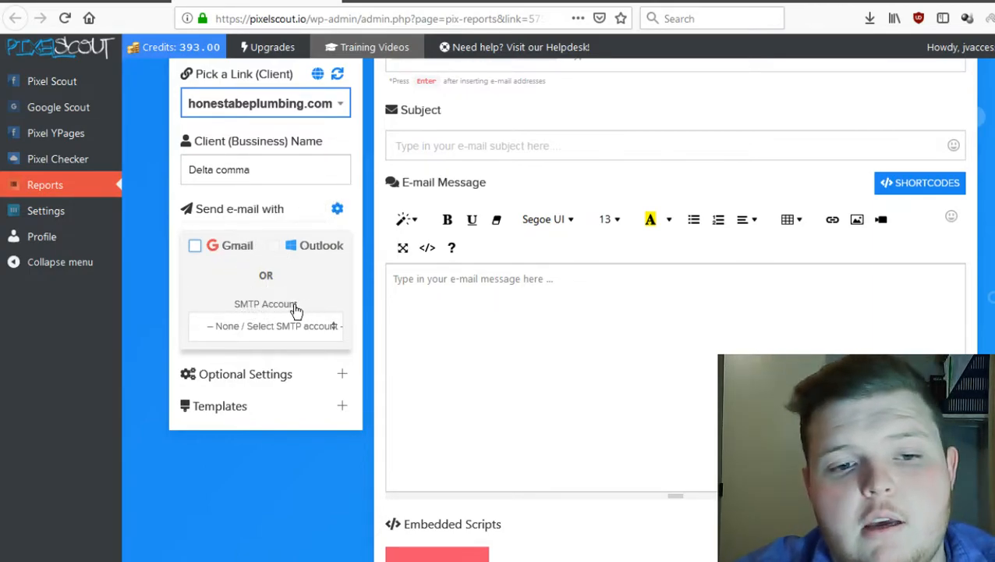
left_click(195, 245)
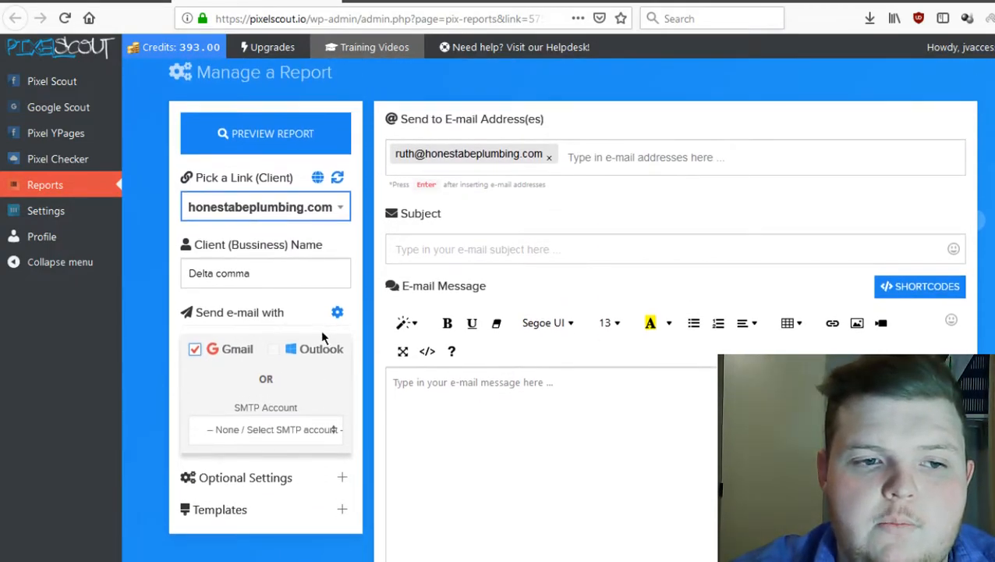
scroll("down", 3)
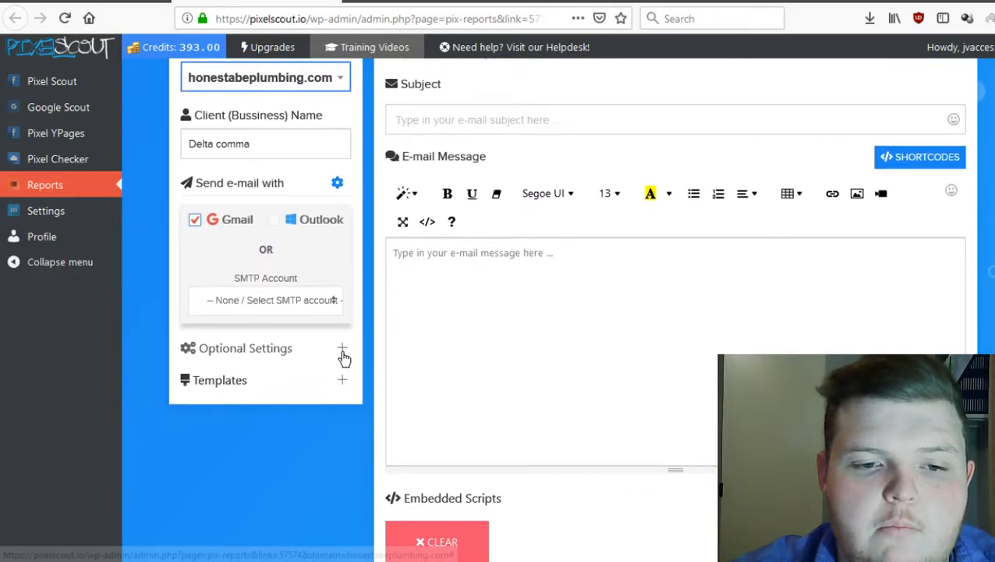
left_click(343, 347)
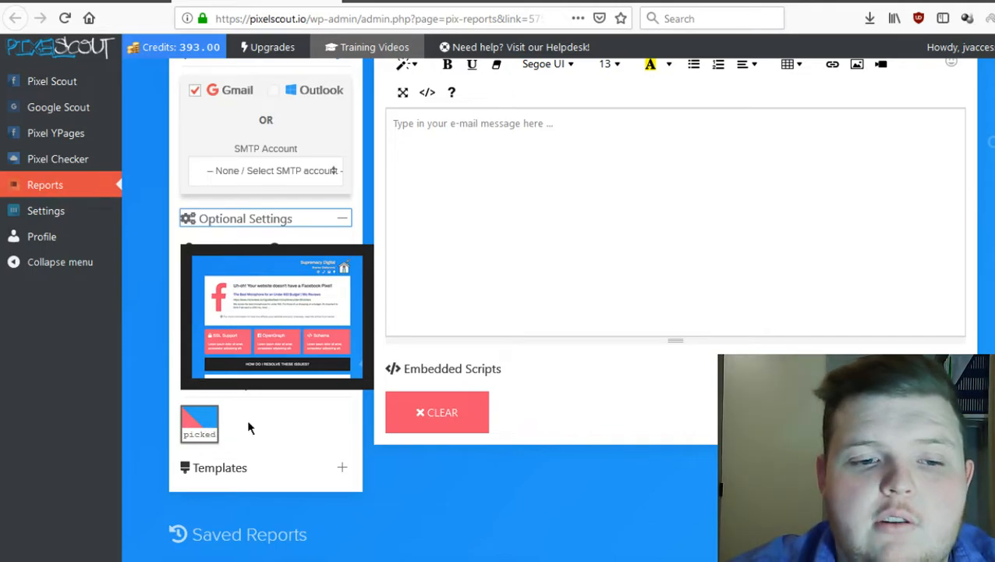
left_click(265, 218)
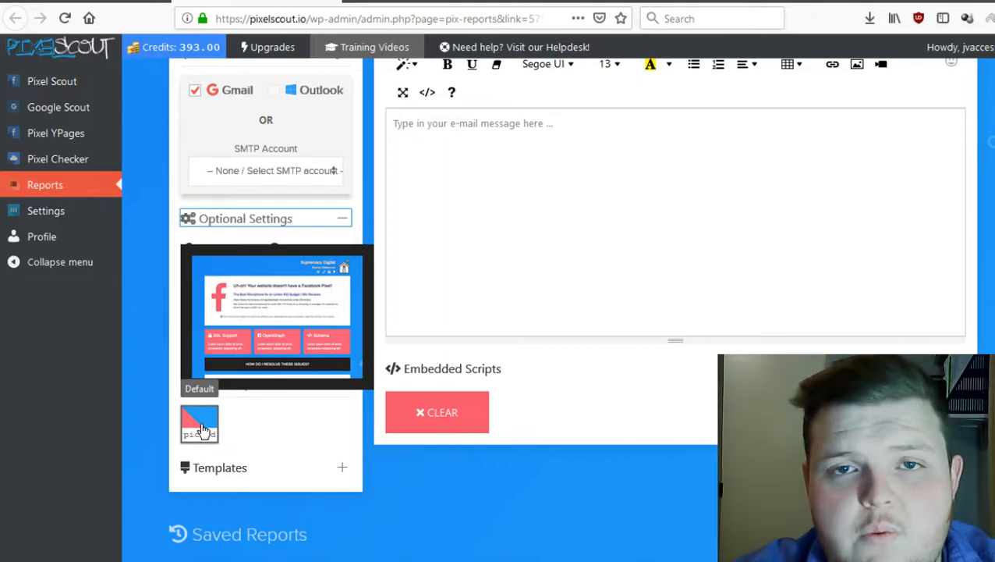
left_click(265, 218)
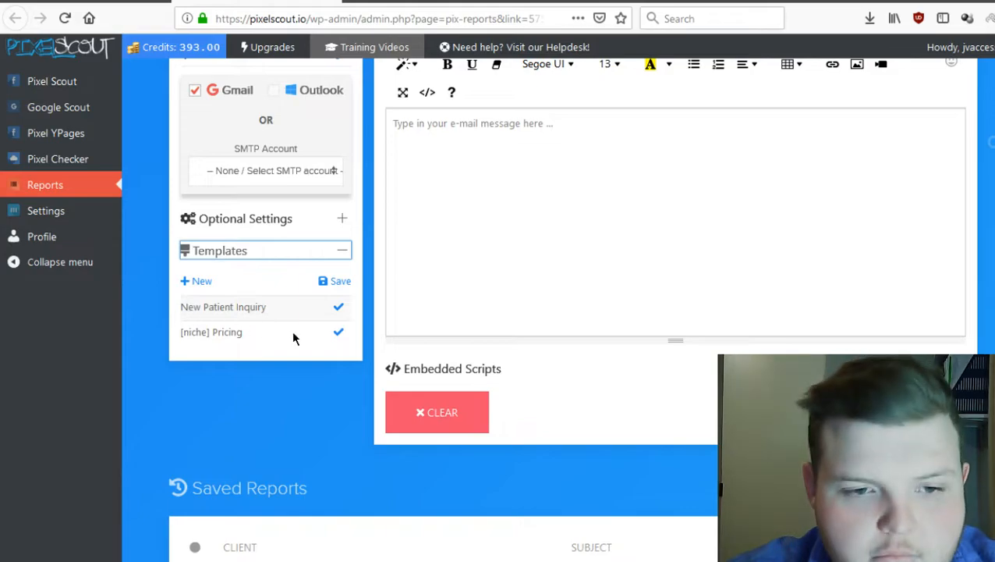
left_click(342, 250)
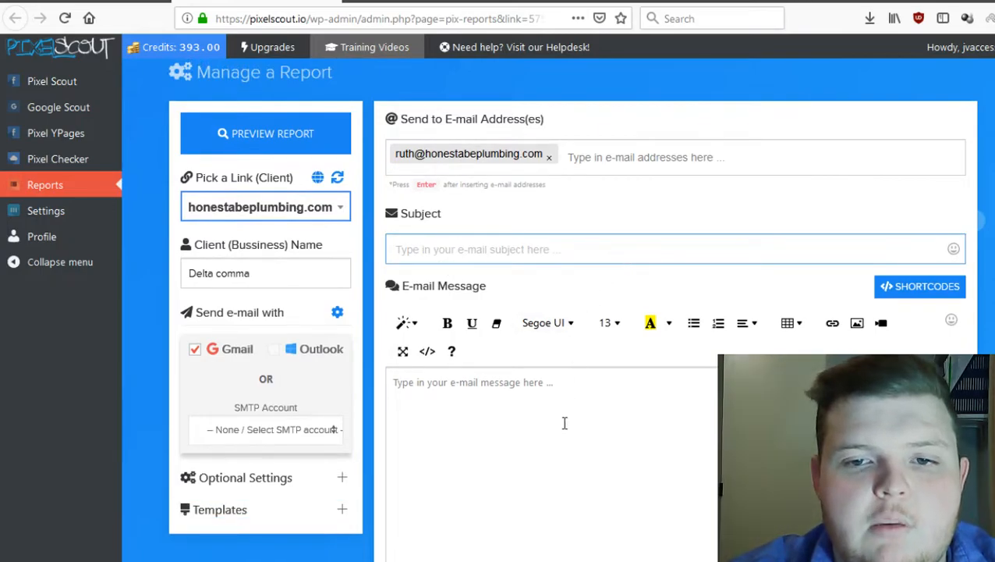
Insert the [CLIENT_WEBSITE] shortcode into the email message body.
scroll("down", 3)
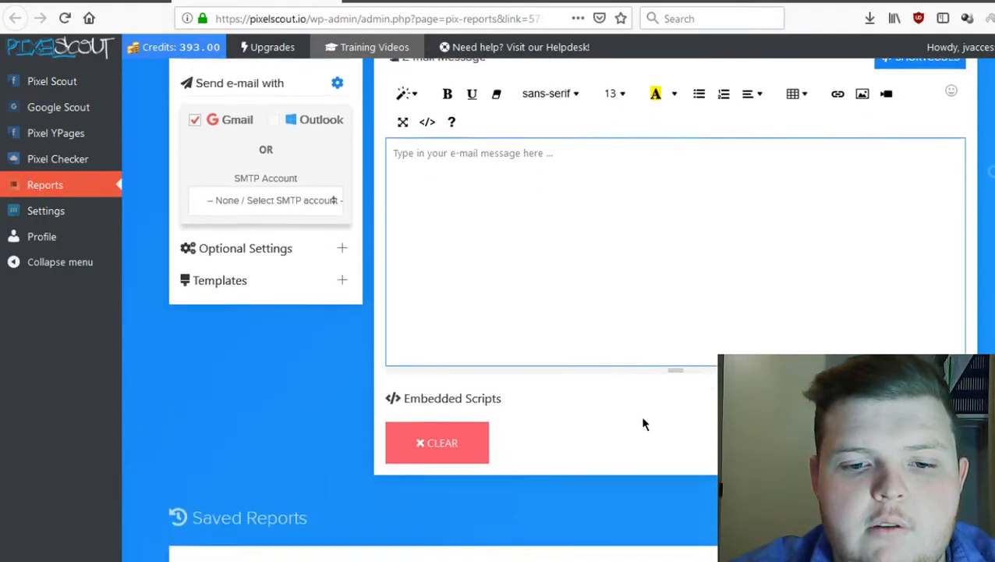
scroll("down", 3)
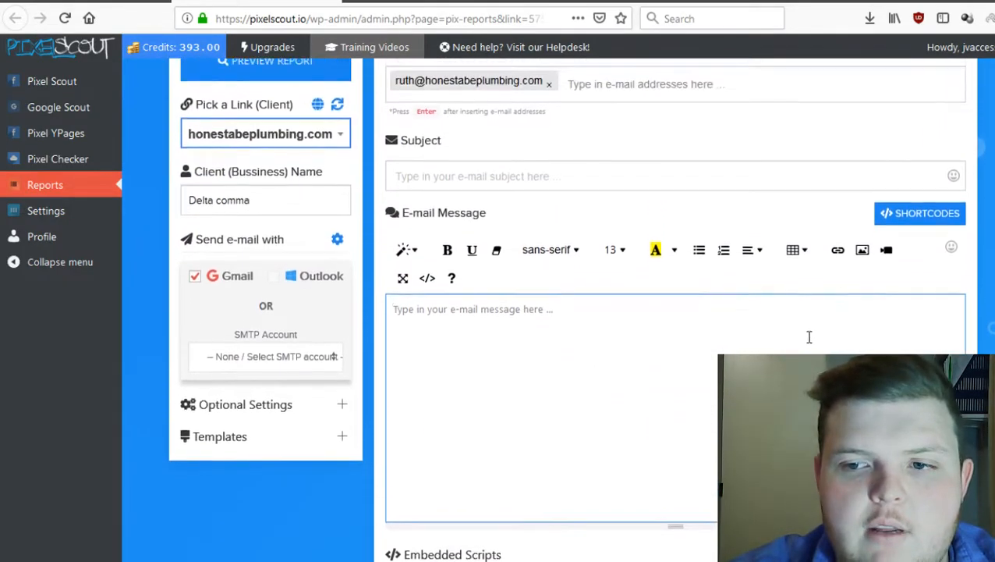
scroll("up", 3)
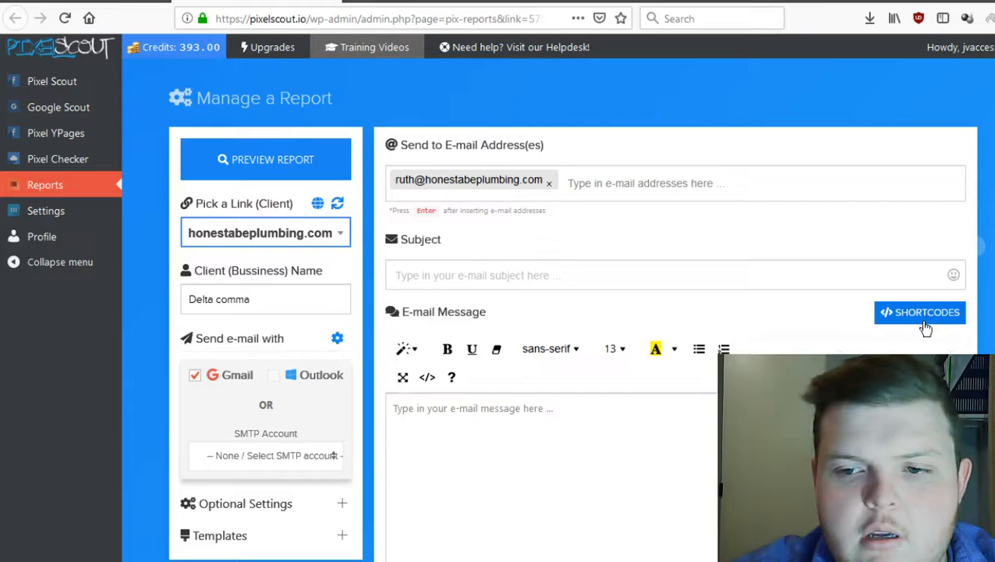
left_click(921, 312)
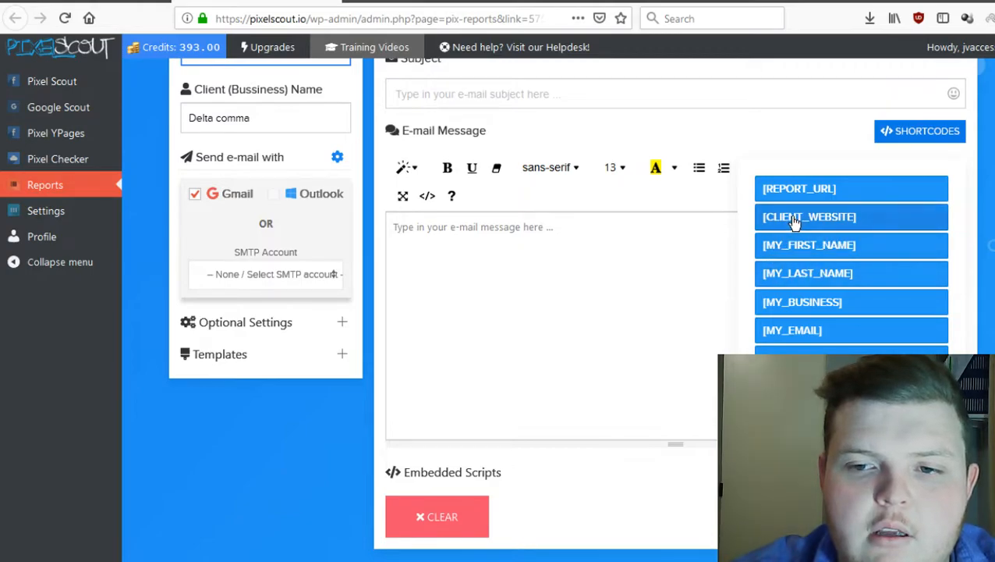
left_click(808, 217)
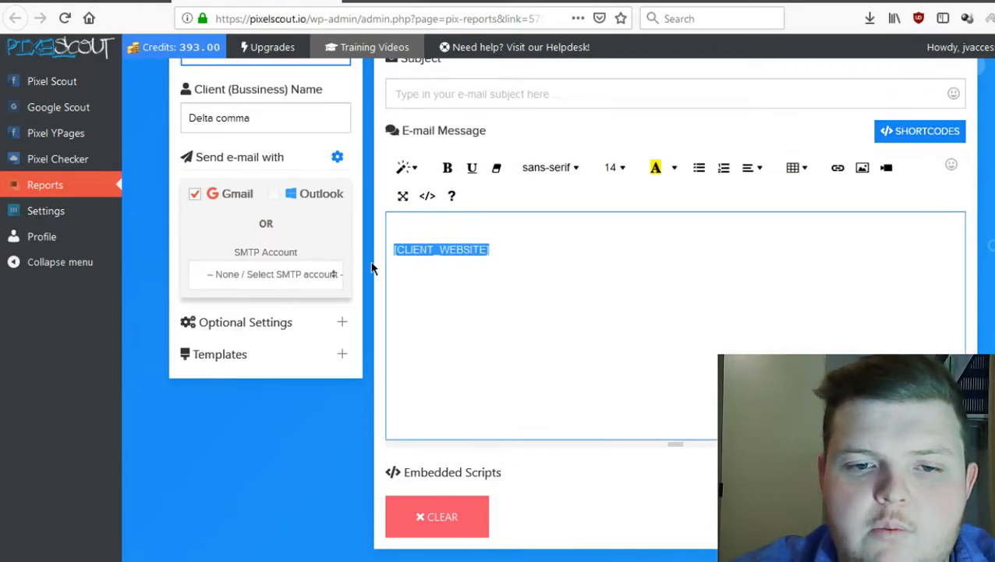
mouse_move(427, 195)
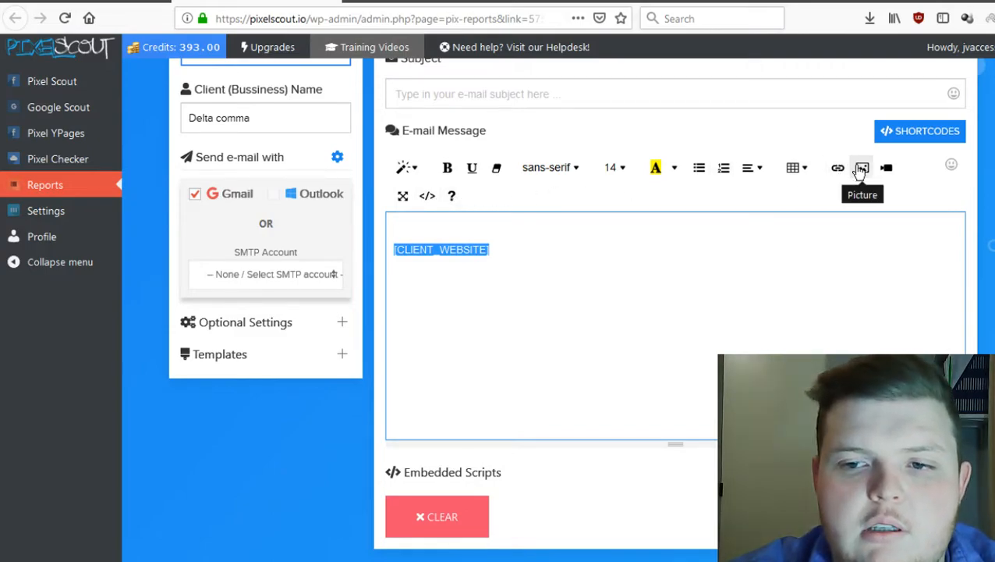
mouse_move(887, 169)
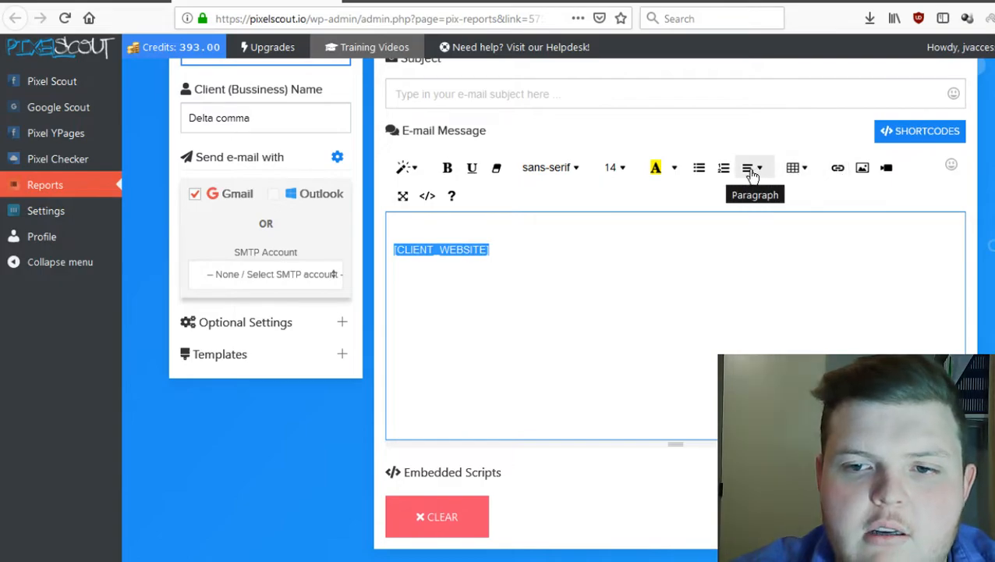
mouse_move(549, 167)
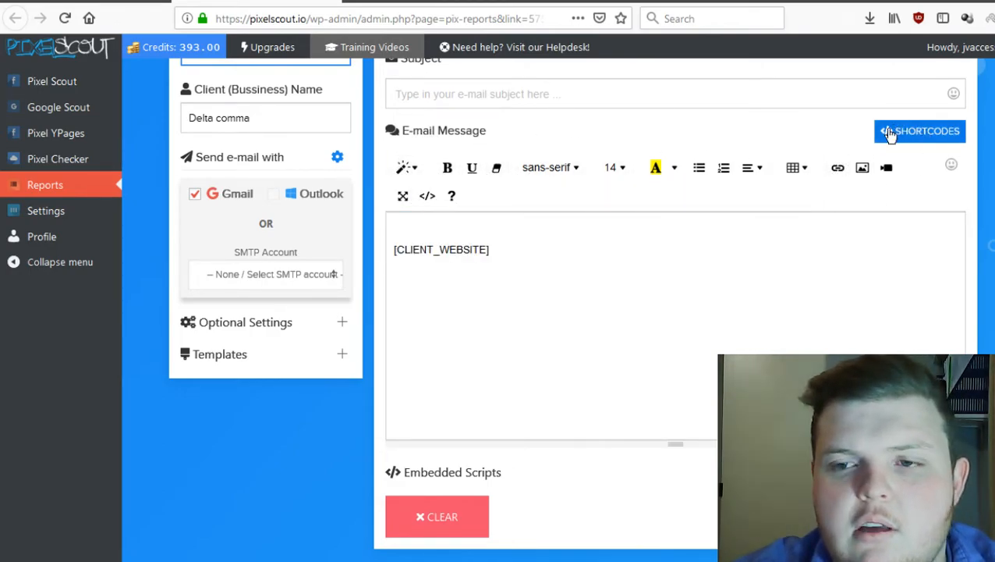
left_click(920, 131)
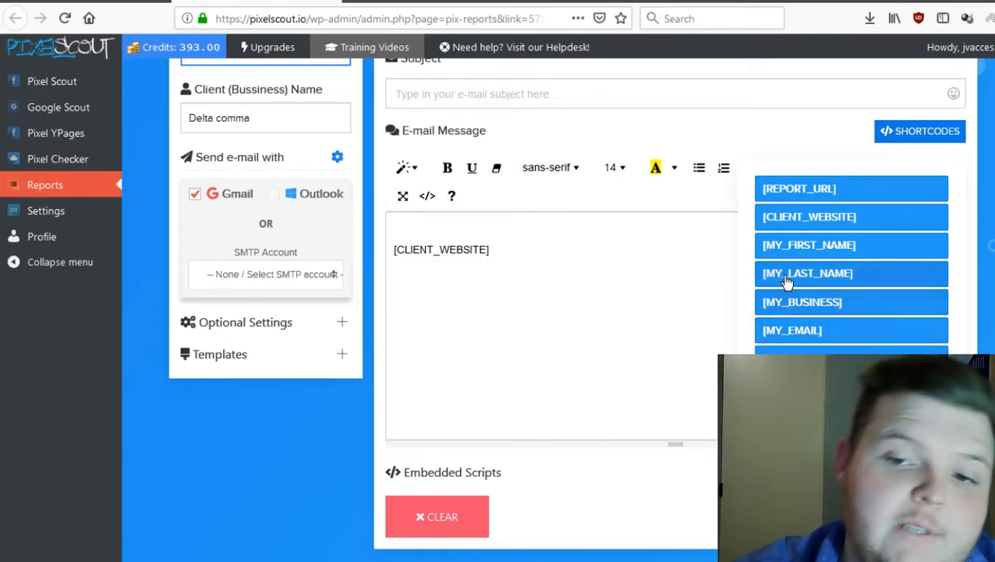
mouse_move(852, 217)
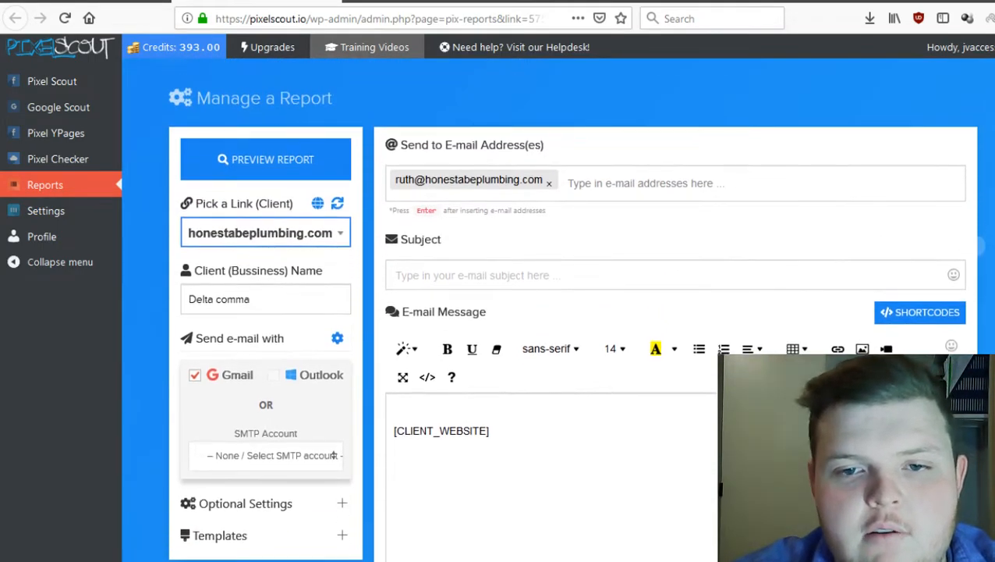
Add filler text 'zdgnbZDGn adgghsfdgh adgha' after [CLIENT_WEBSITE] in the message.
scroll("down", 3)
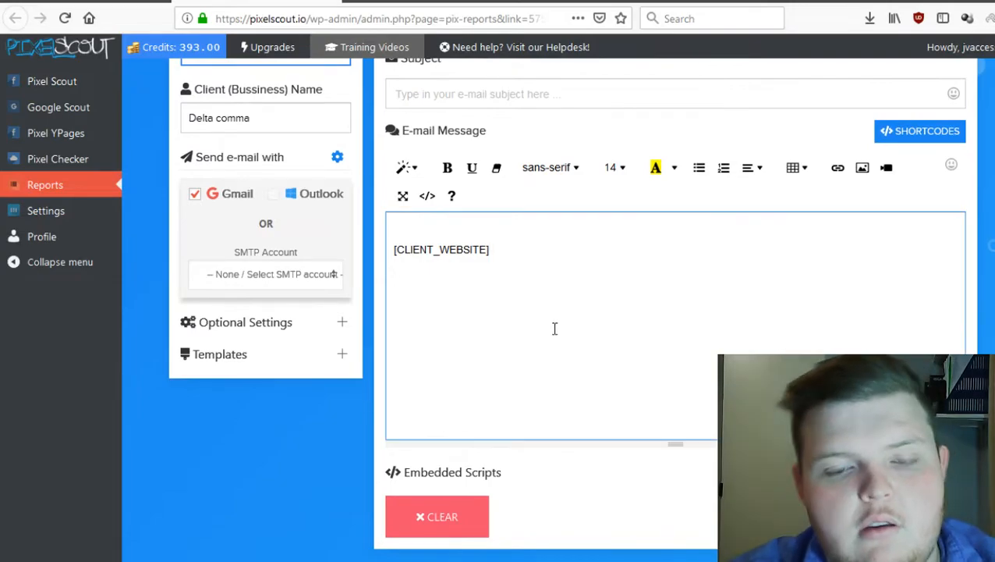
type("zdgnbZDGn")
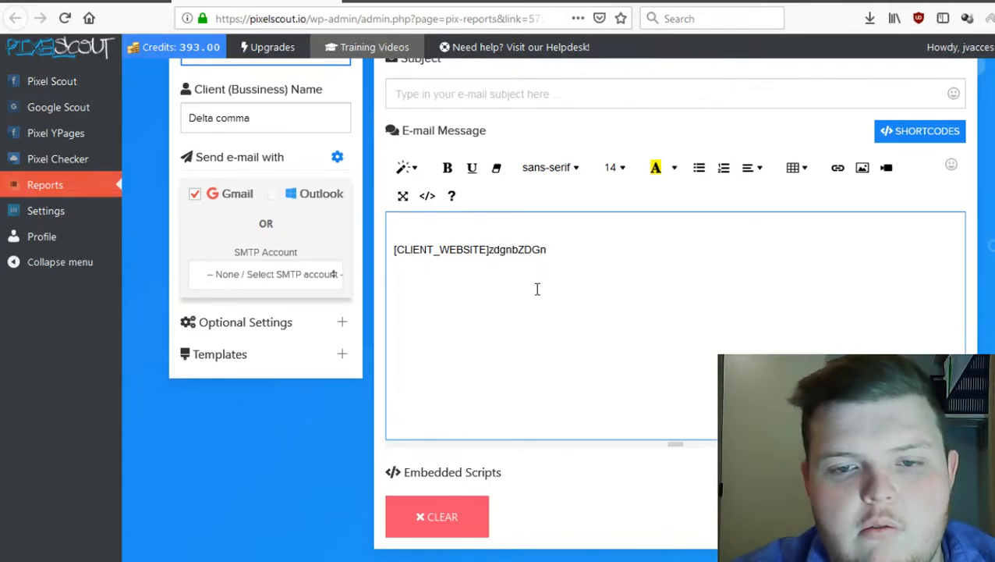
type("adgghsfdgh")
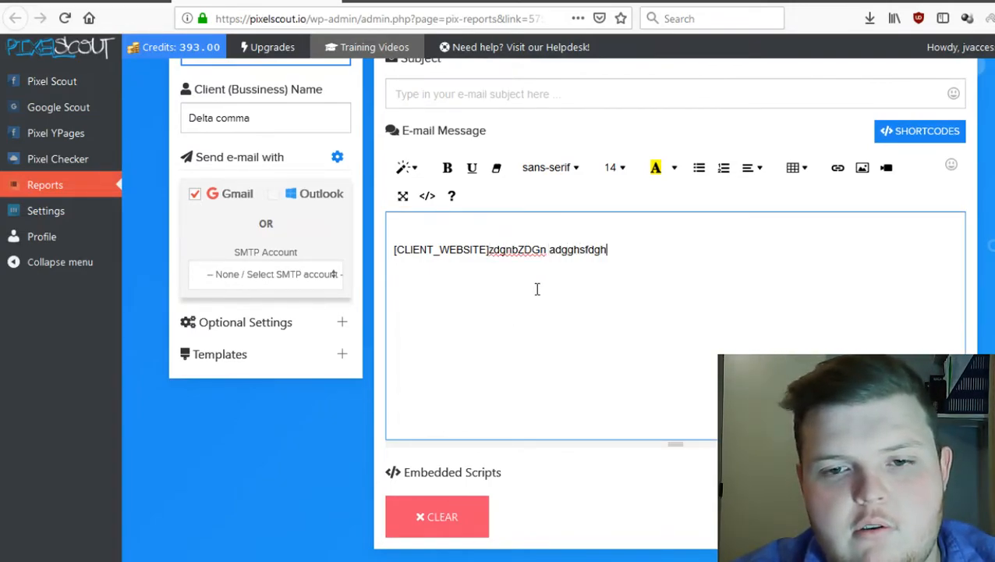
type("adgha")
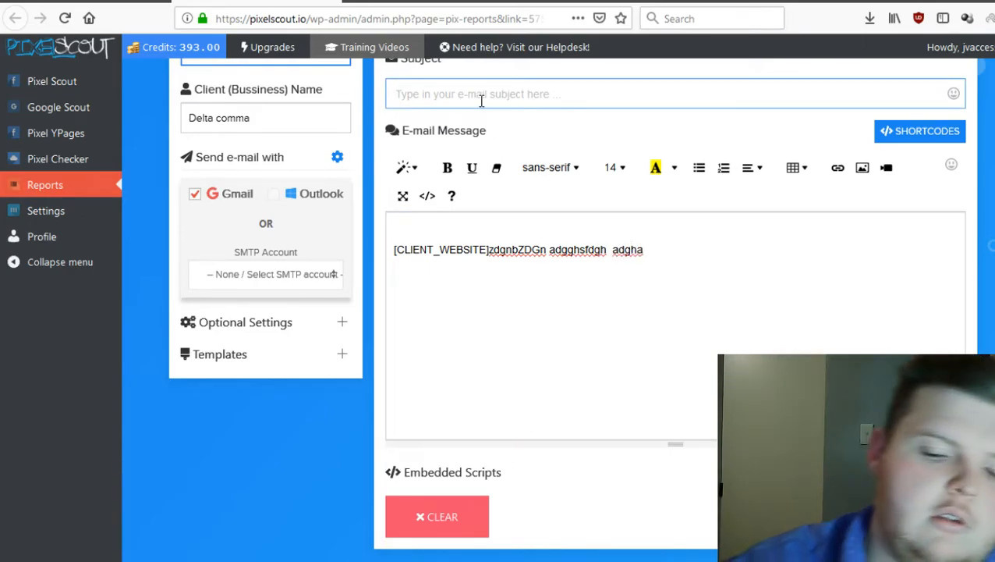
Set the email subject to 'No pixel found'.
type("No")
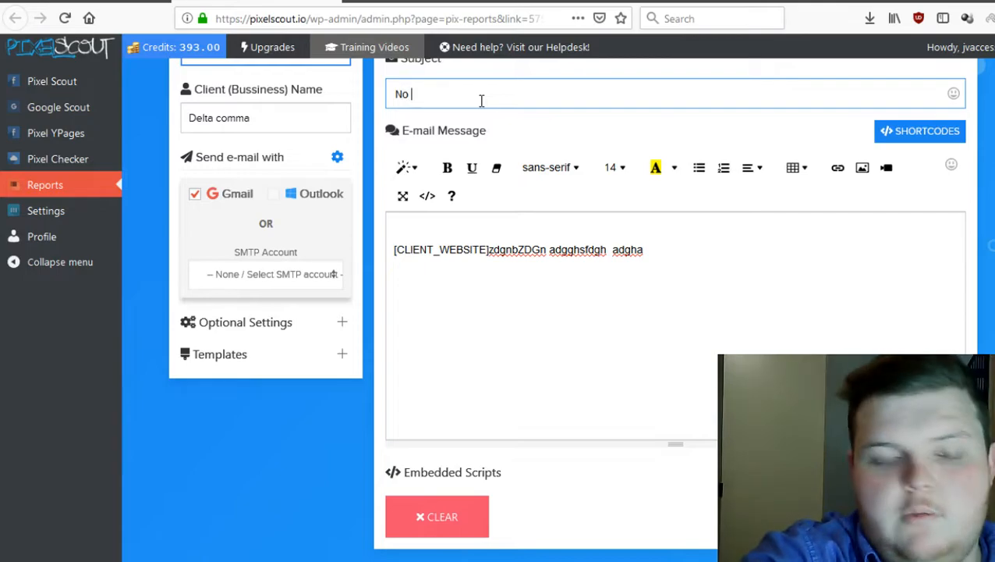
type("pixel")
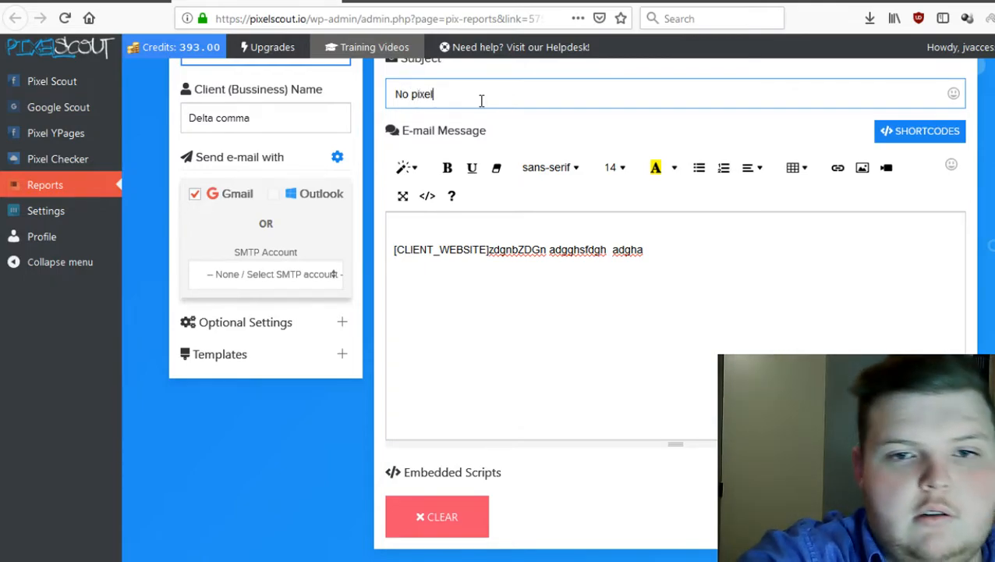
type("found")
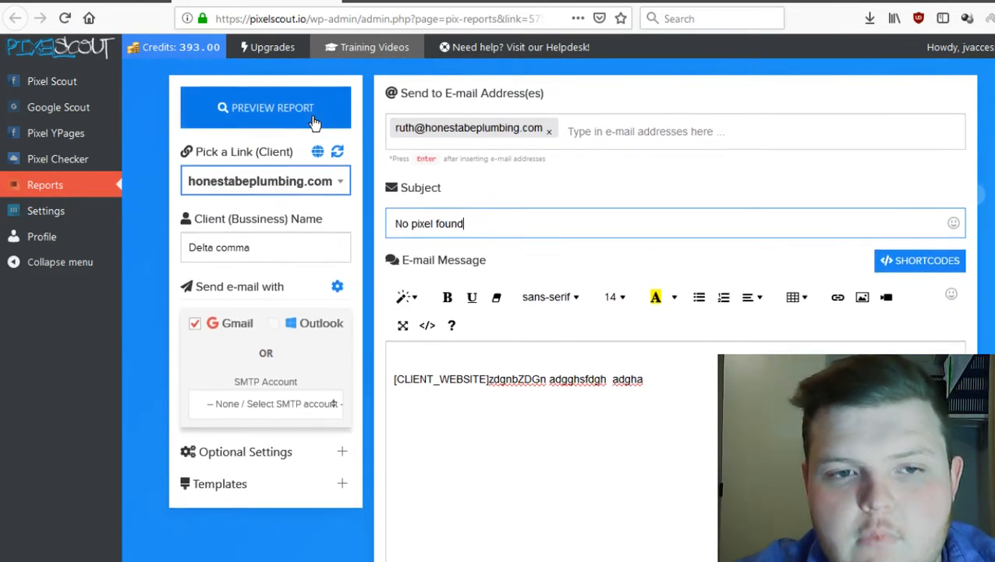
left_click(265, 108)
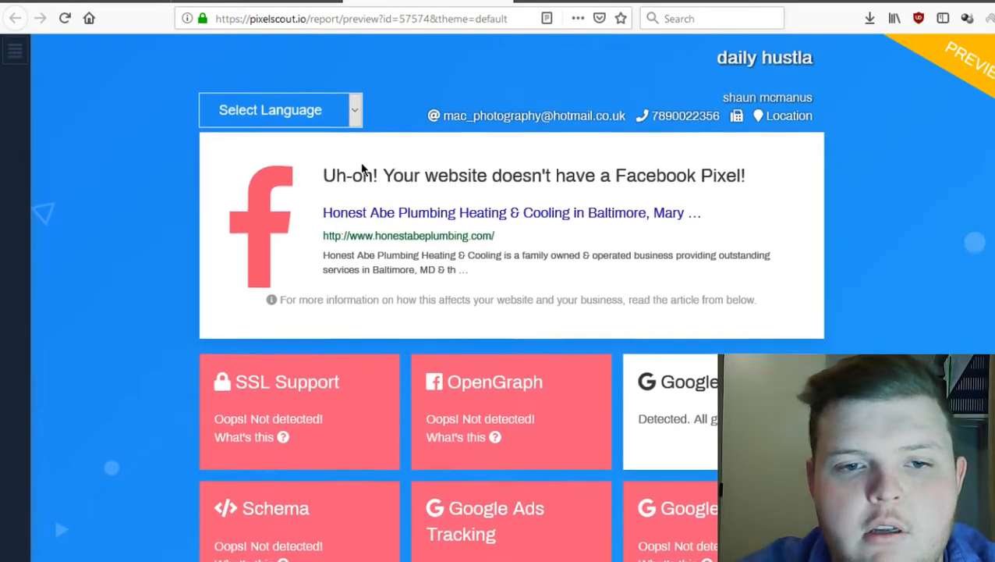
scroll("down", 3)
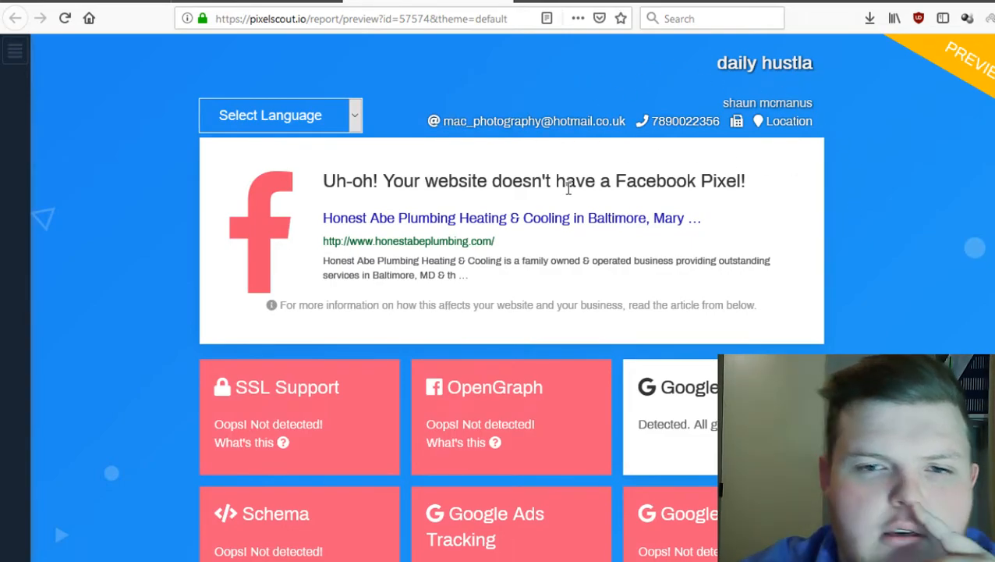
scroll("down", 3)
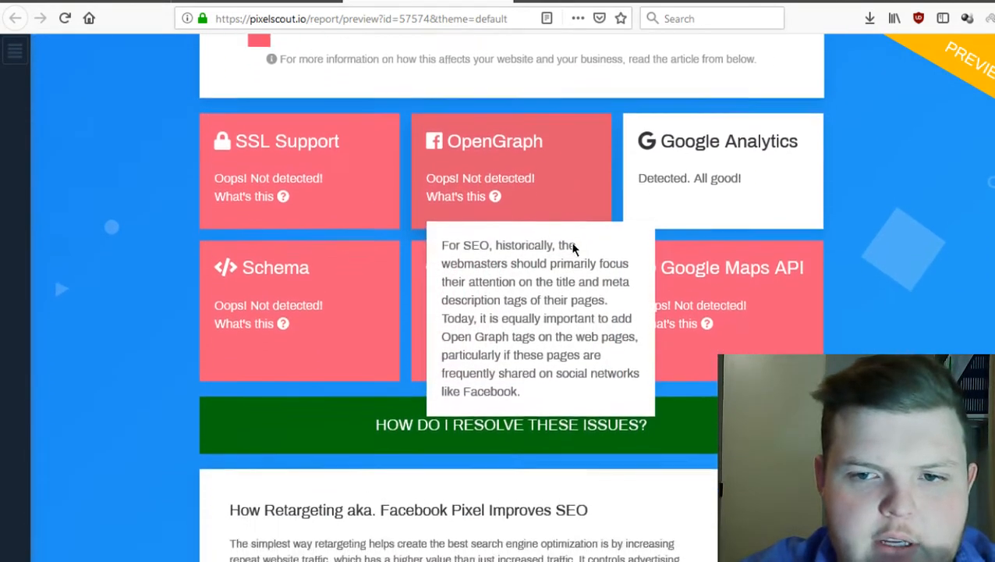
scroll("down", 3)
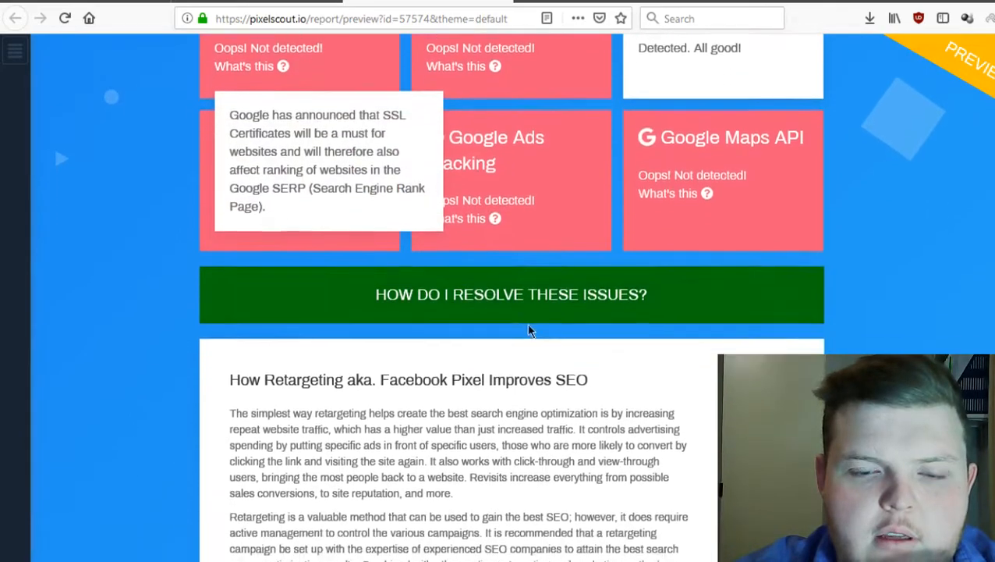
scroll("down", 3)
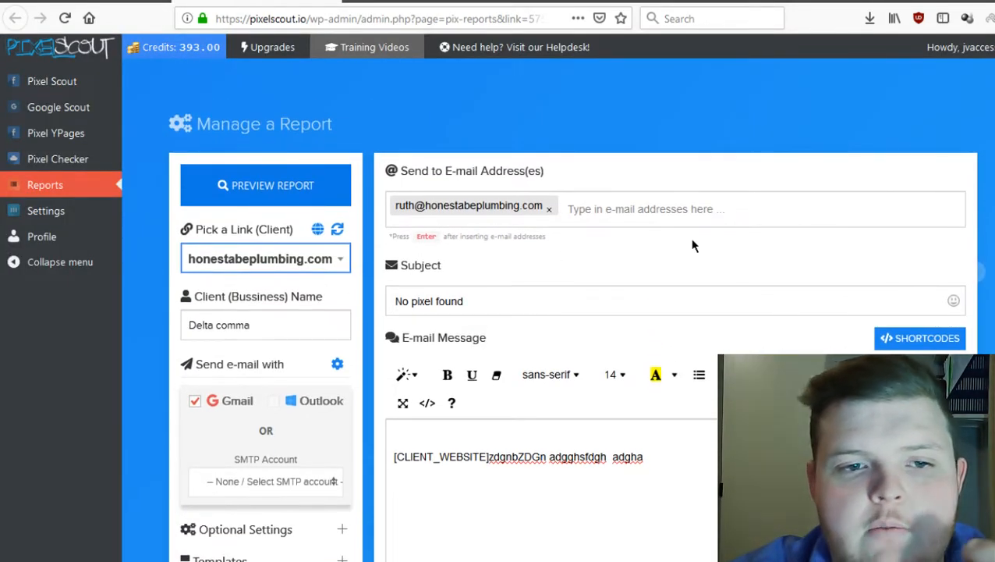
Review Saved Reports and the templates New Patient Inquiry and [niche] Pricing.
scroll("down", 3)
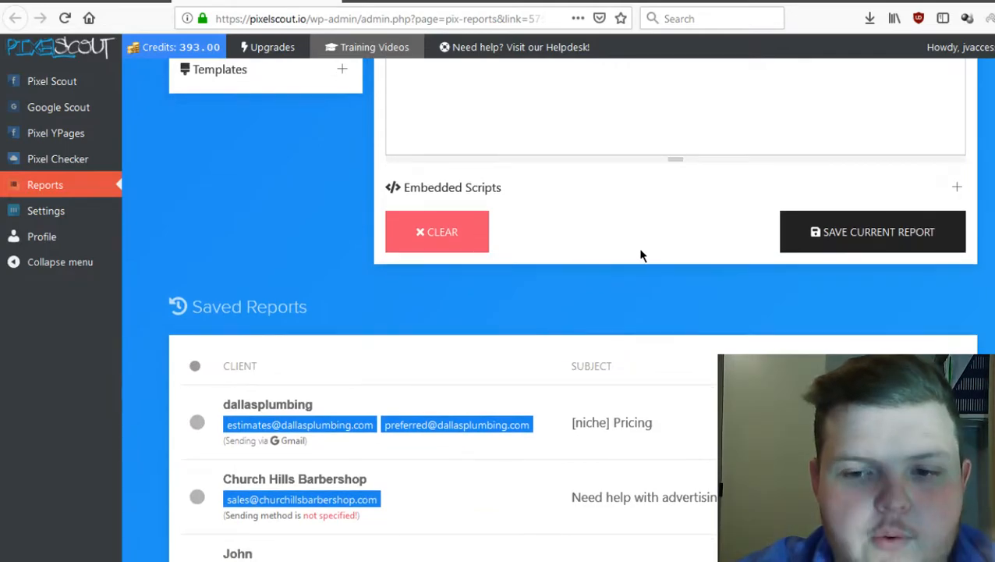
scroll("down", 3)
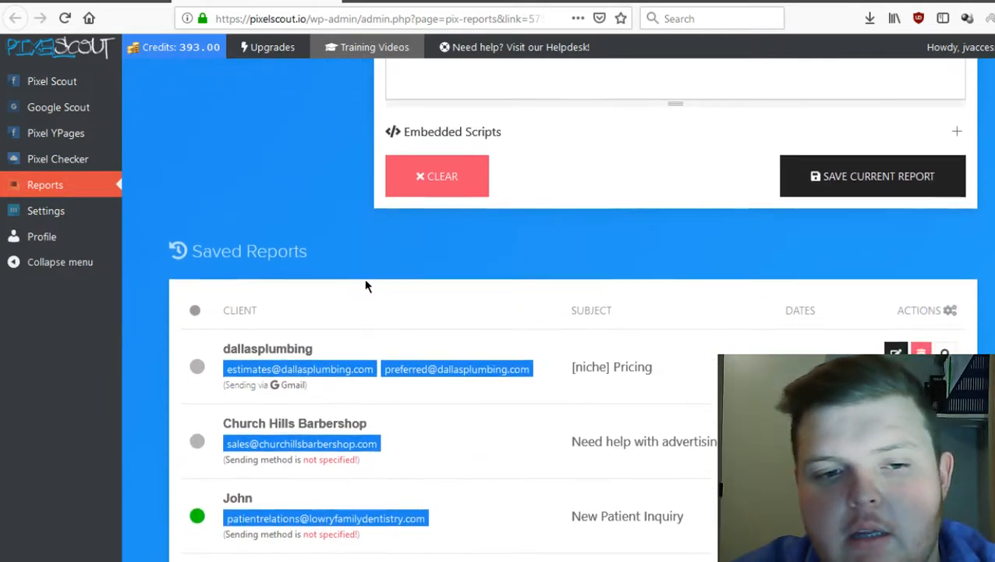
scroll("down", 3)
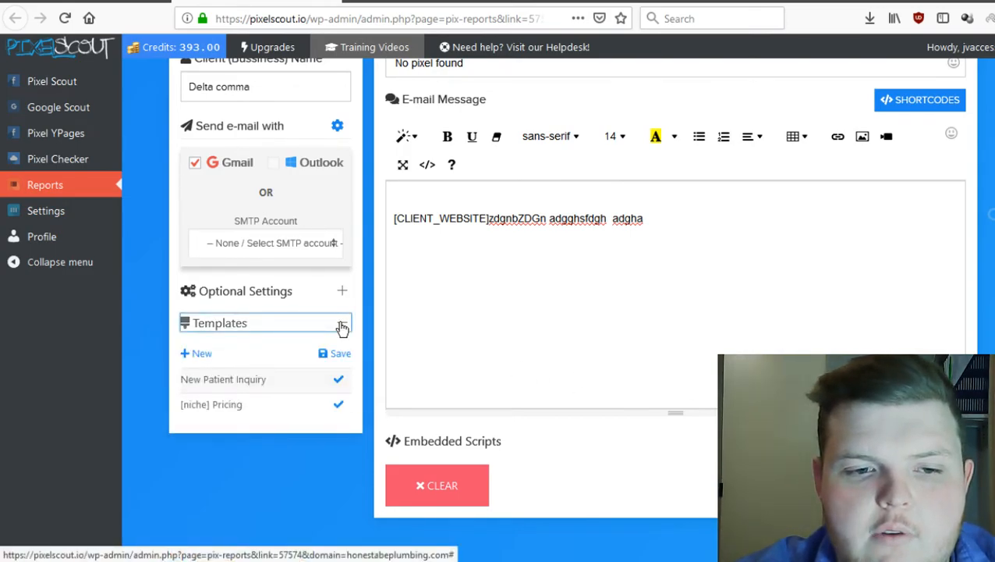
mouse_move(187, 358)
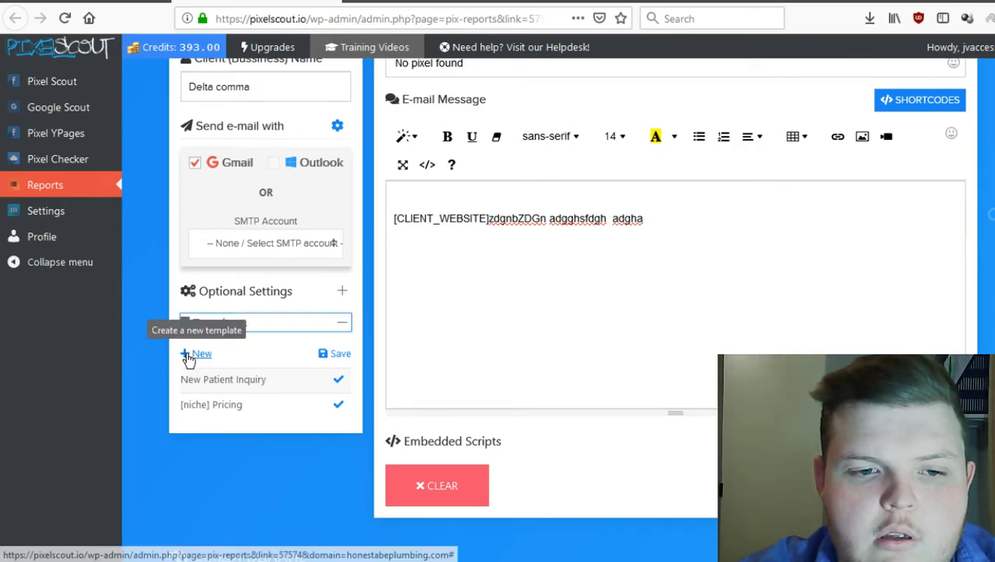
Create a new empty template clearing subject and message, then collapse Templates.
left_click(200, 353)
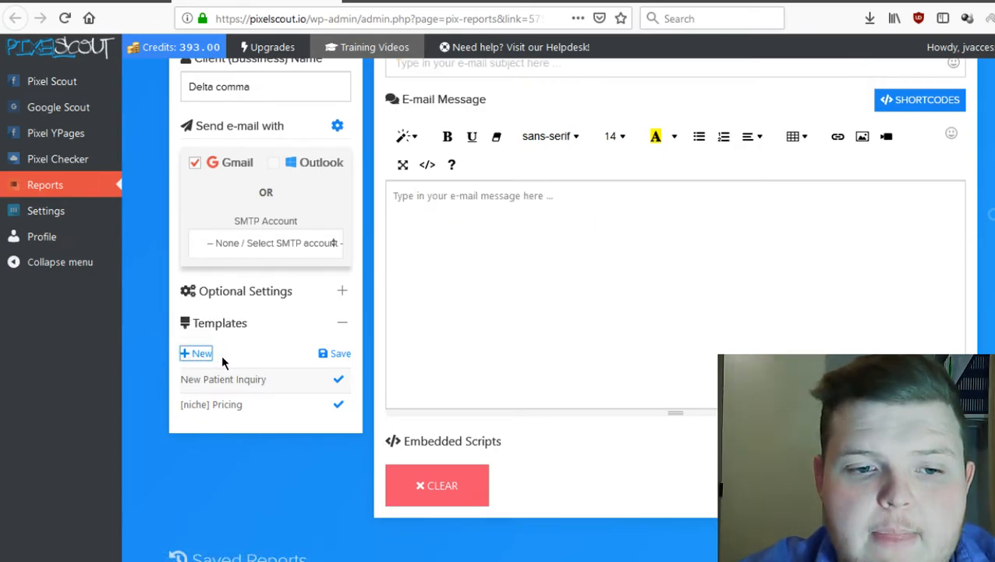
scroll("down", 3)
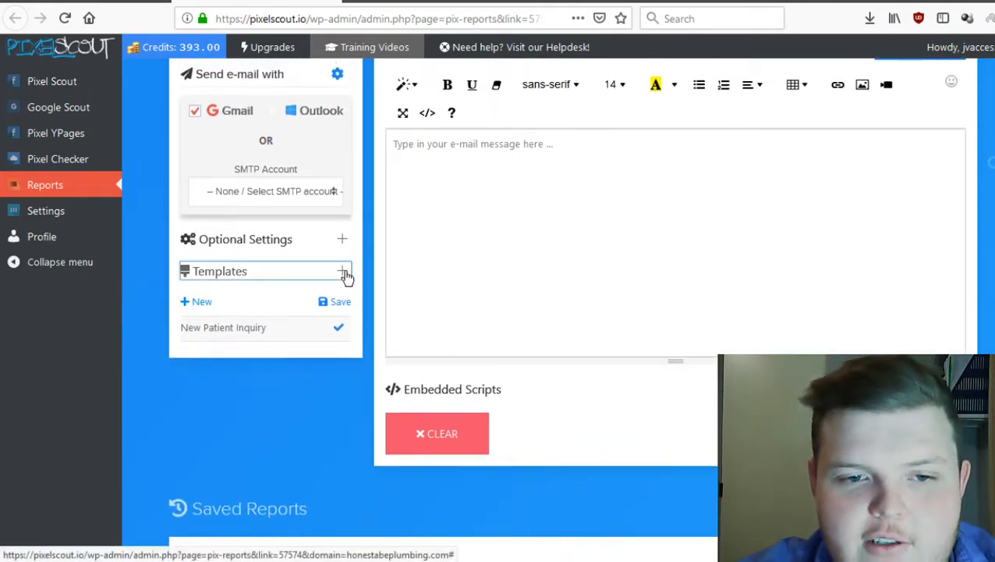
left_click(342, 272)
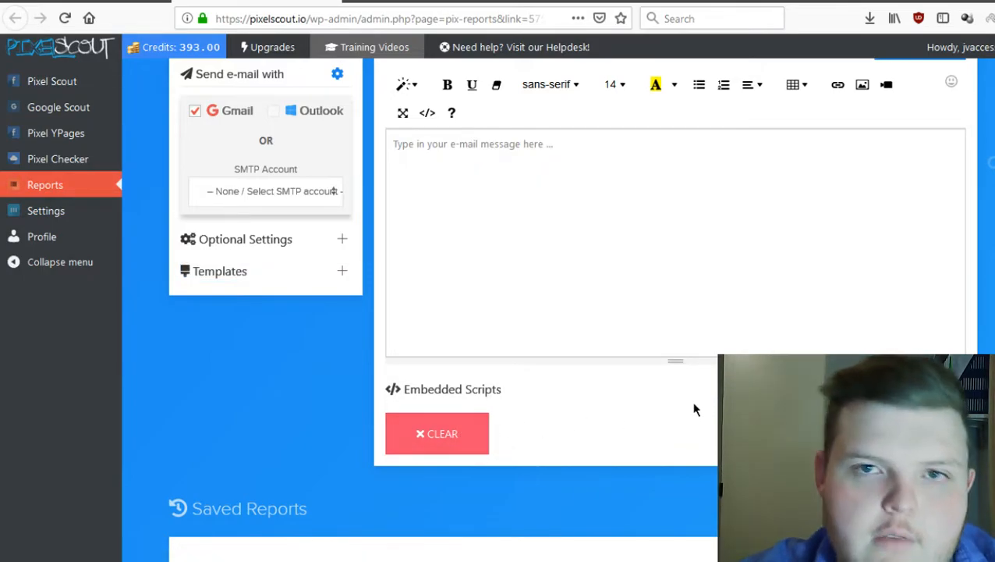
scroll("down", 3)
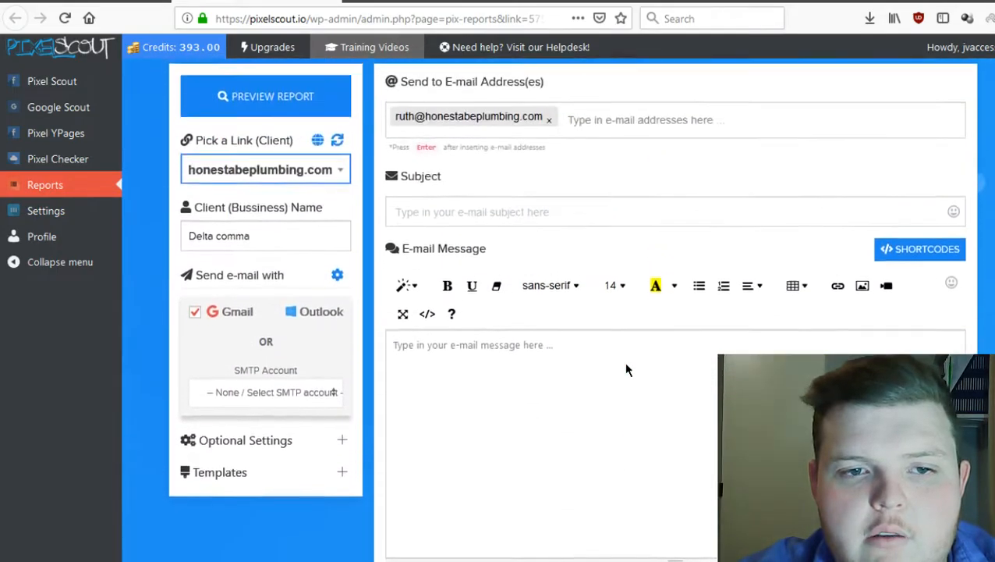
scroll("down", 3)
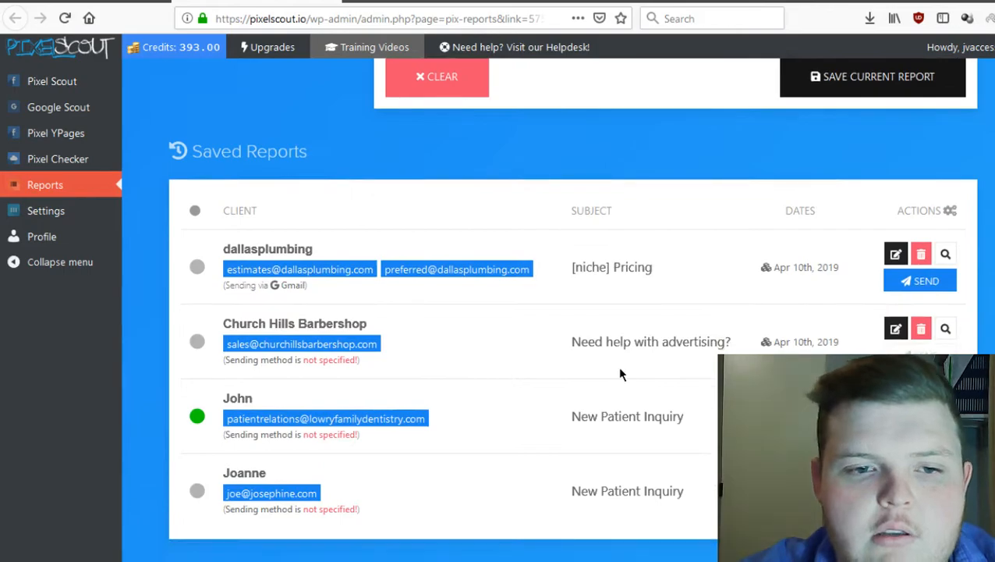
scroll("down", 3)
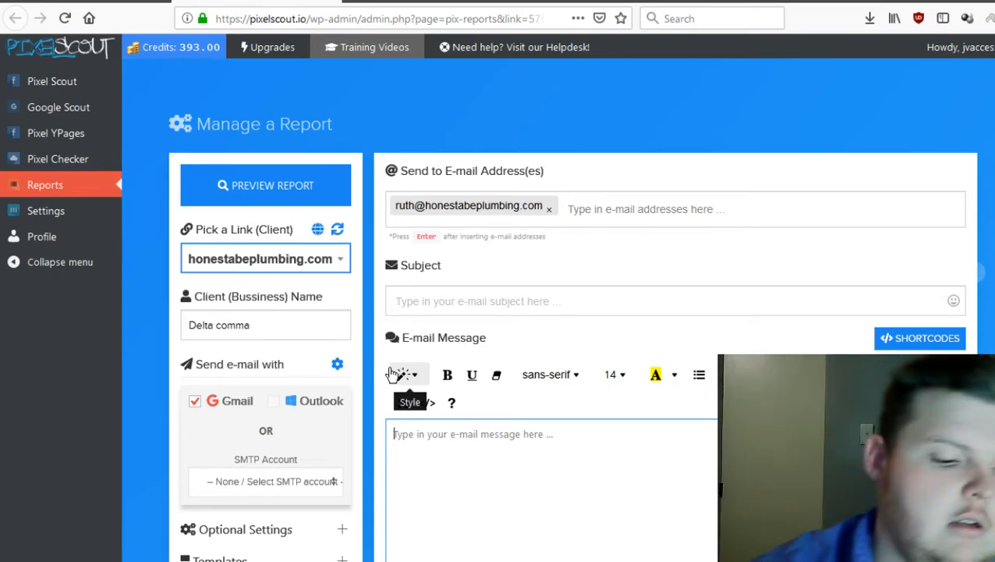
Write message 'Hello my name is john reviews' and subject 'john reviews'.
type("Hello my name is")
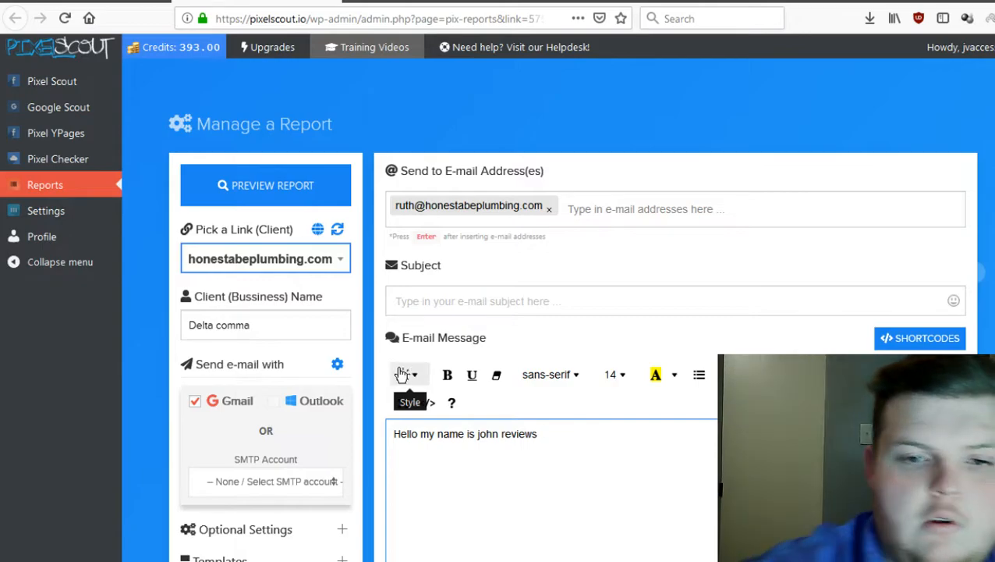
type("john reviews")
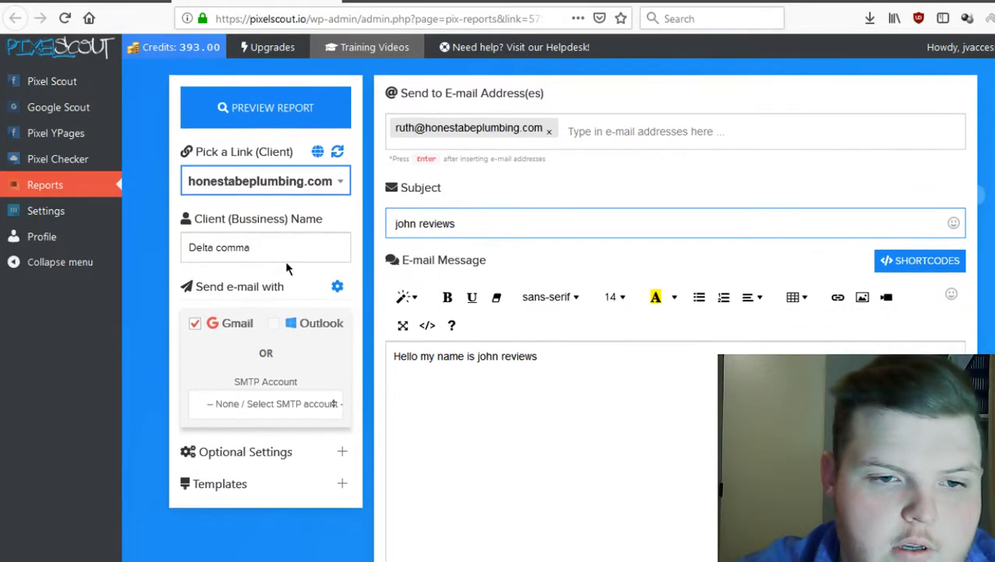
scroll("down", 3)
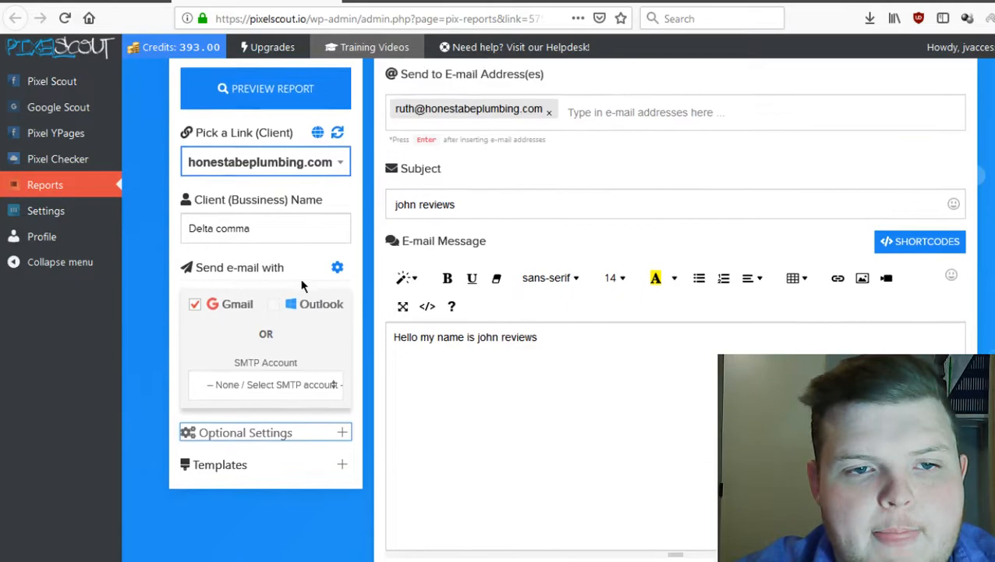
Delete the Church Hills Barbershop entry and confirm its removal from Saved Reports.
scroll("down", 3)
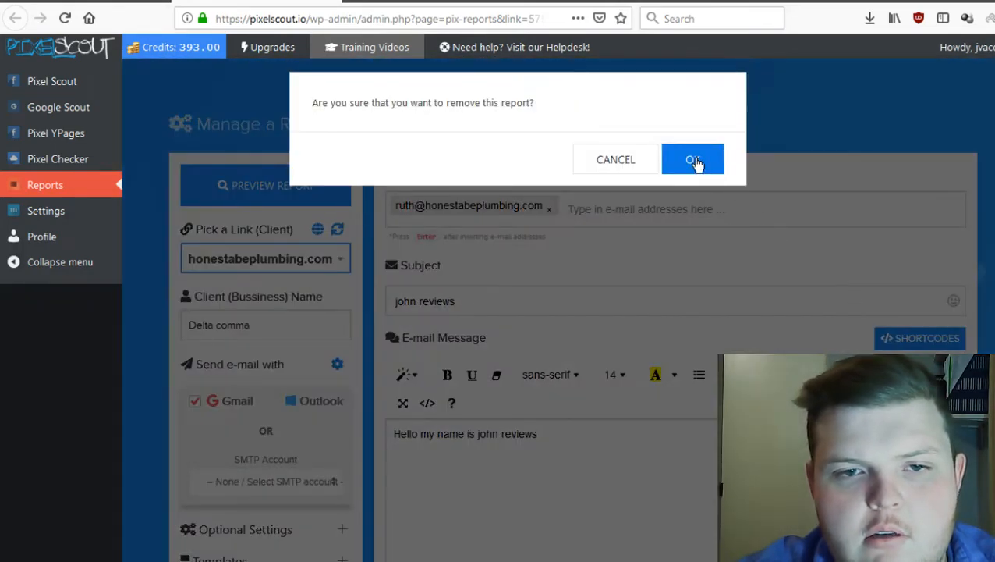
left_click(693, 159)
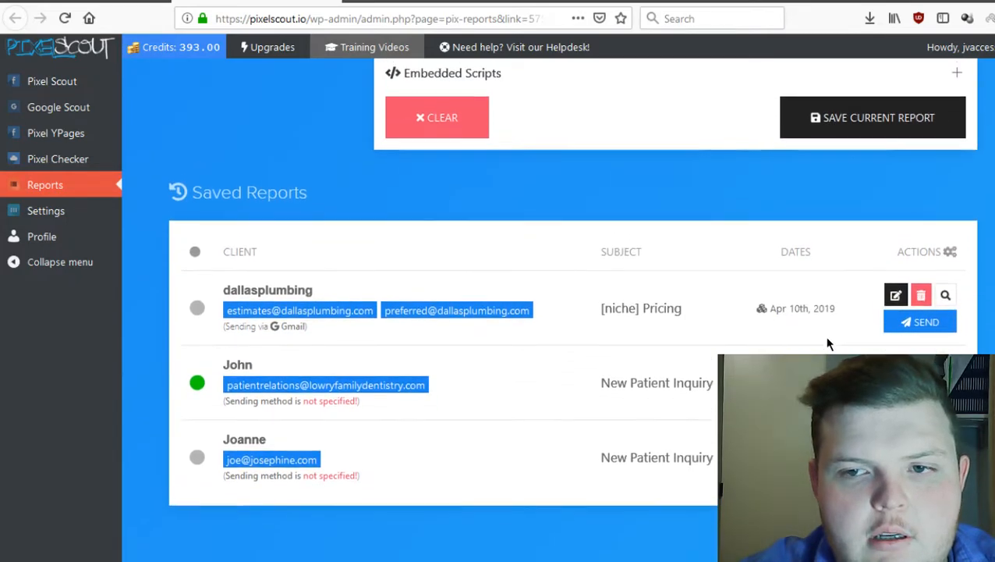
Save the current report and select the new Delta comma entry for honestabeplumbing.com in Saved Reports.
left_click(872, 117)
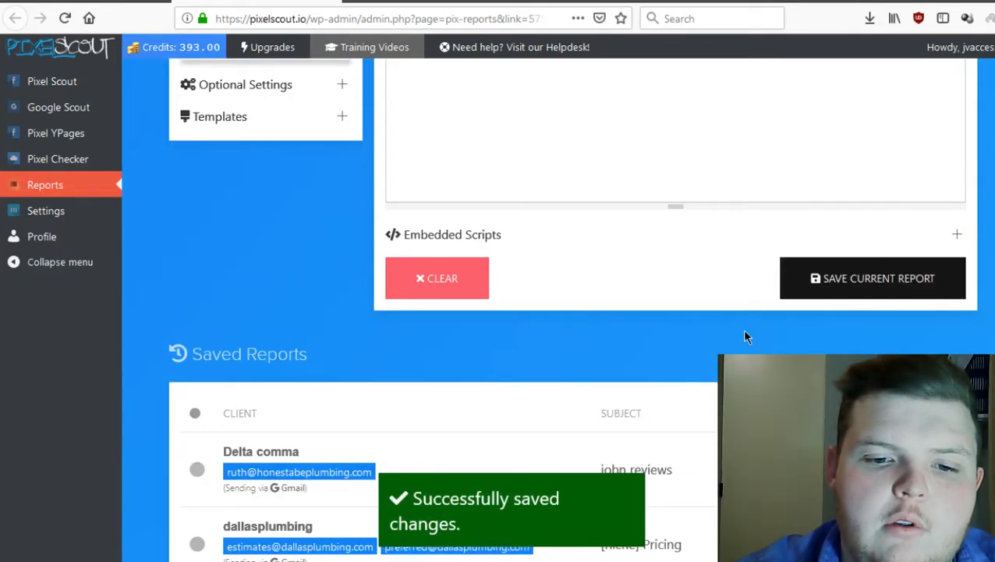
scroll("down", 3)
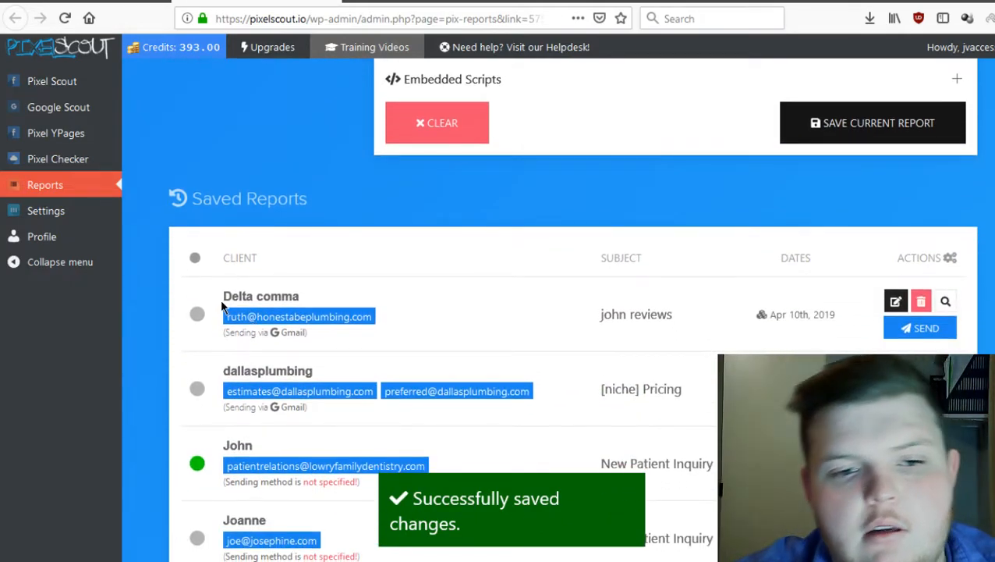
double_click(261, 296)
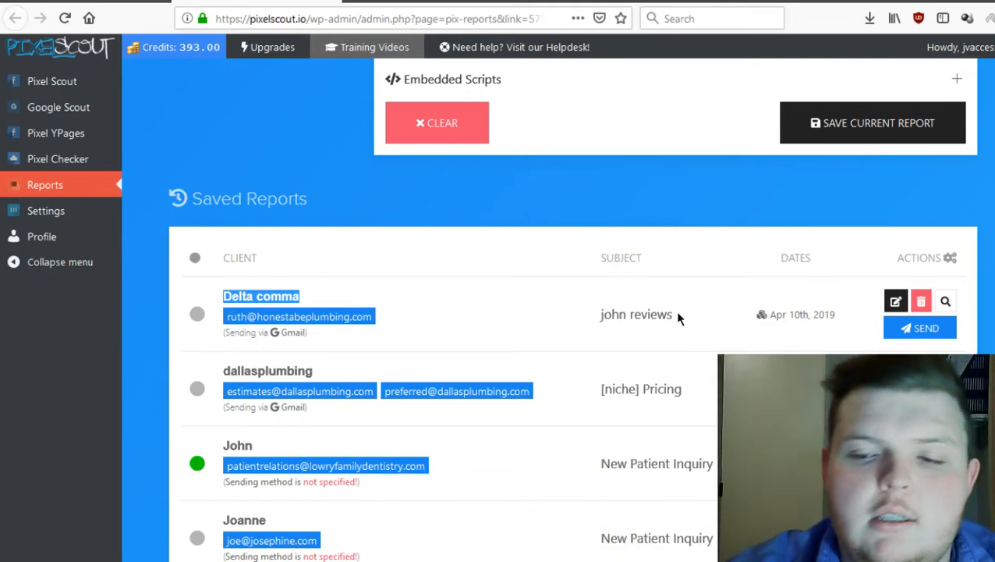
mouse_move(761, 315)
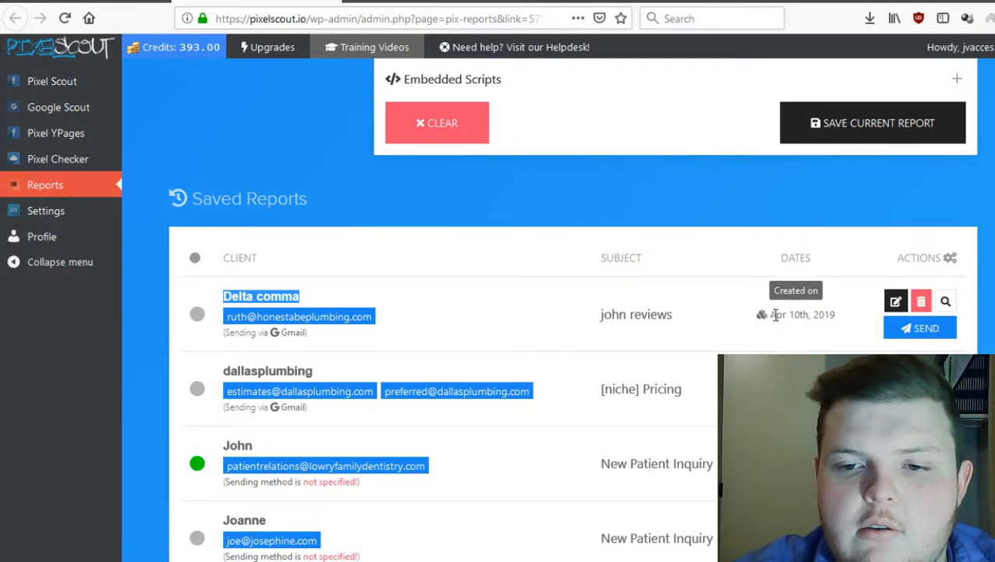
mouse_move(920, 301)
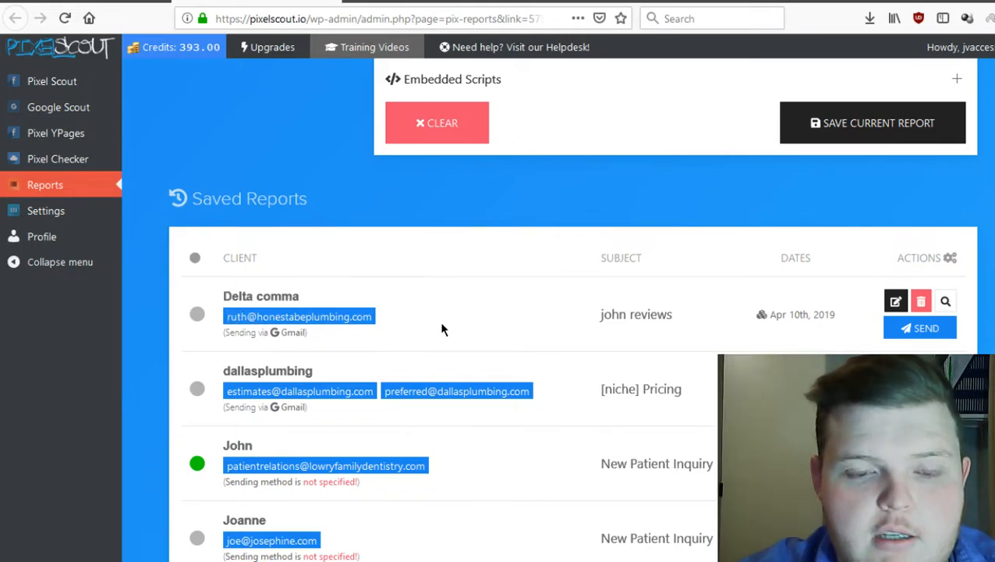
scroll("down", 3)
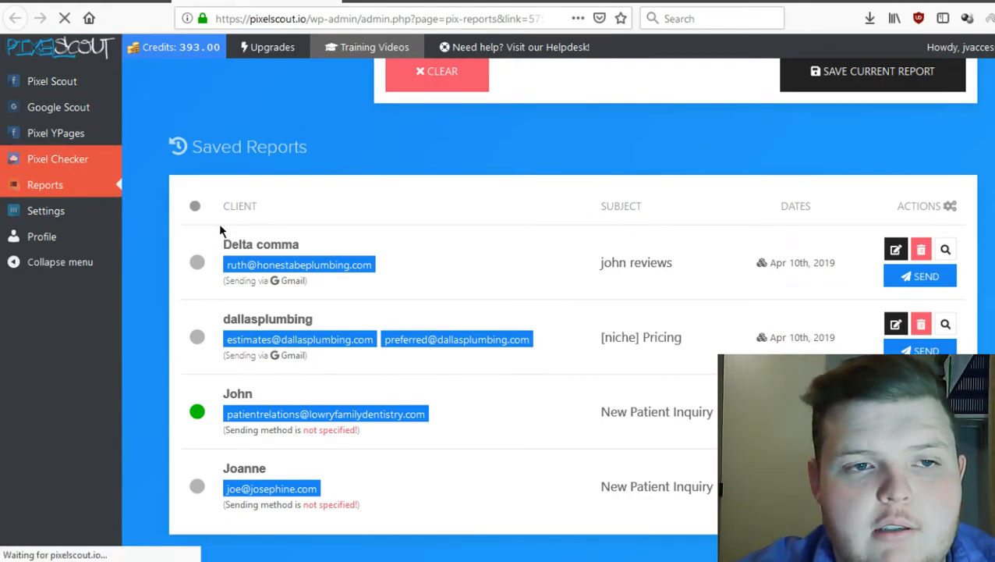
Switch to Pixel Checker and scroll through the previous checks for PSI, Google and HealthyLifeStyle.
left_click(56, 159)
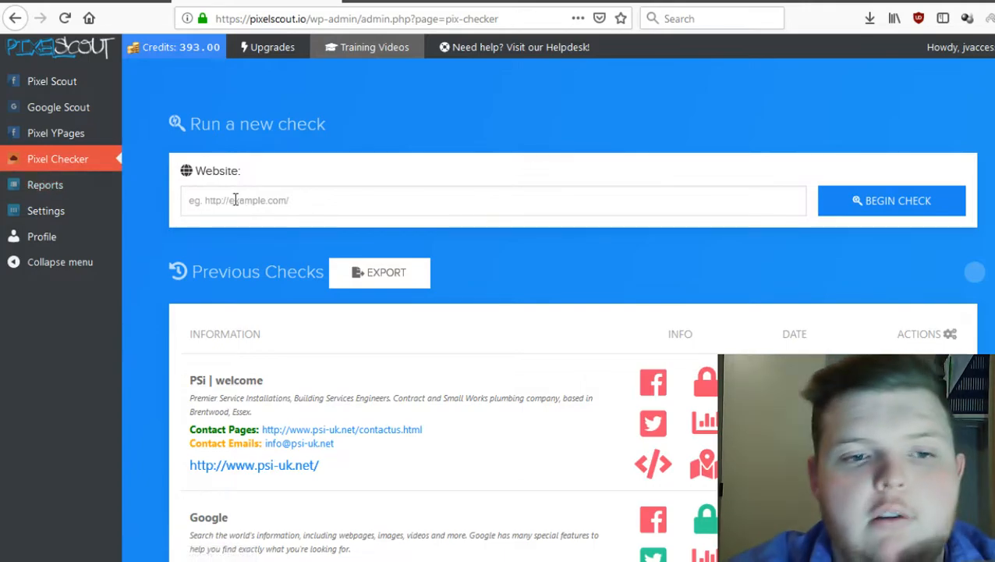
left_click(493, 200)
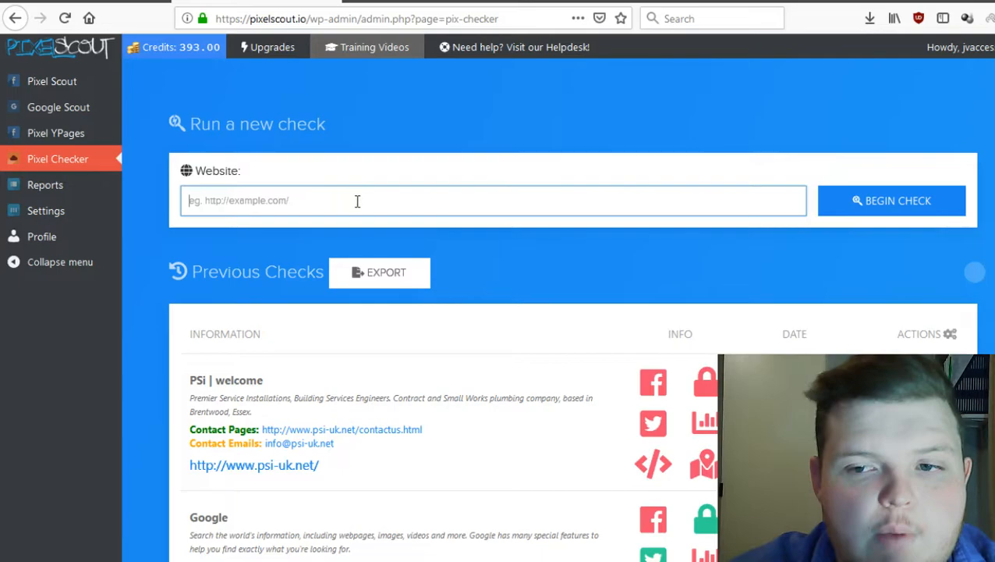
mouse_move(554, 263)
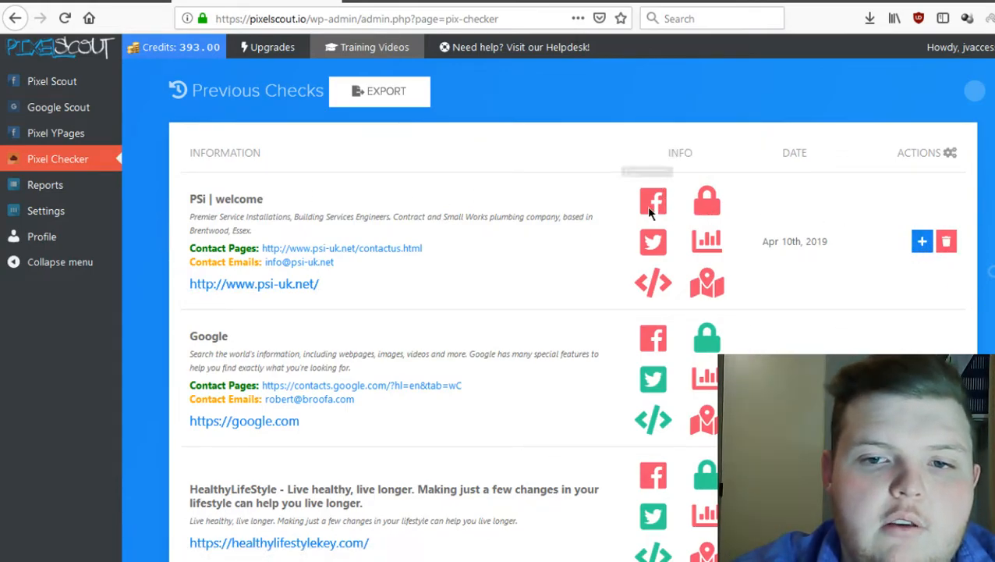
mouse_move(653, 201)
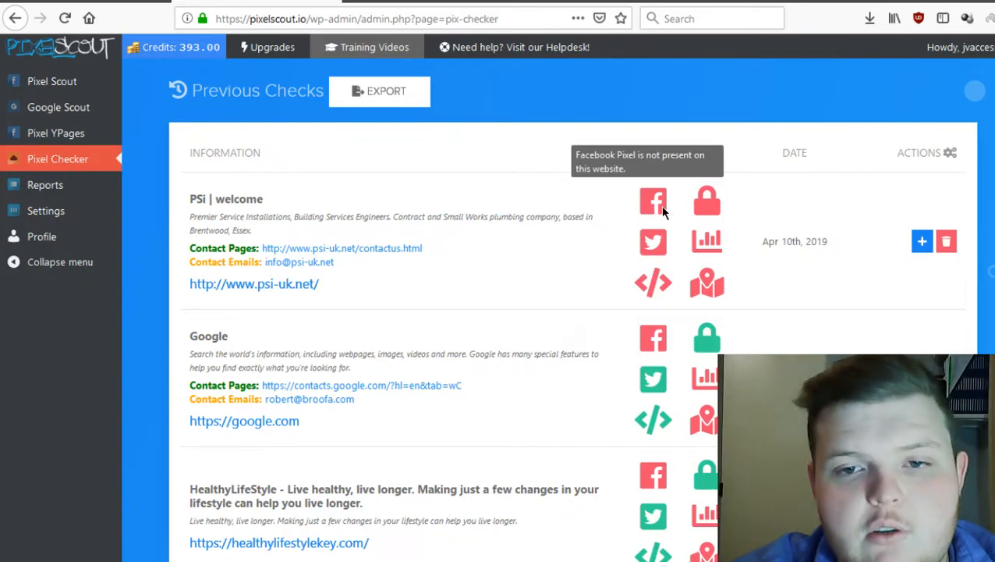
mouse_move(705, 202)
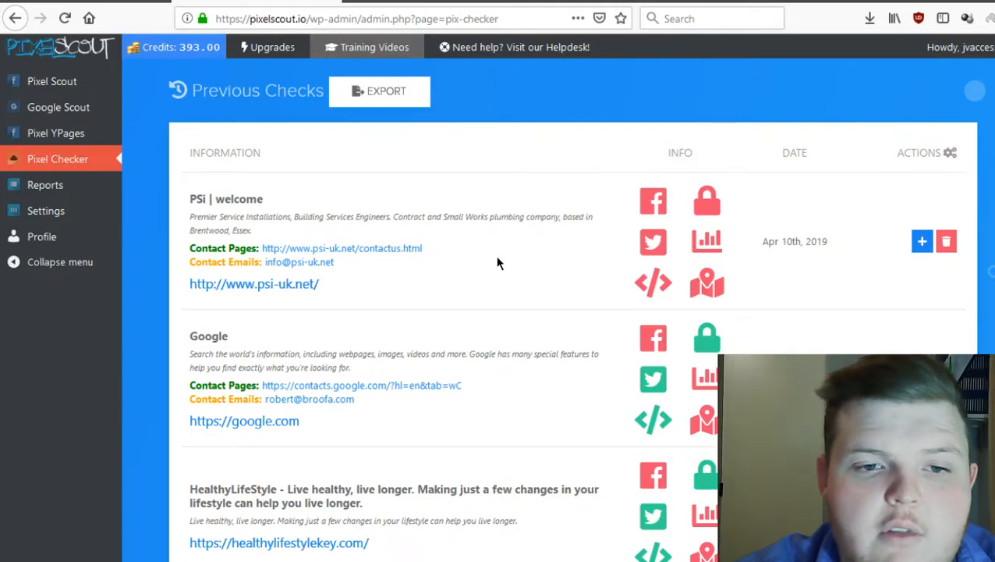
mouse_move(492, 262)
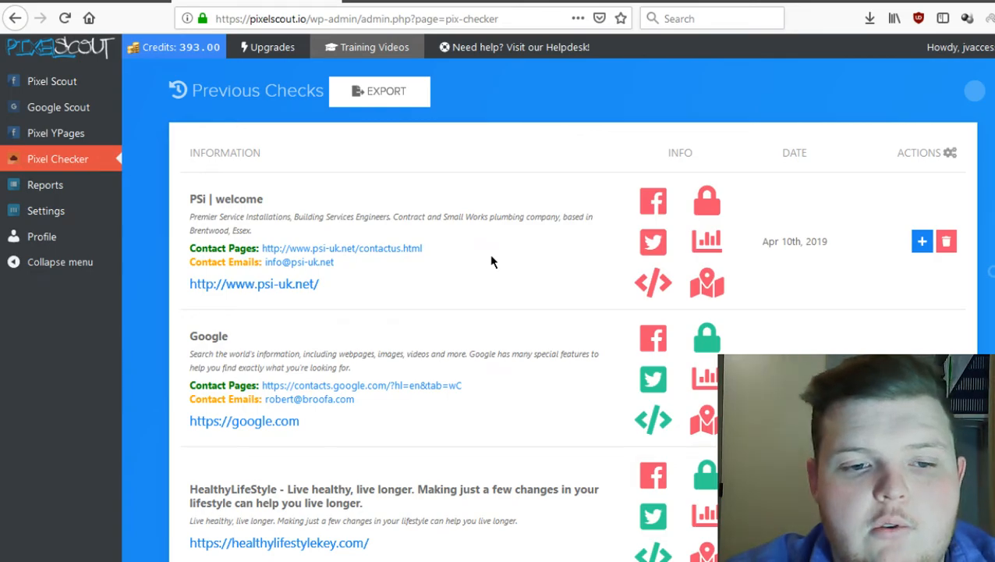
mouse_move(462, 284)
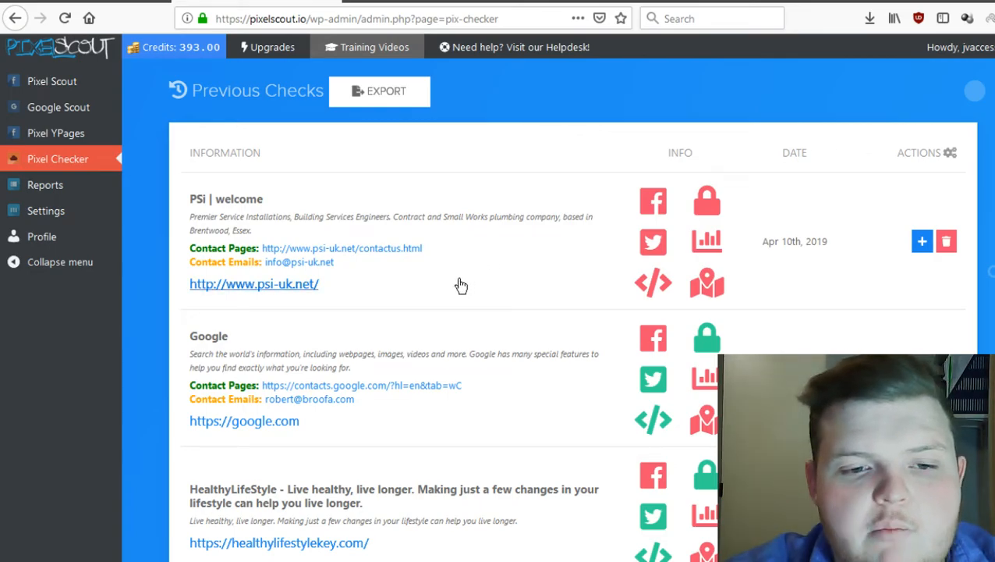
mouse_move(411, 398)
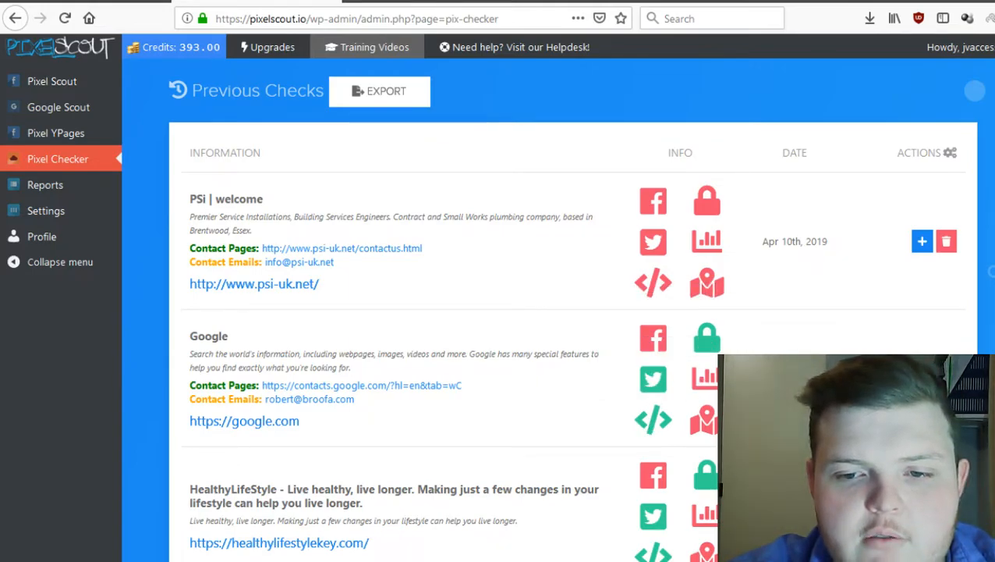
scroll("down", 3)
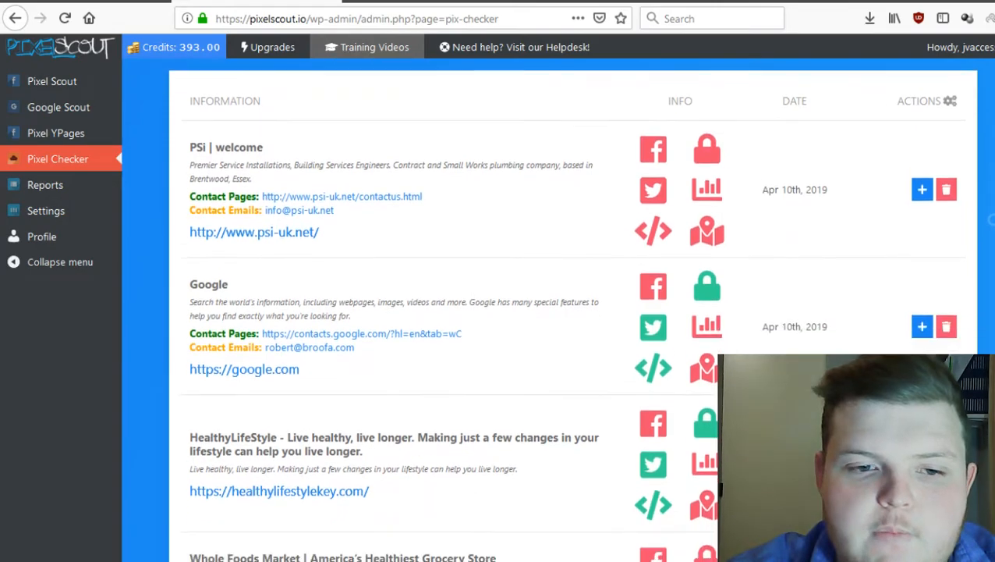
scroll("down", 3)
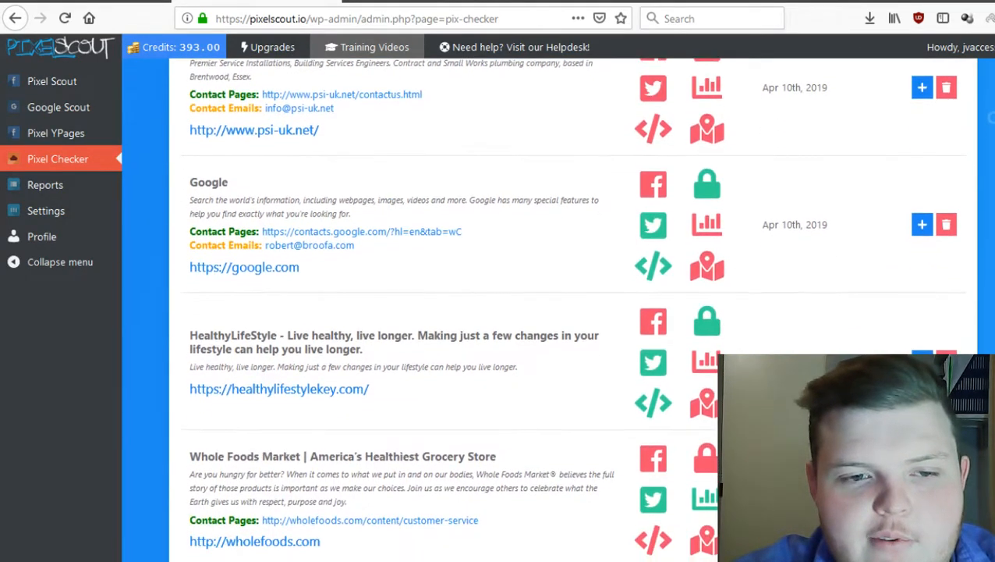
scroll("down", 3)
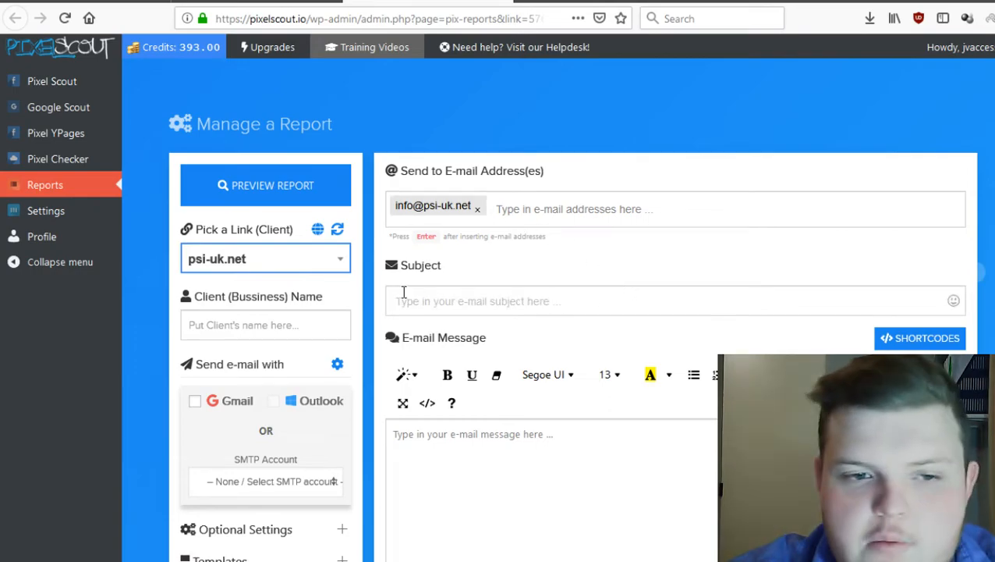
Leave the psi-uk.net report form for the Pixel Scout keyword search page with previous searches.
scroll("down", 3)
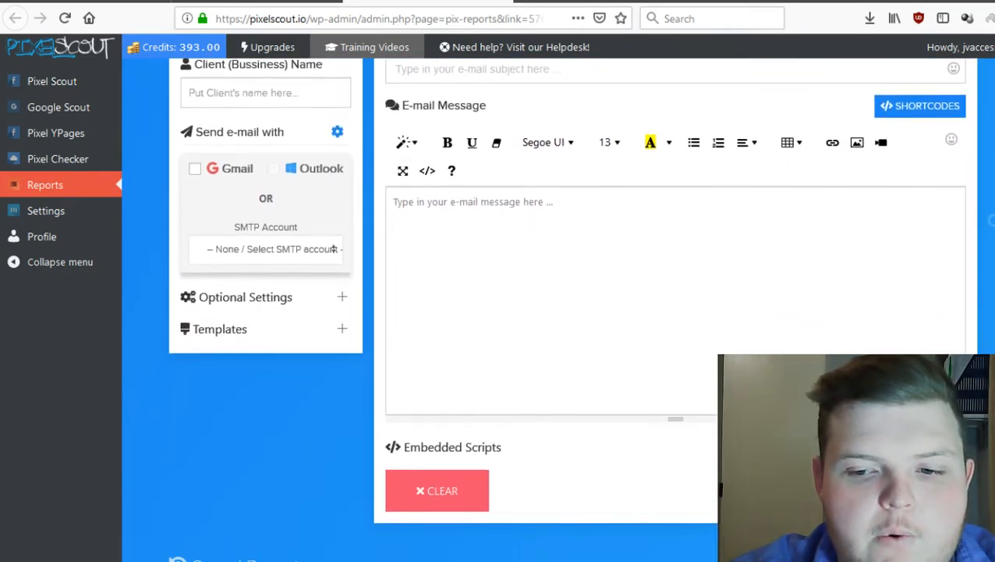
scroll("down", 3)
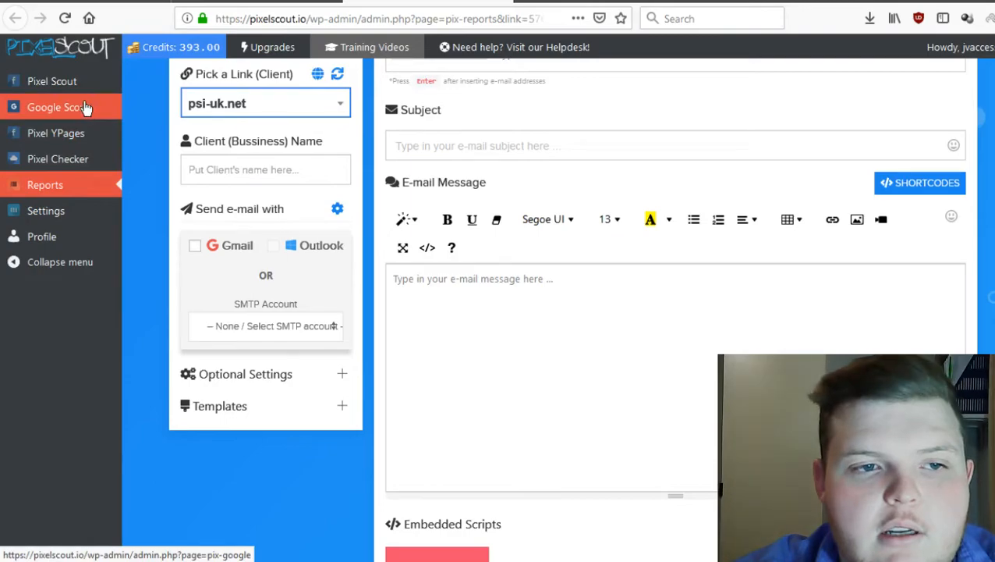
left_click(53, 81)
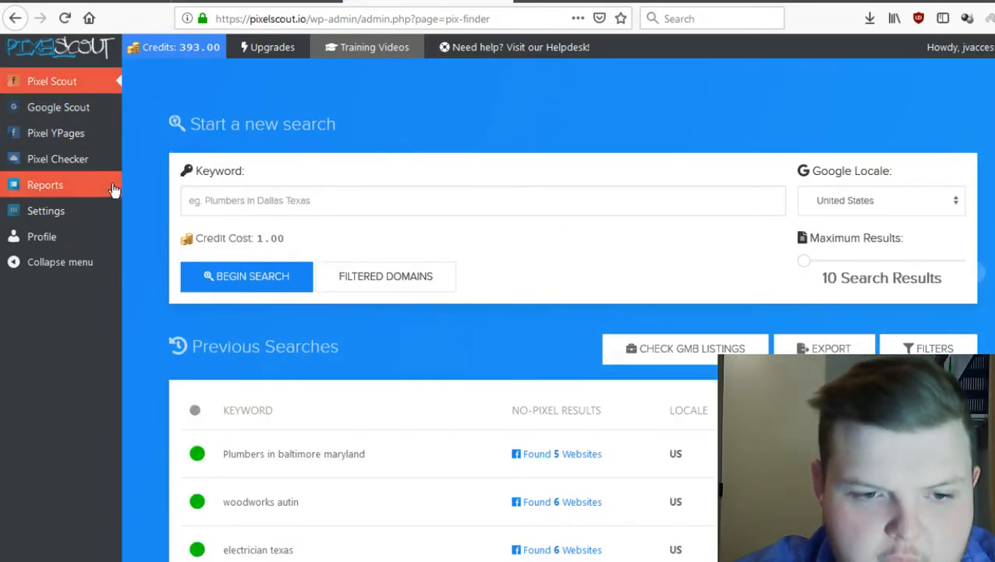
View Google Scout's earlier searches such as martial arts arlington va, then move to Pixel YPages.
left_click(58, 106)
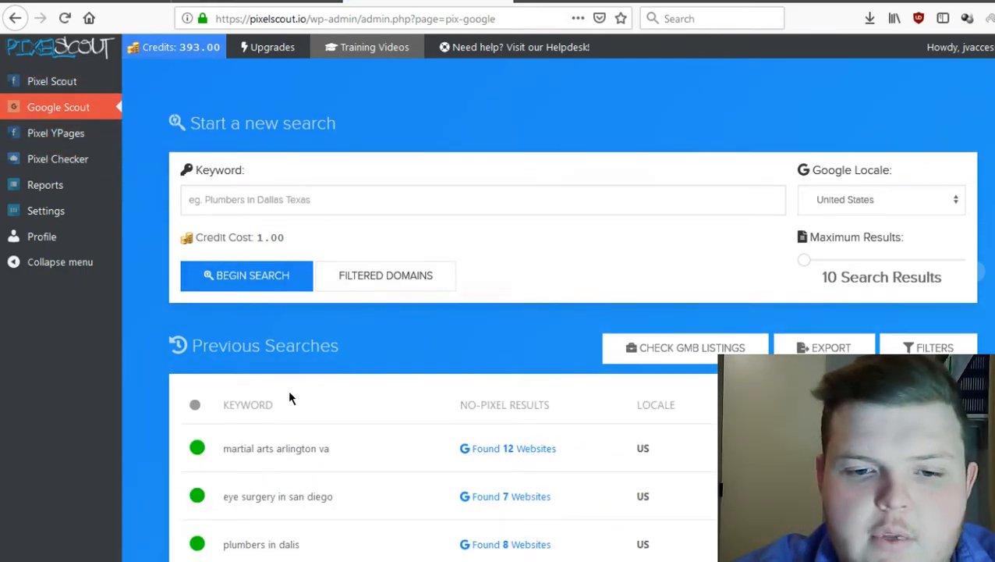
scroll("down", 3)
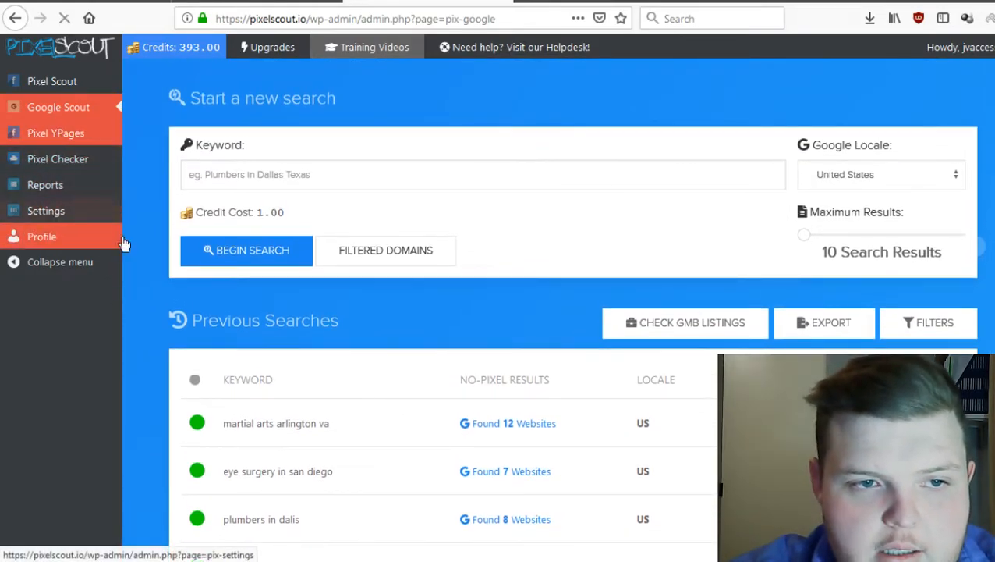
left_click(56, 133)
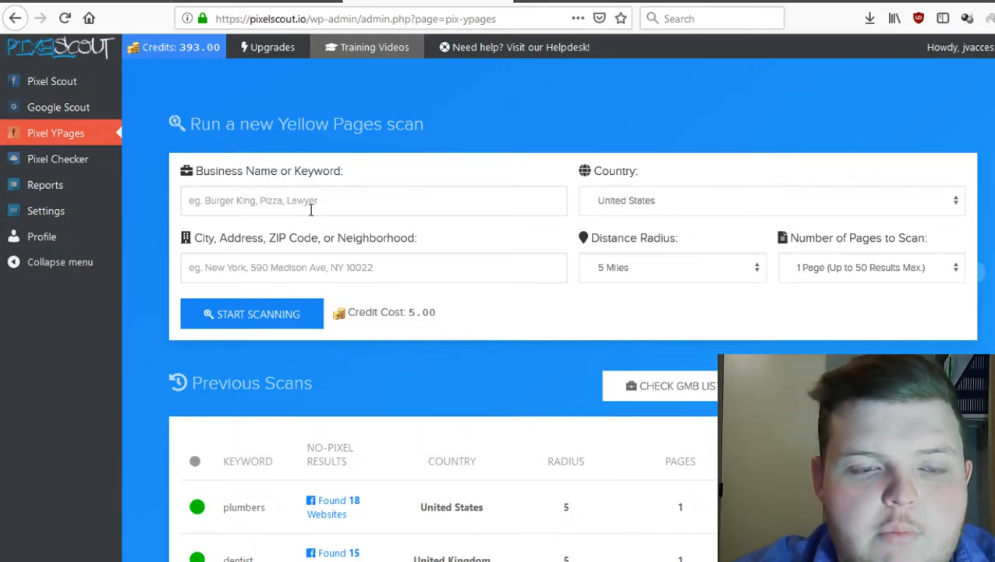
mouse_move(474, 269)
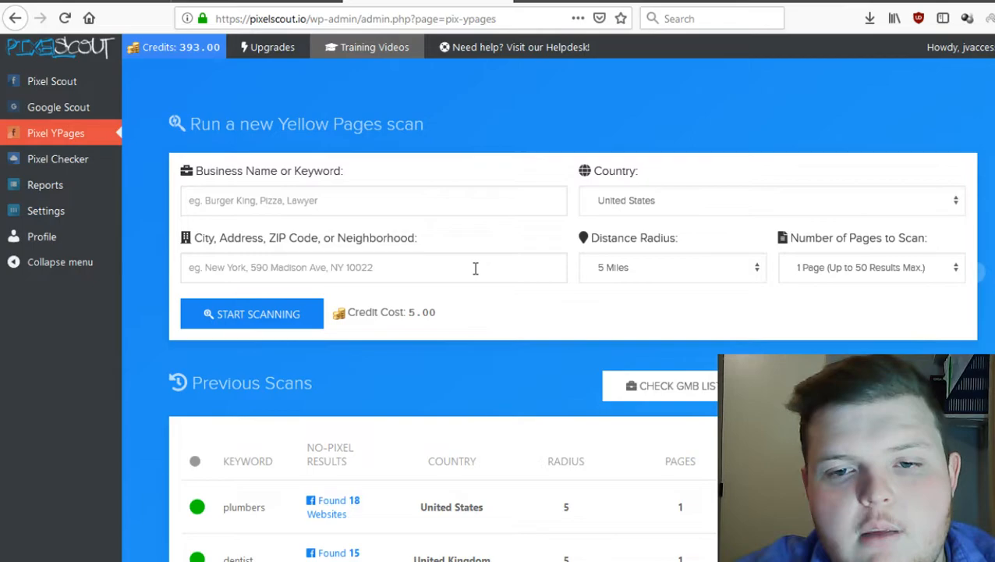
mouse_move(793, 252)
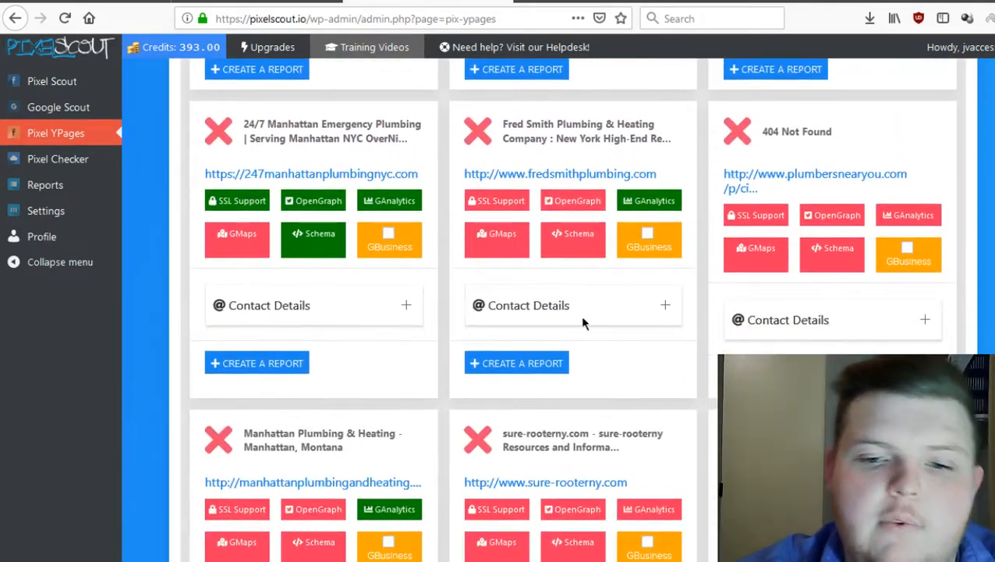
Scroll through the 18 plumbers scan result cards with their SSL, OpenGraph, Analytics and Maps checks.
scroll("down", 3)
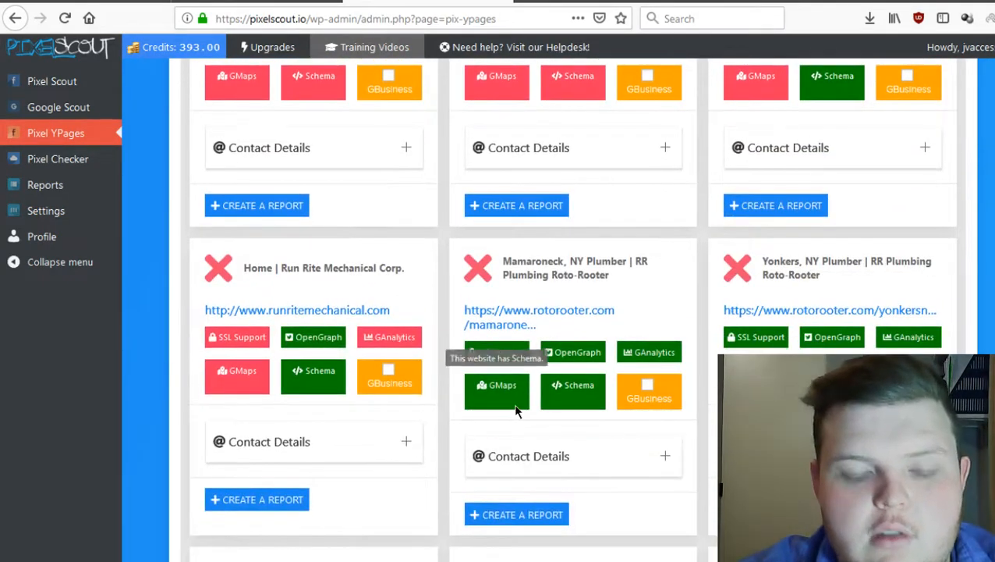
scroll("down", 3)
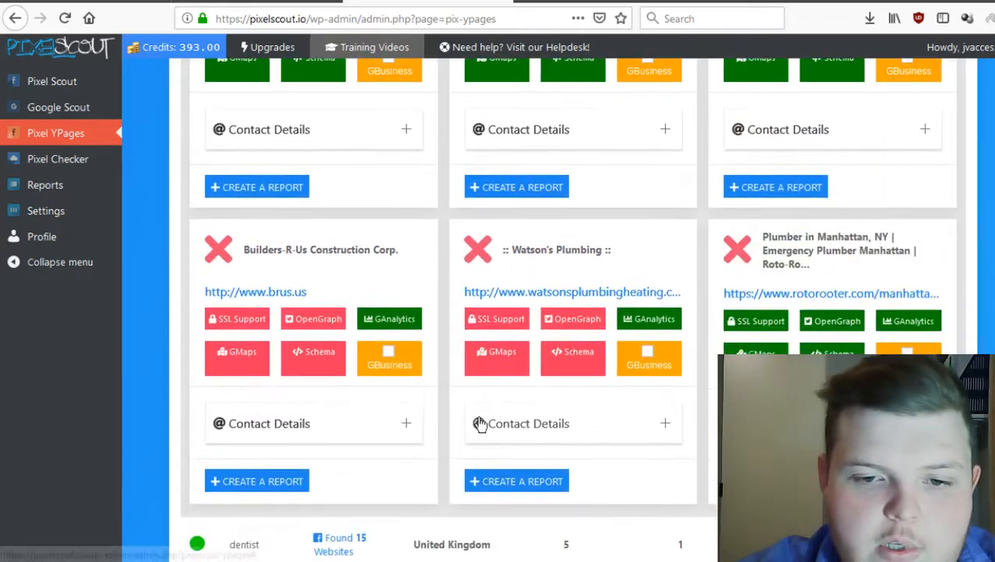
scroll("down", 3)
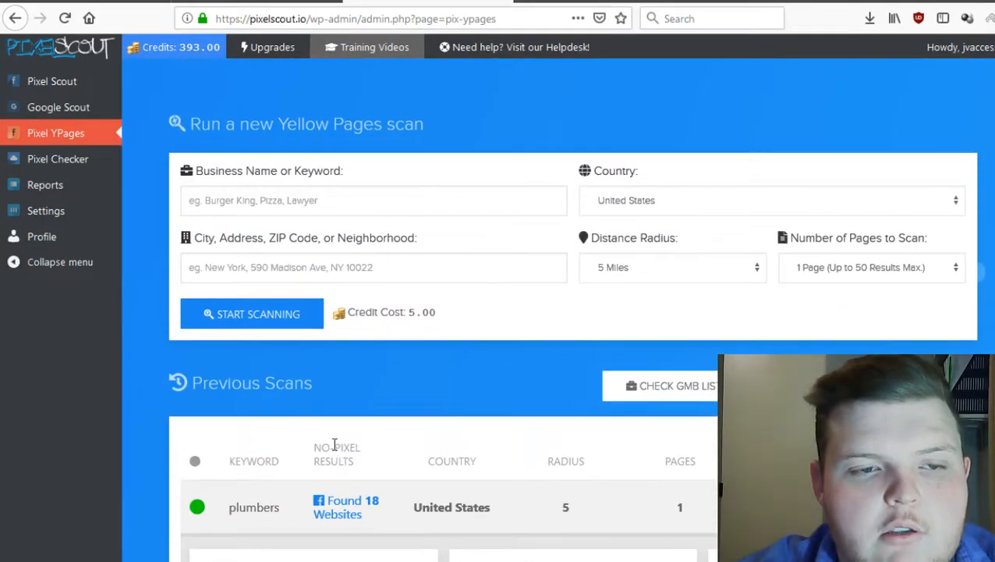
mouse_move(58, 159)
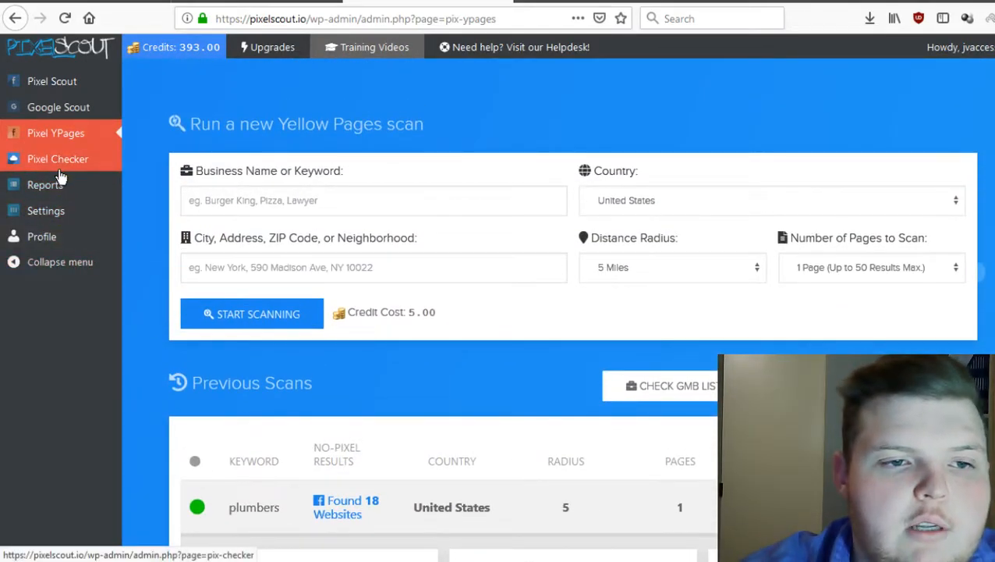
left_click(44, 184)
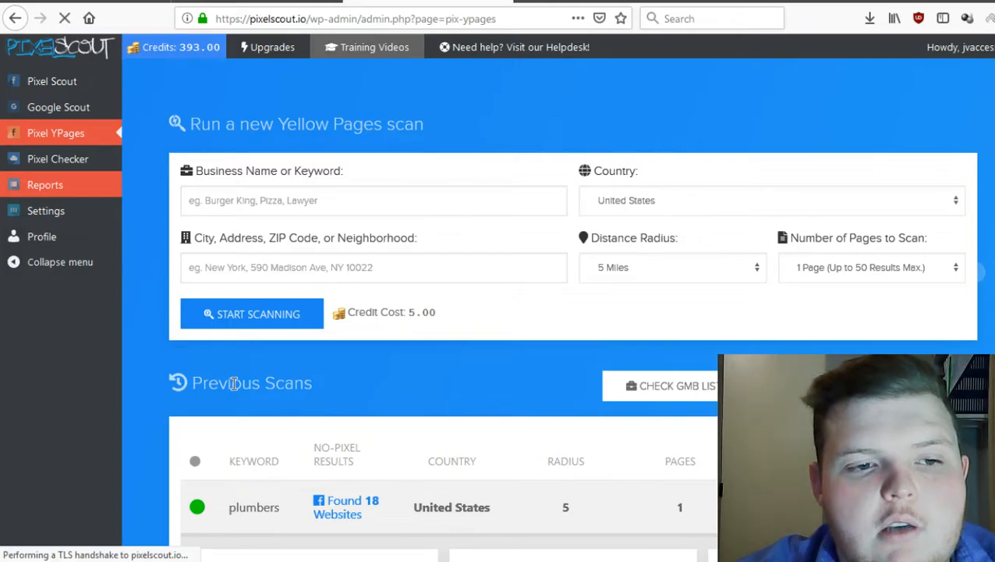
Go to Manage a Report and review the saved reports list including Delta comma.
left_click(44, 184)
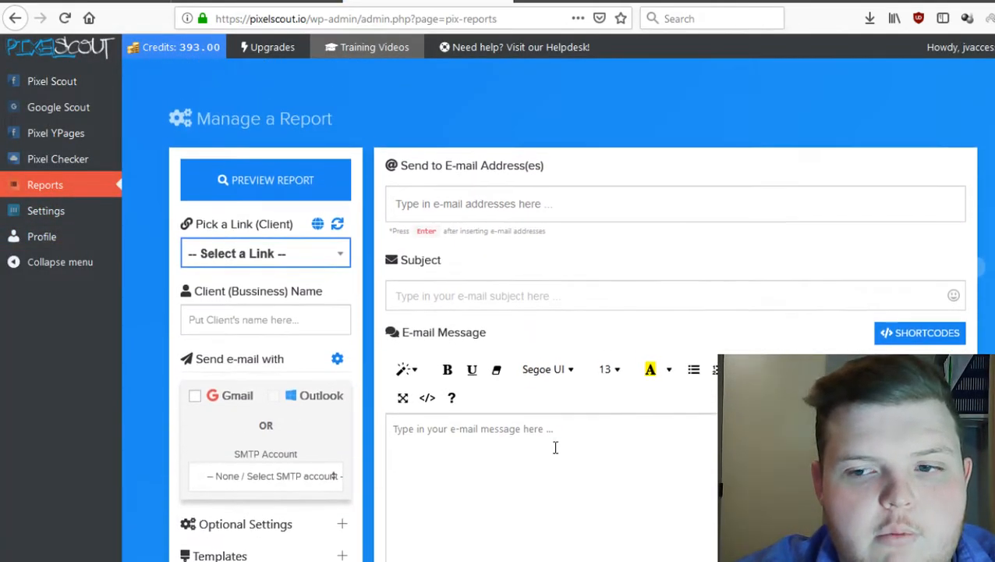
scroll("down", 3)
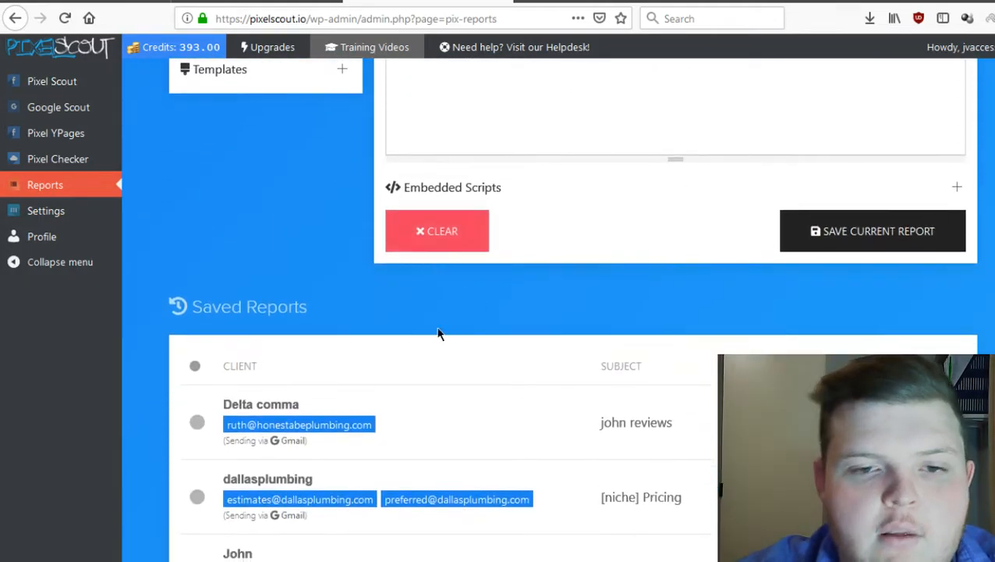
scroll("down", 3)
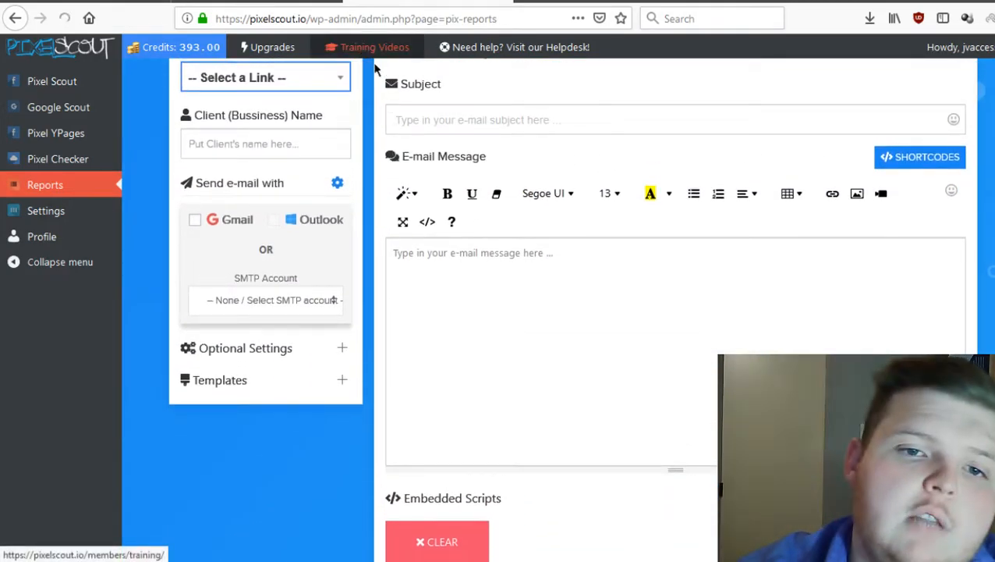
Open Training Videos listing FB Ad Training and Pixel Scout Training.
left_click(373, 47)
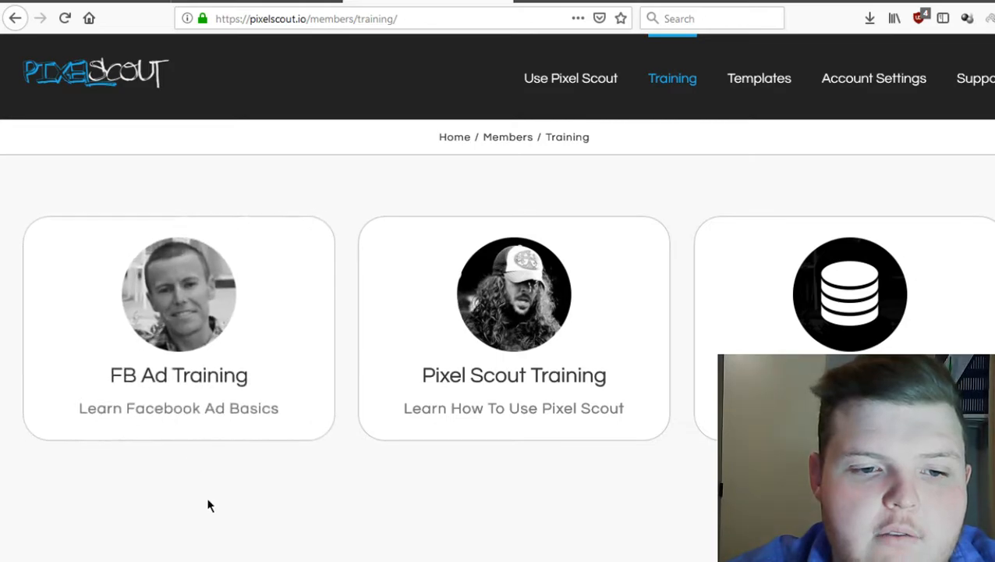
mouse_move(611, 472)
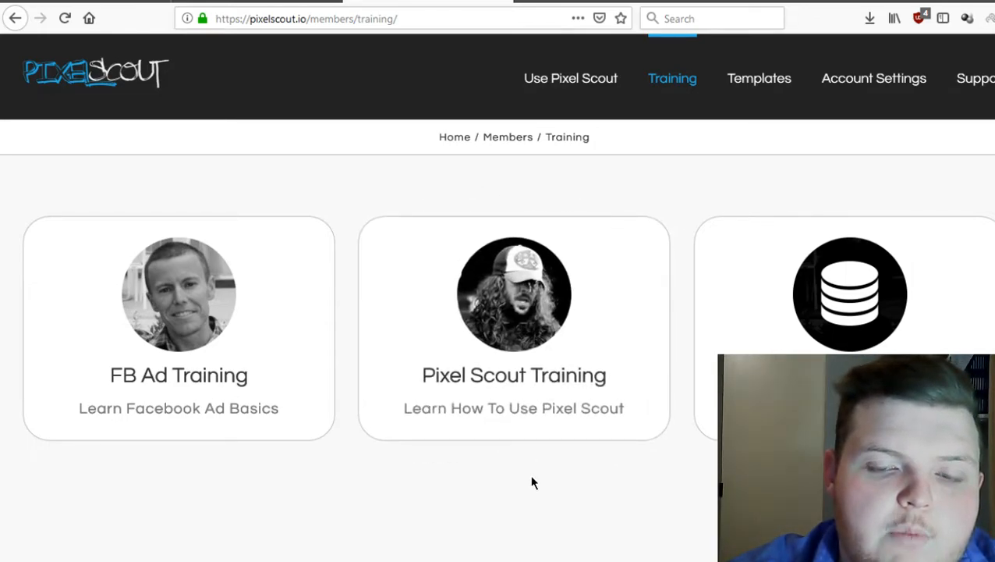
mouse_move(513, 478)
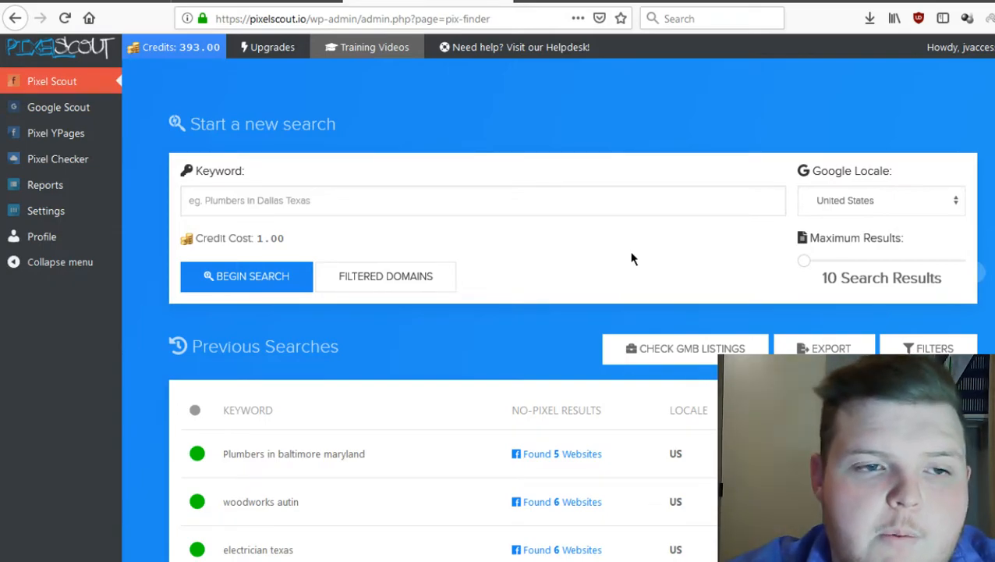
mouse_move(577, 256)
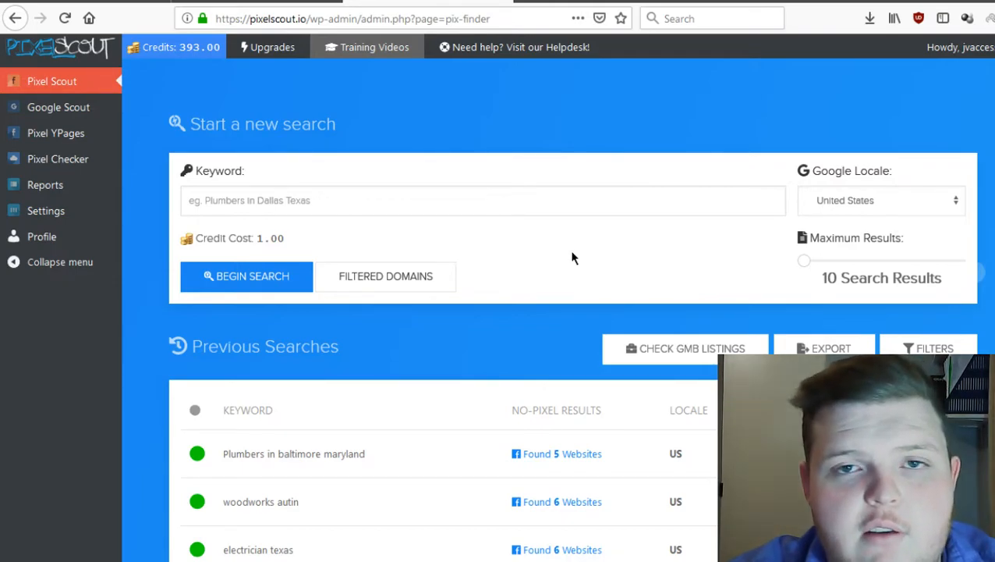
mouse_move(546, 259)
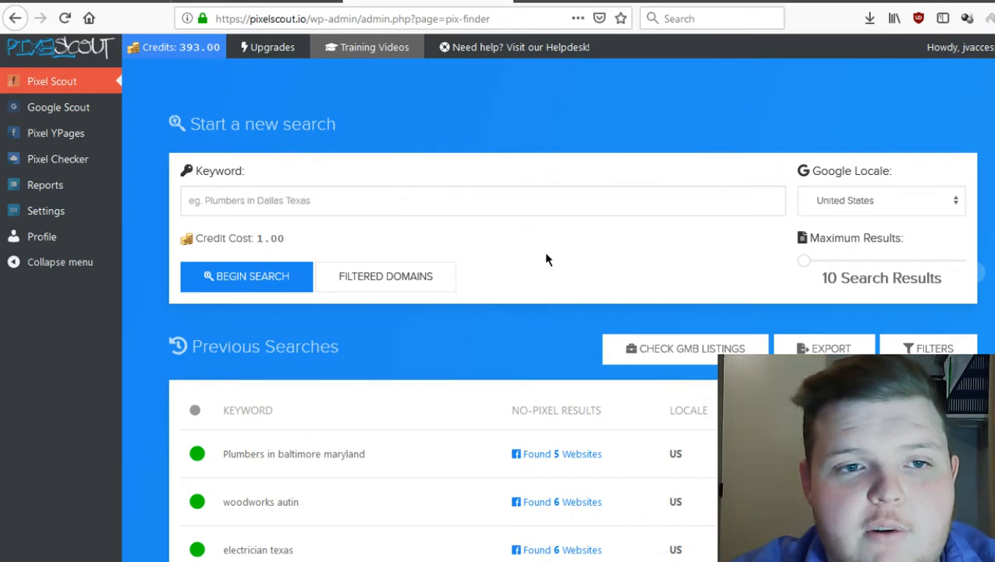
mouse_move(543, 259)
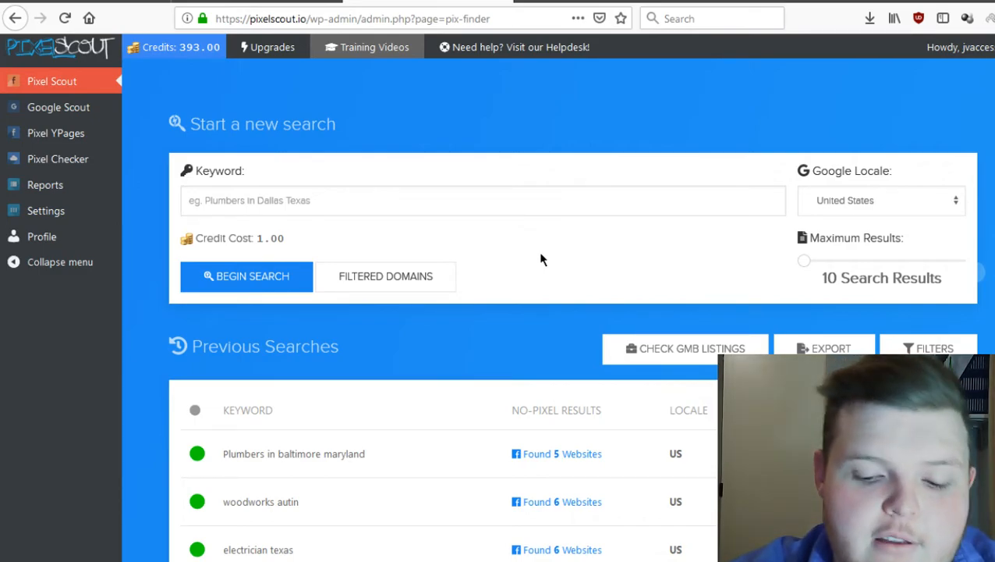